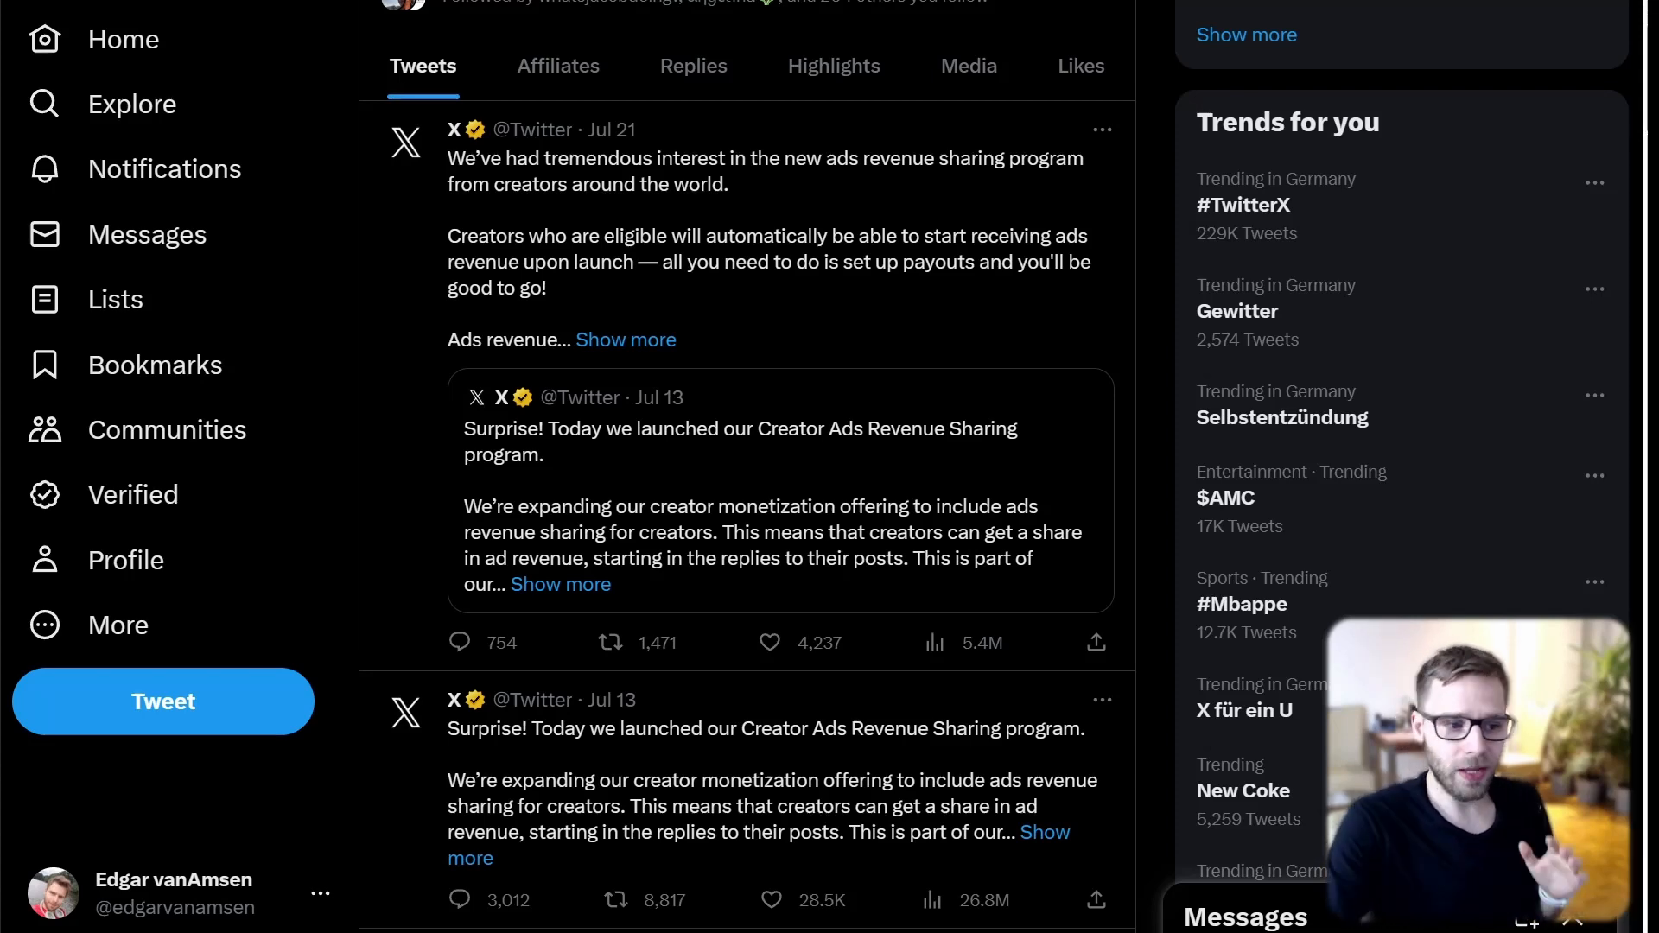
scroll("down", 3)
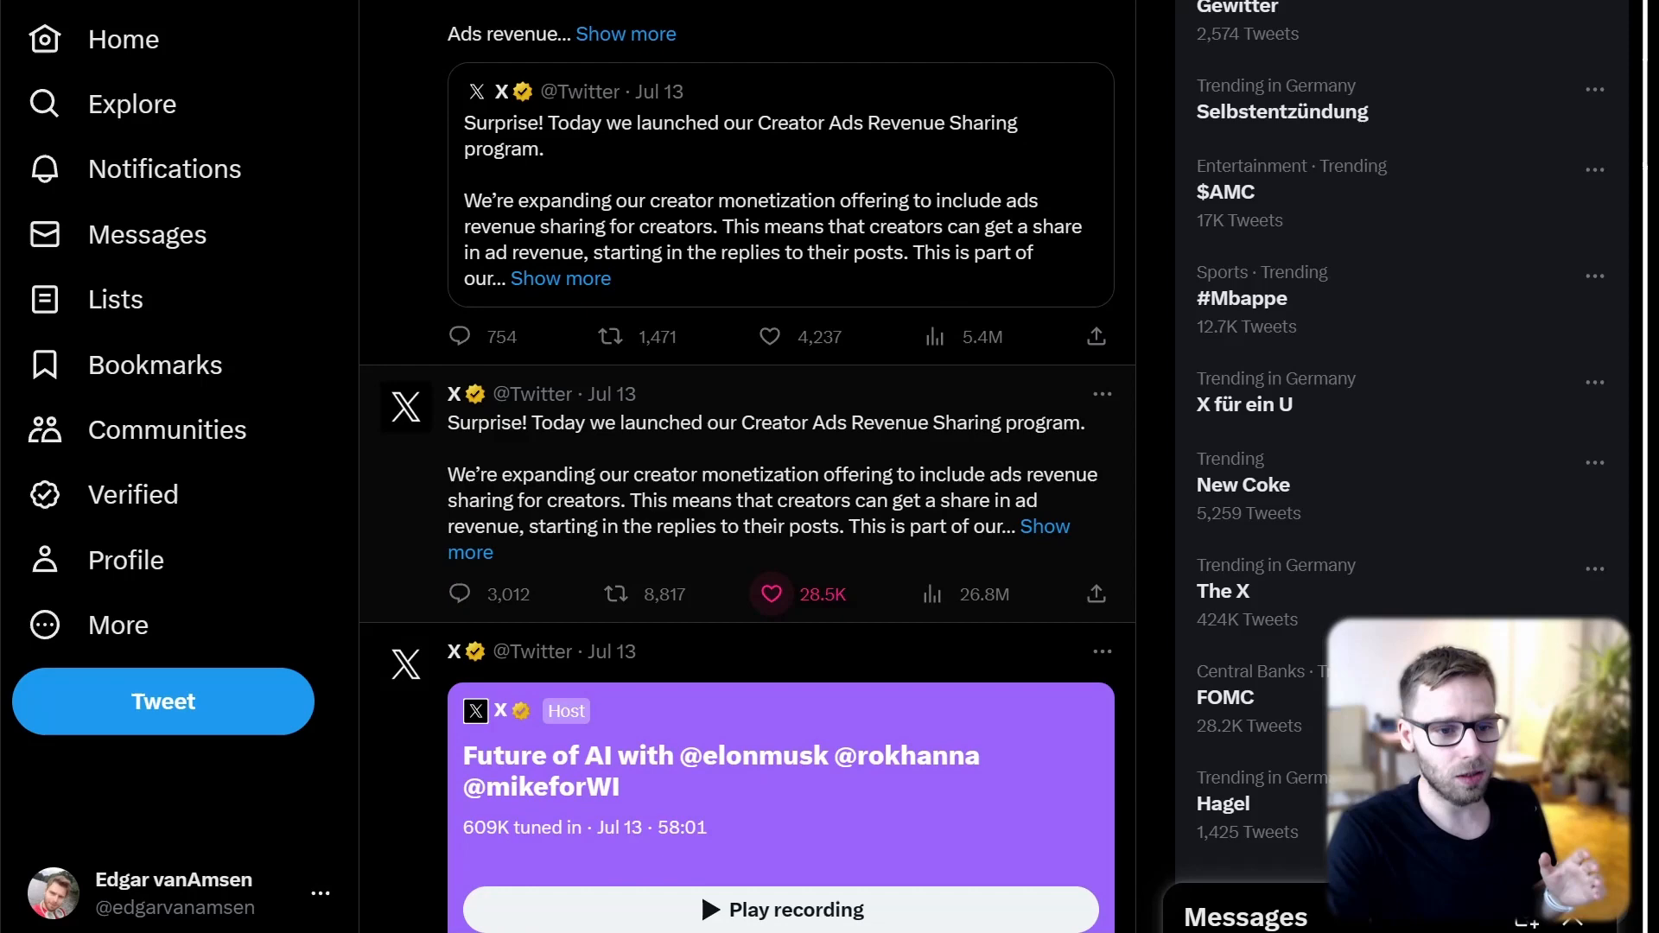
scroll("down", 3)
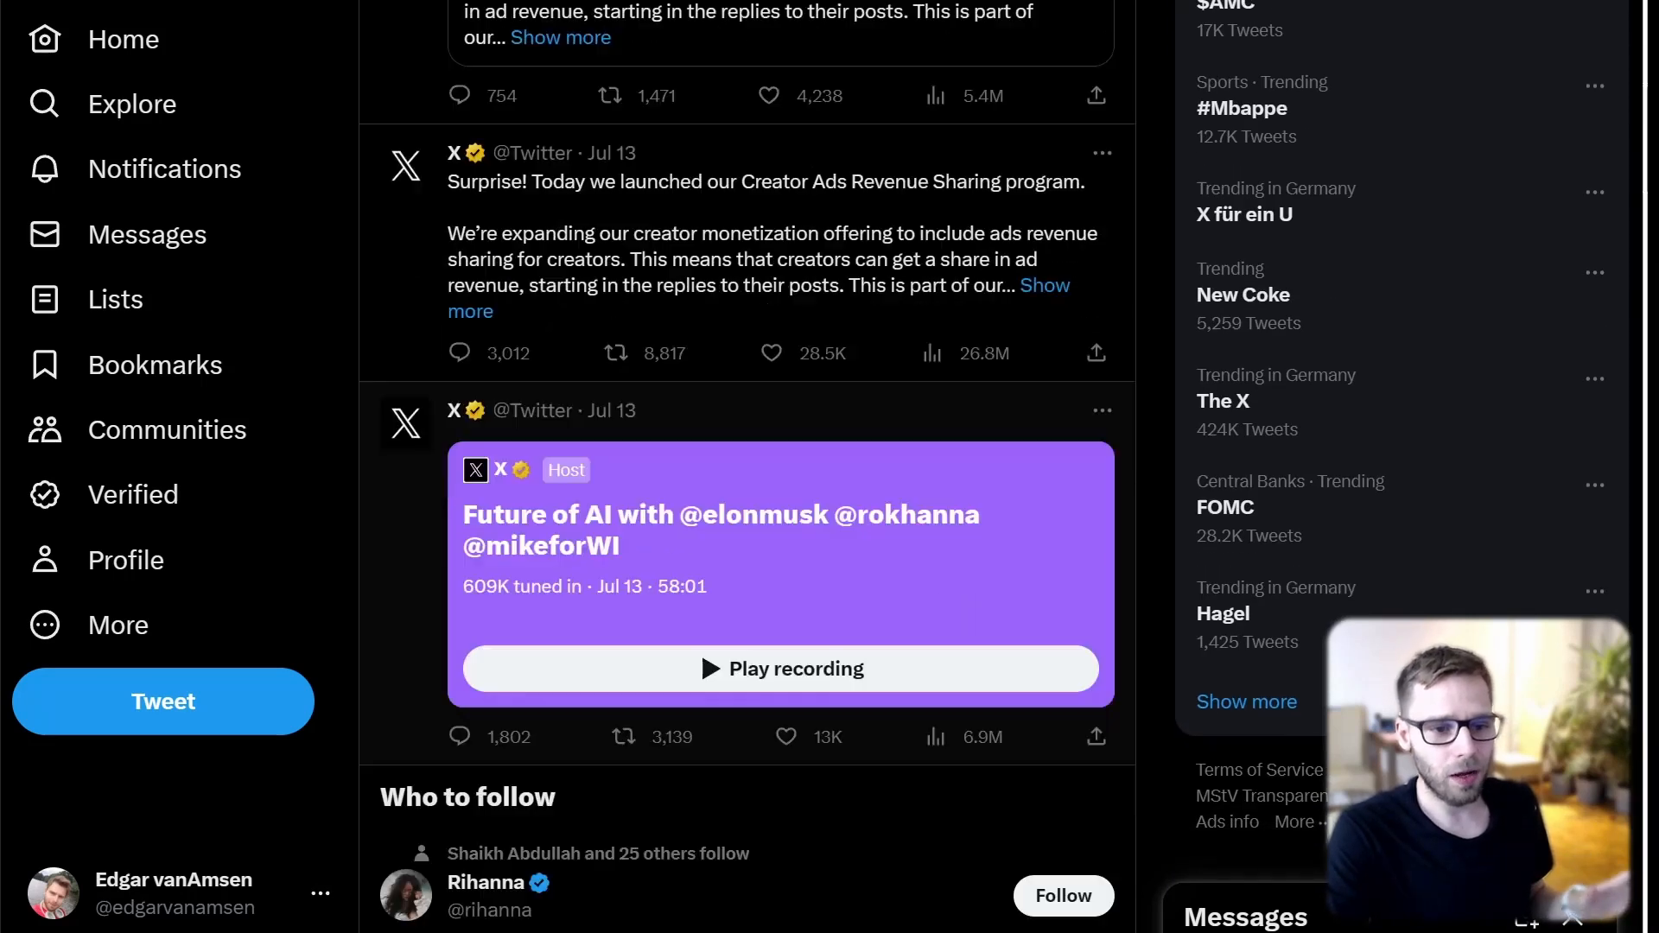
scroll("down", 3)
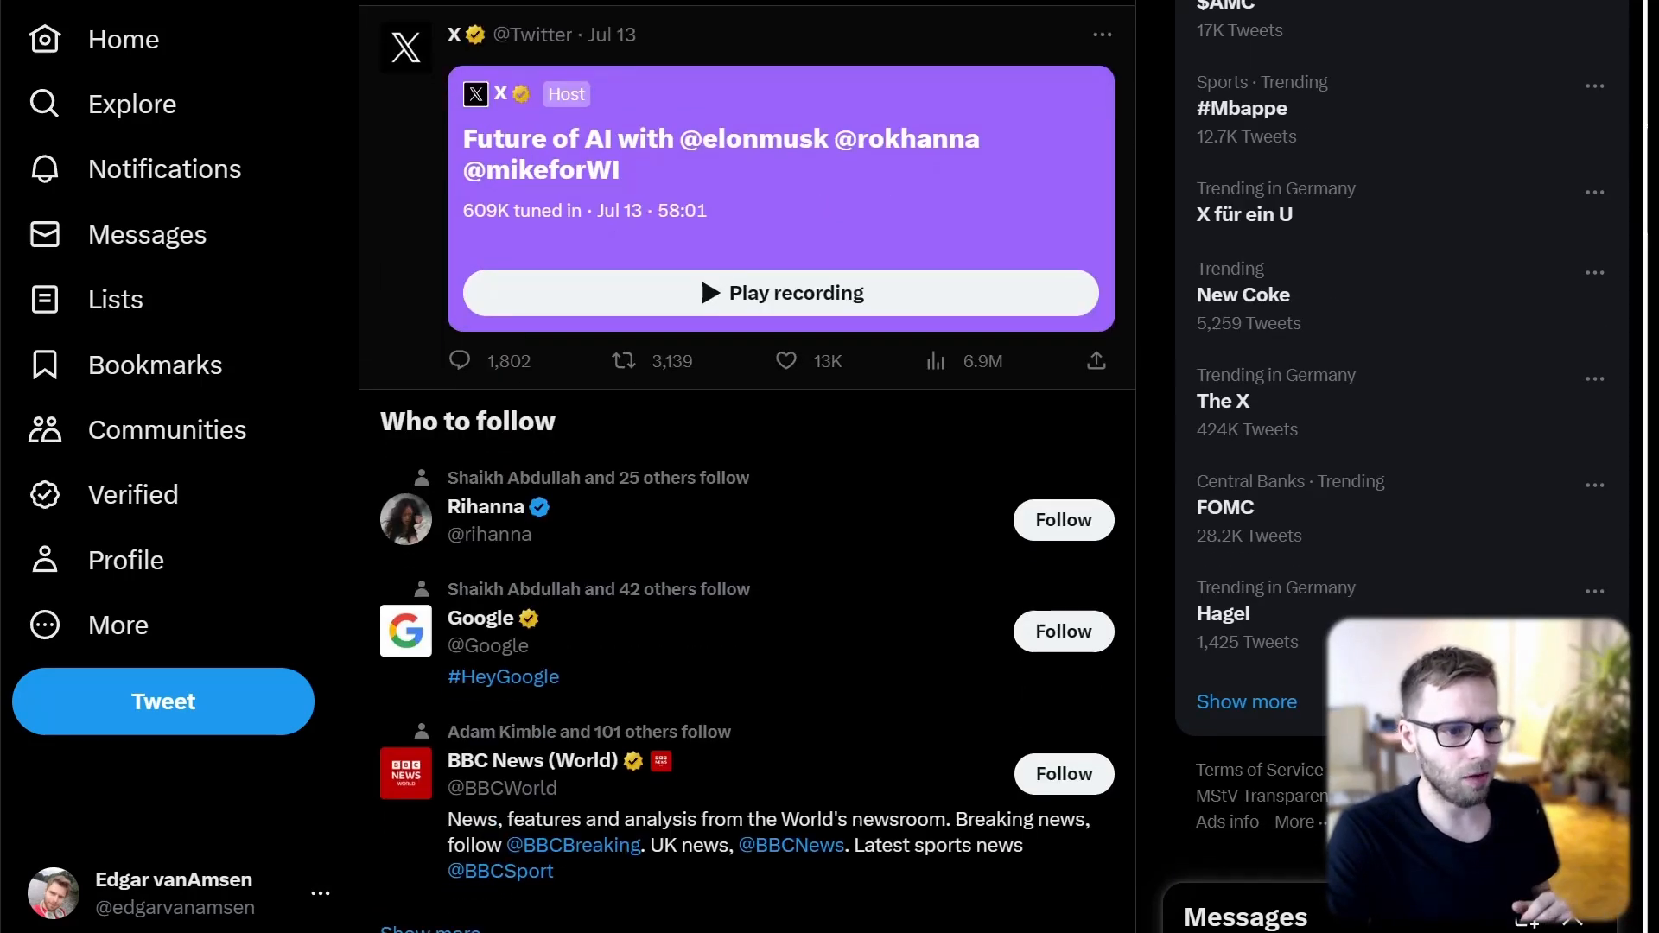
scroll("down", 3)
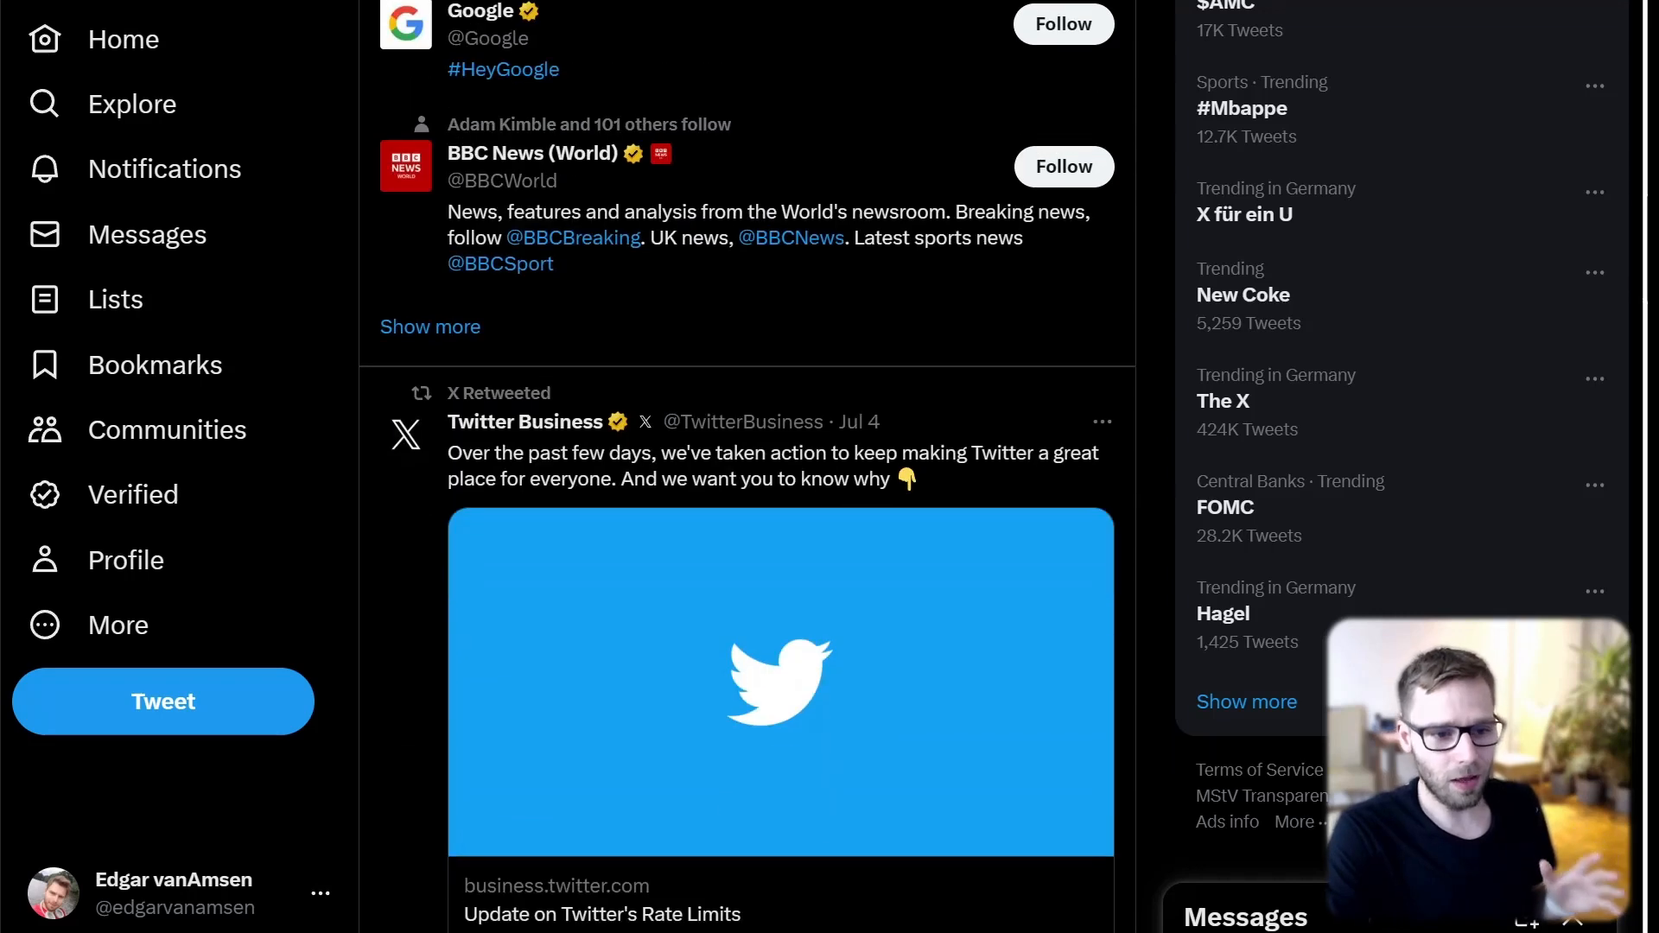
scroll("down", 3)
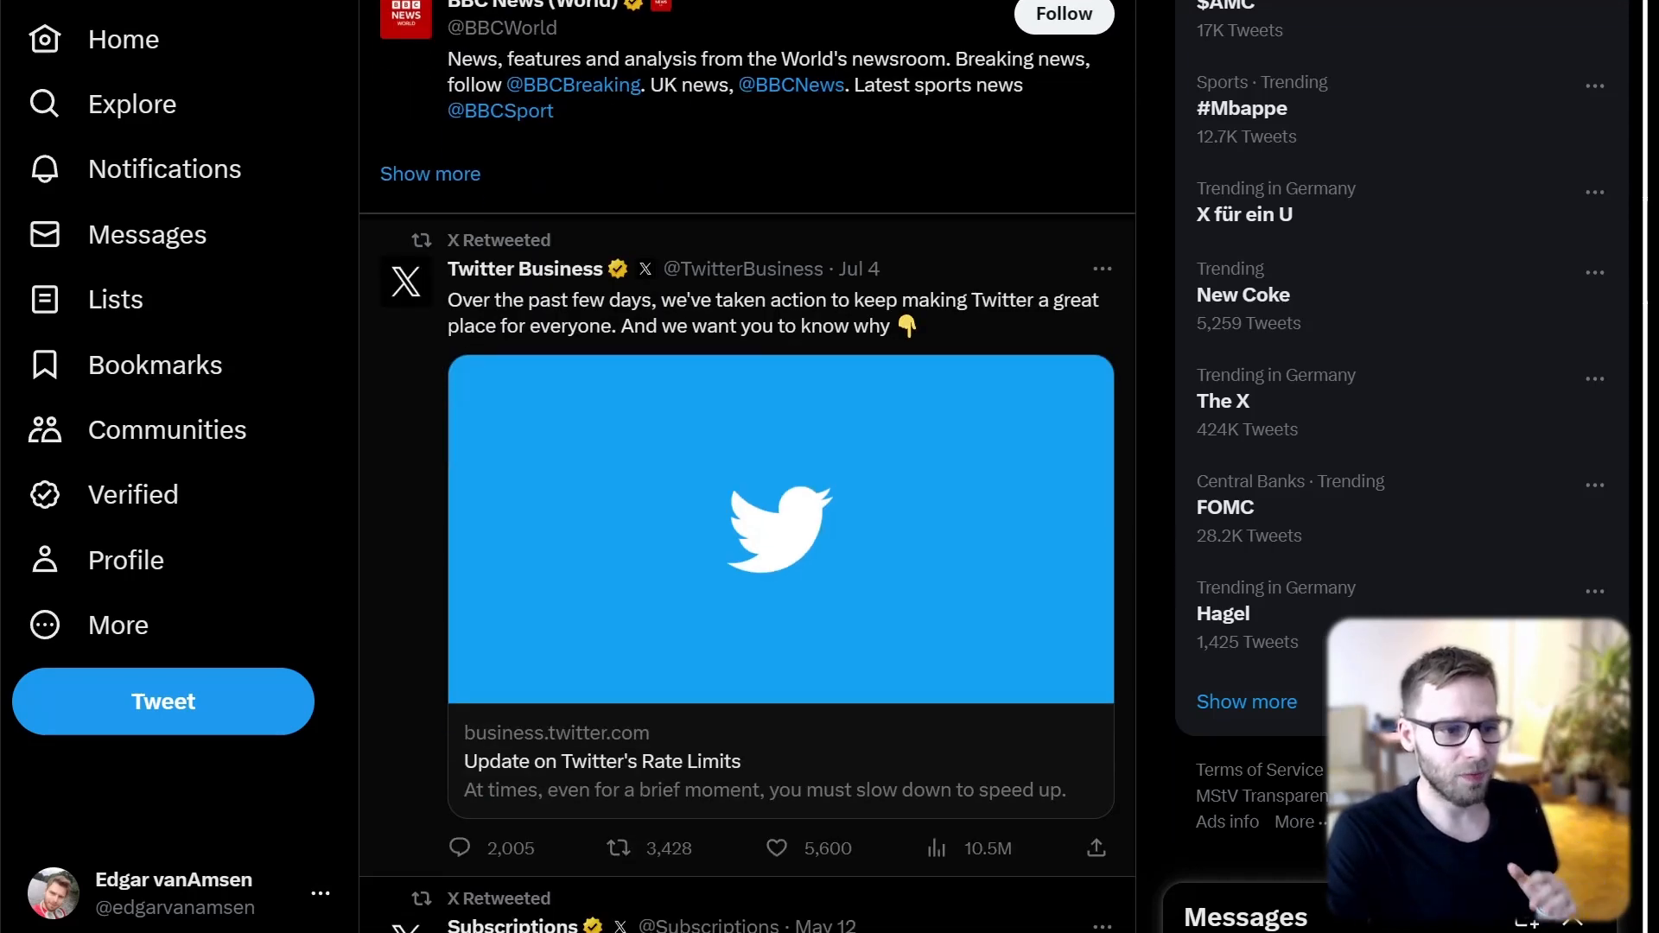
scroll("down", 3)
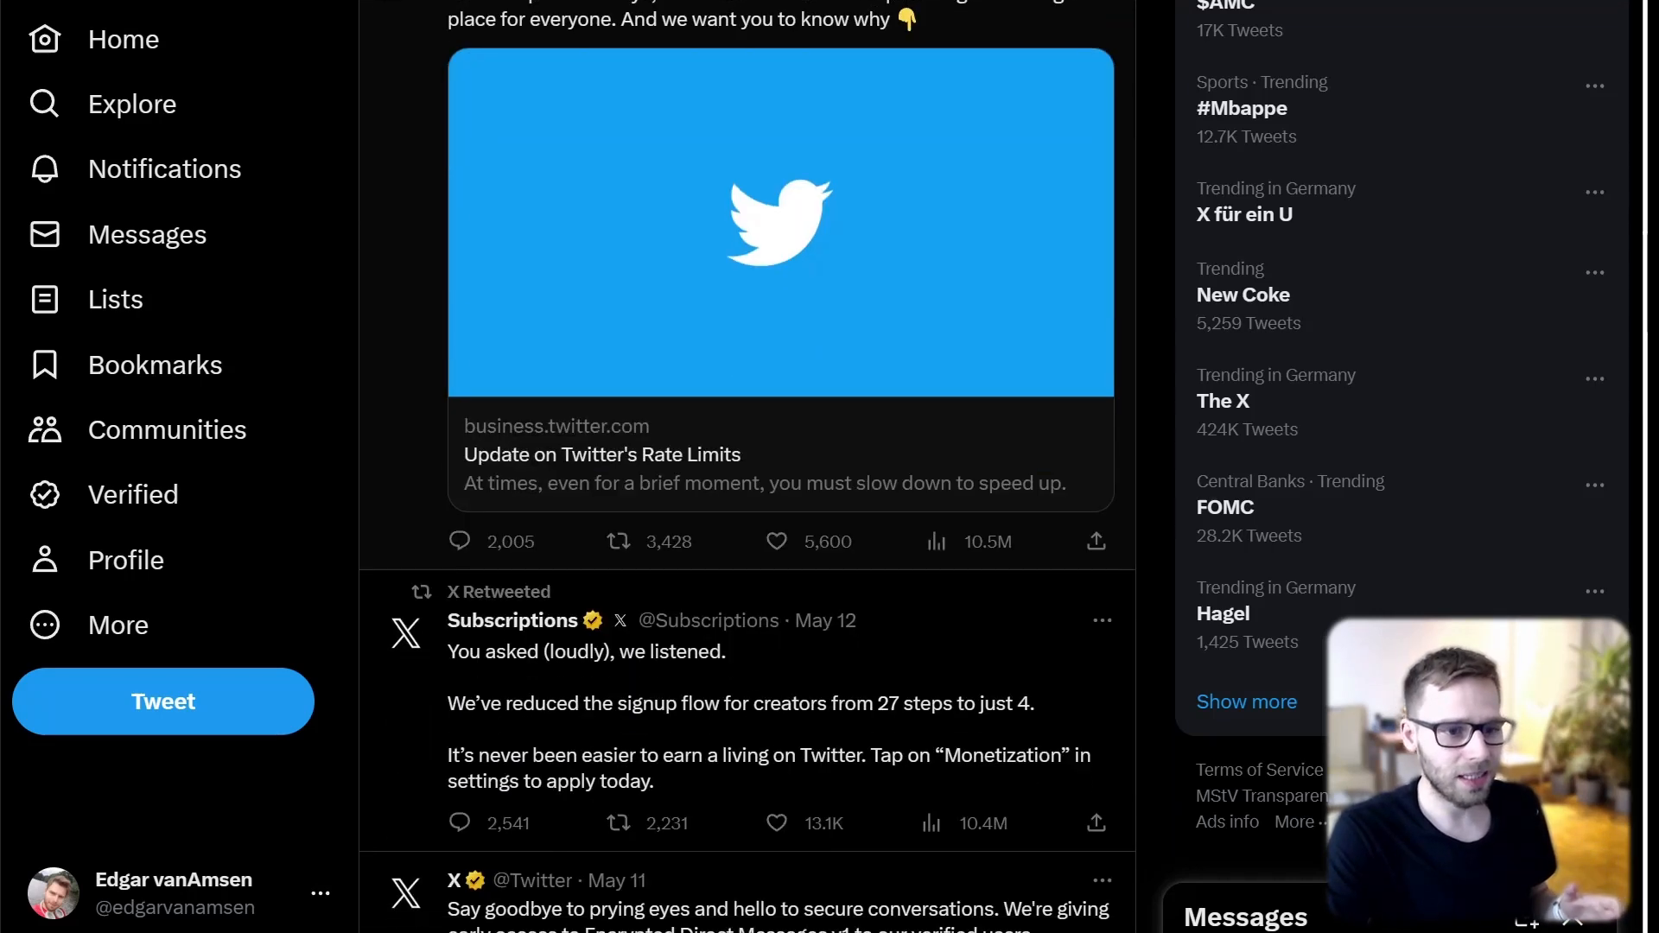
scroll("down", 3)
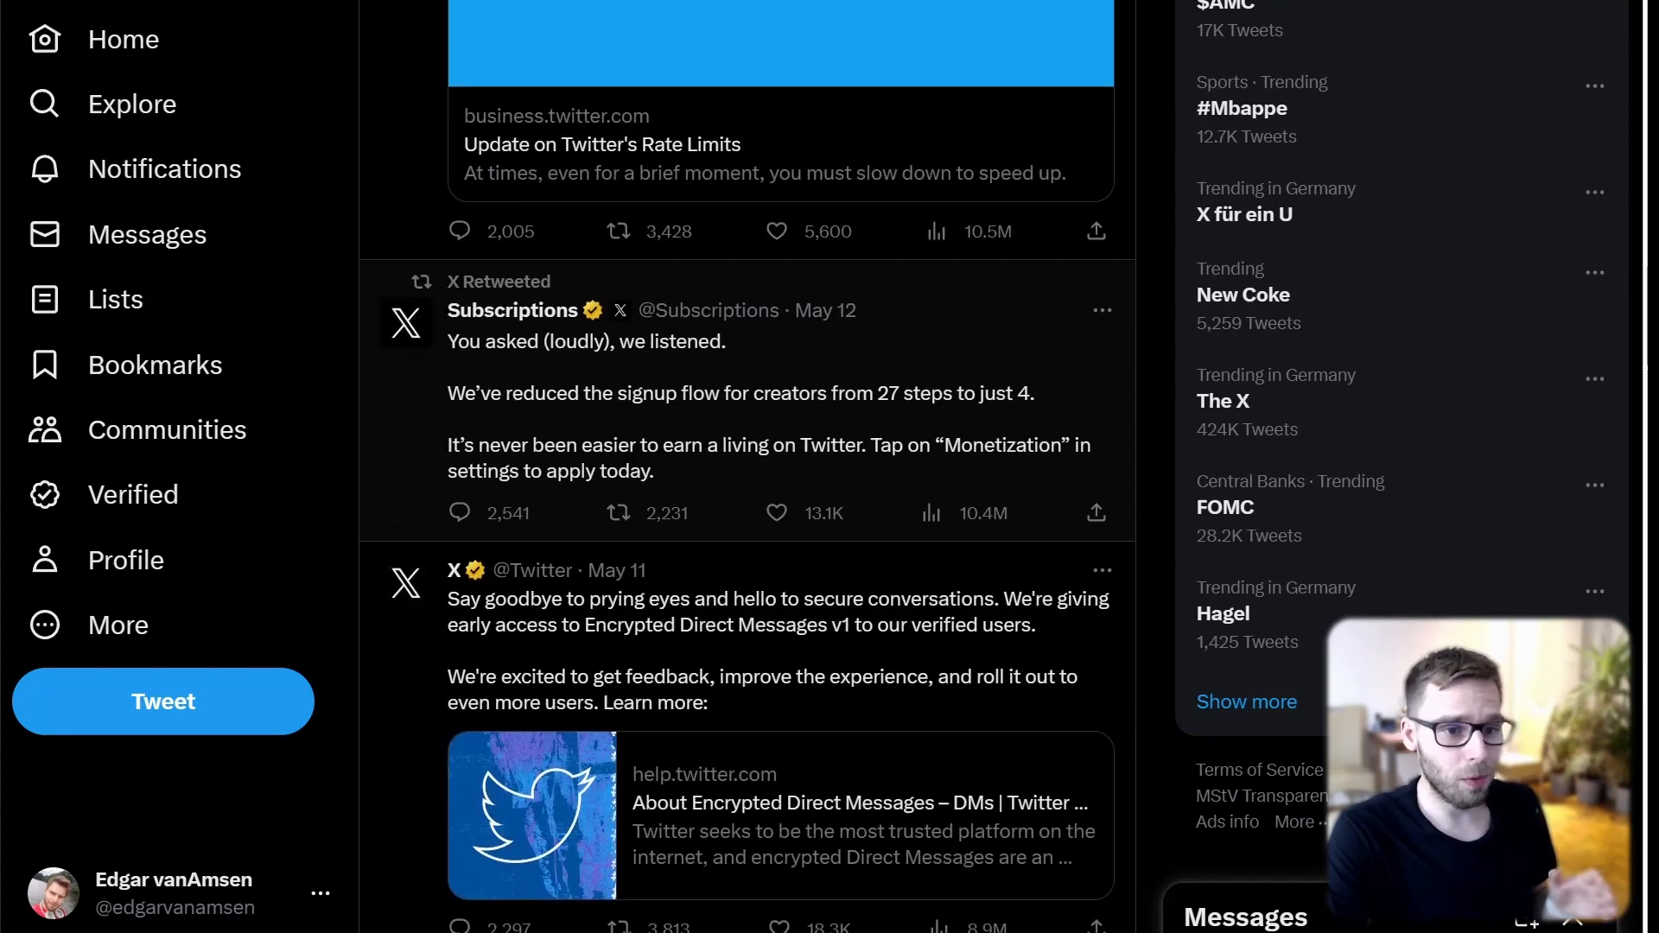
scroll("down", 3)
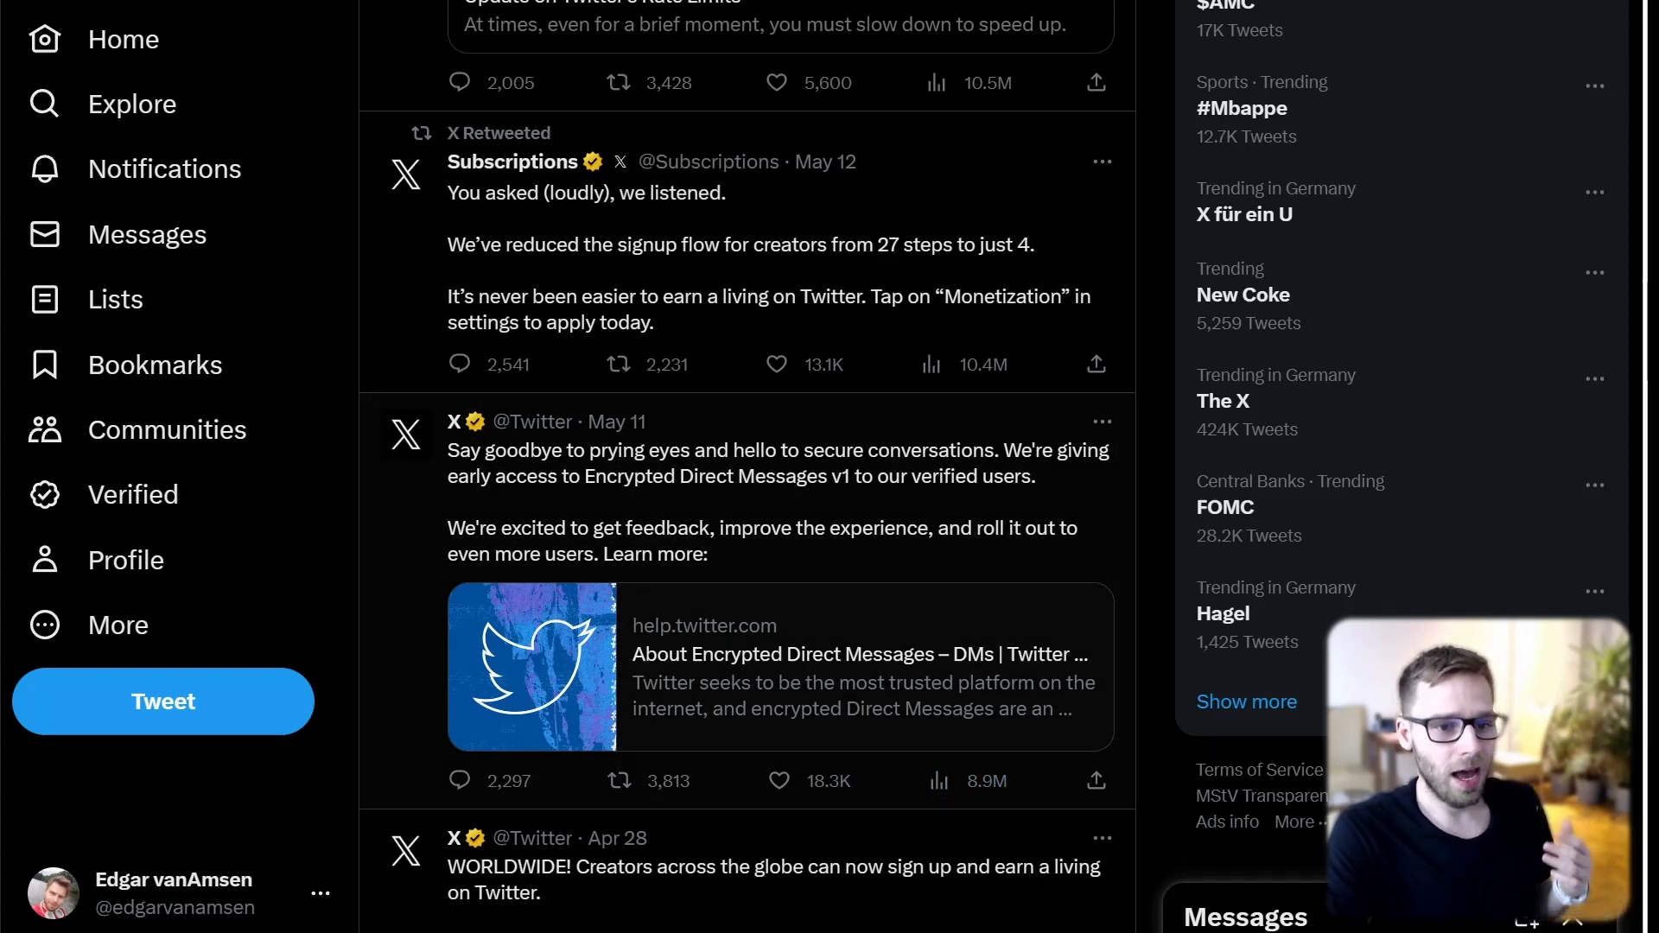
scroll("down", 3)
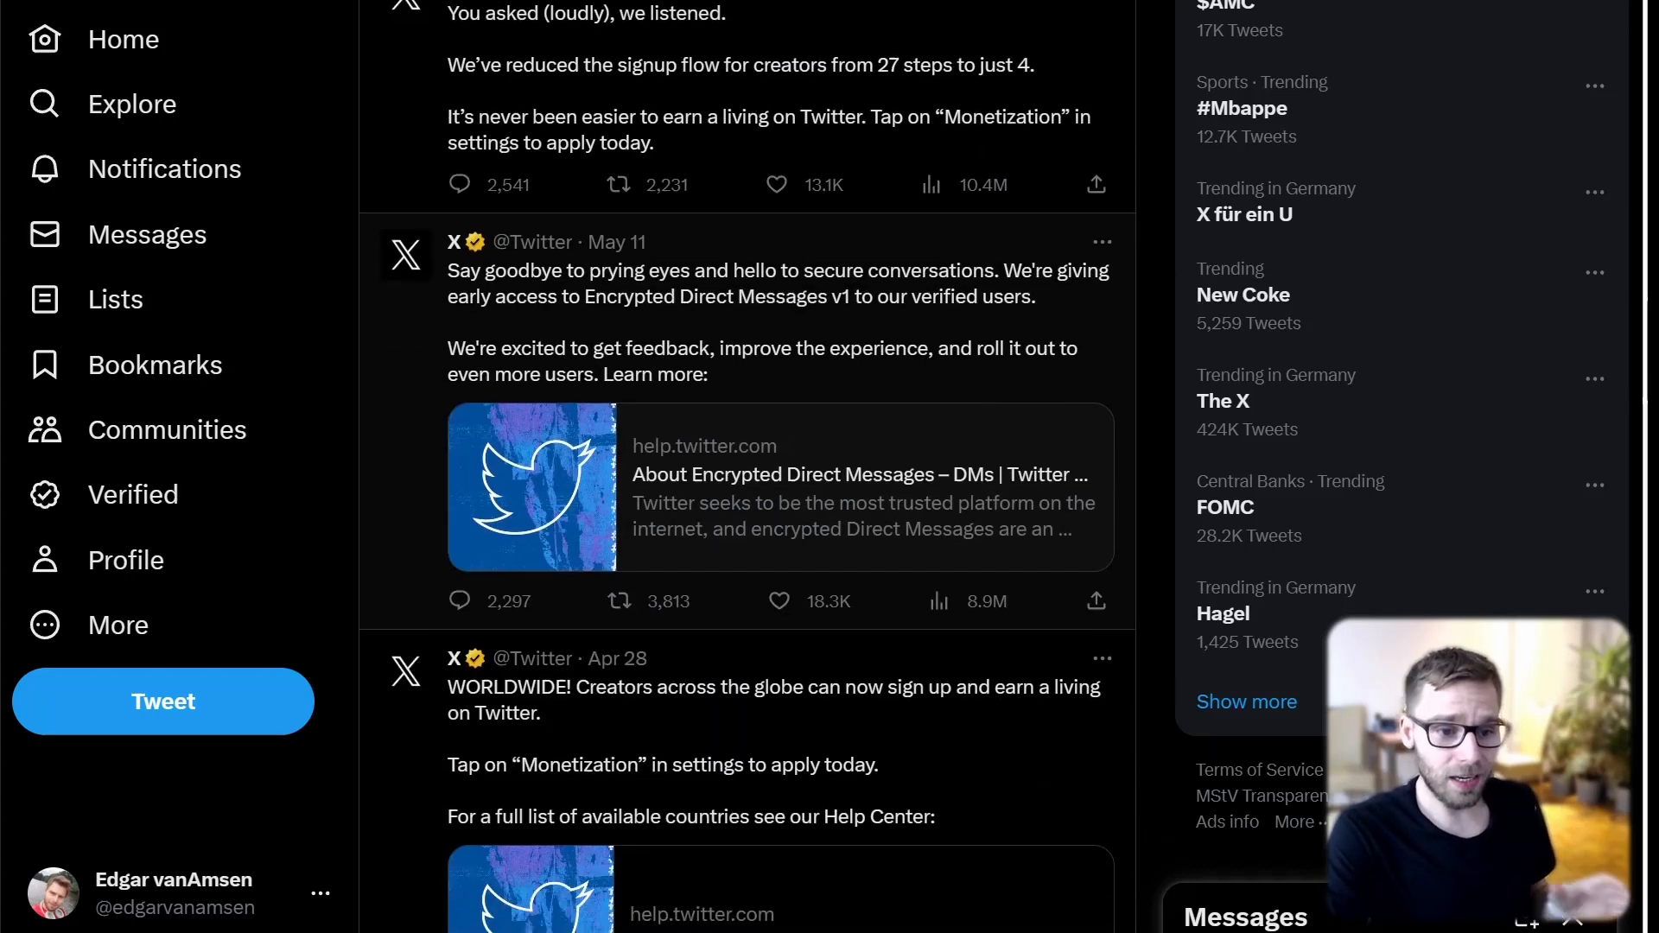
scroll("down", 3)
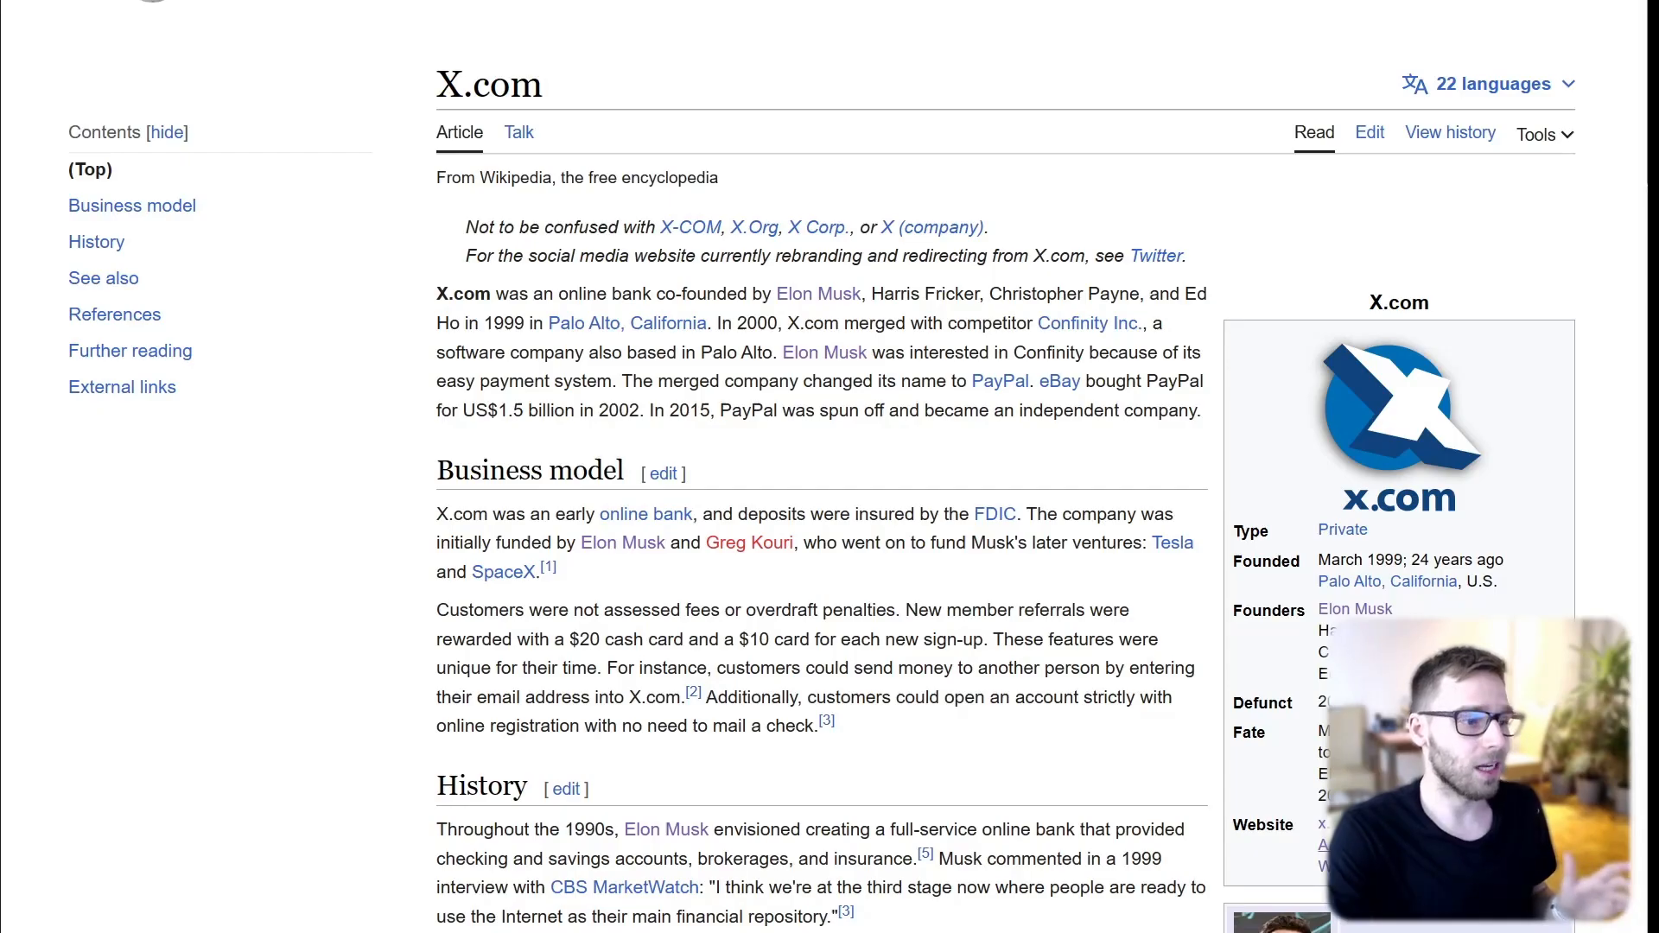
Step: Scroll the X.com Wikipedia article through Business model and History to the July 22, 2023 paragraph
scroll("down", 3)
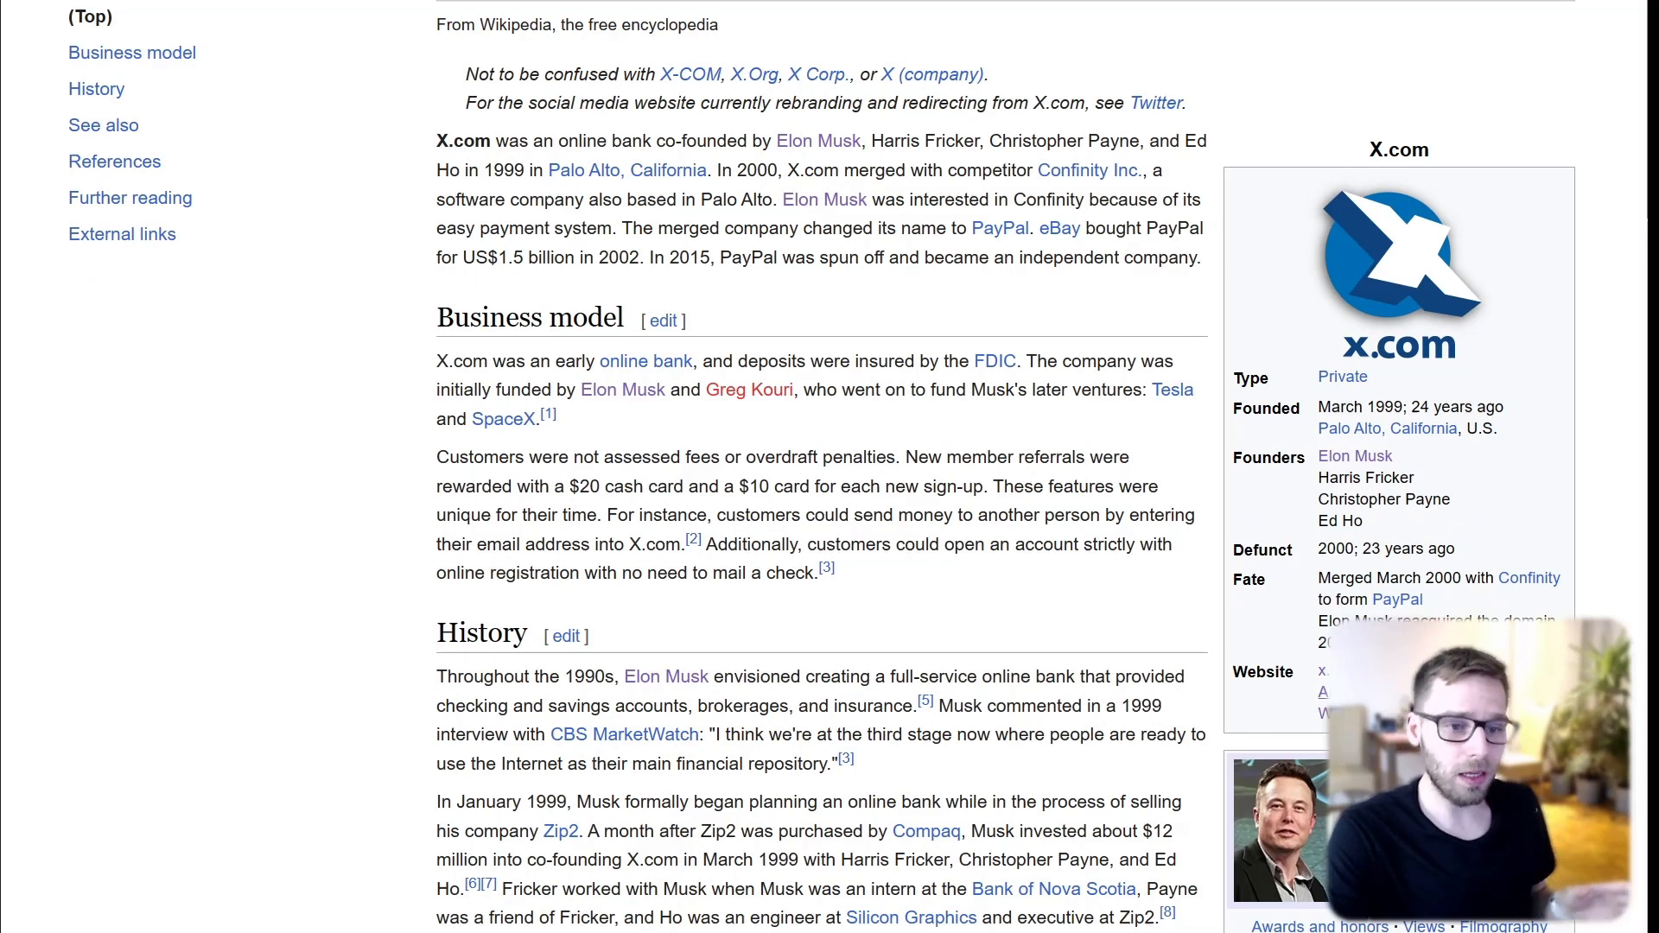
scroll("down", 3)
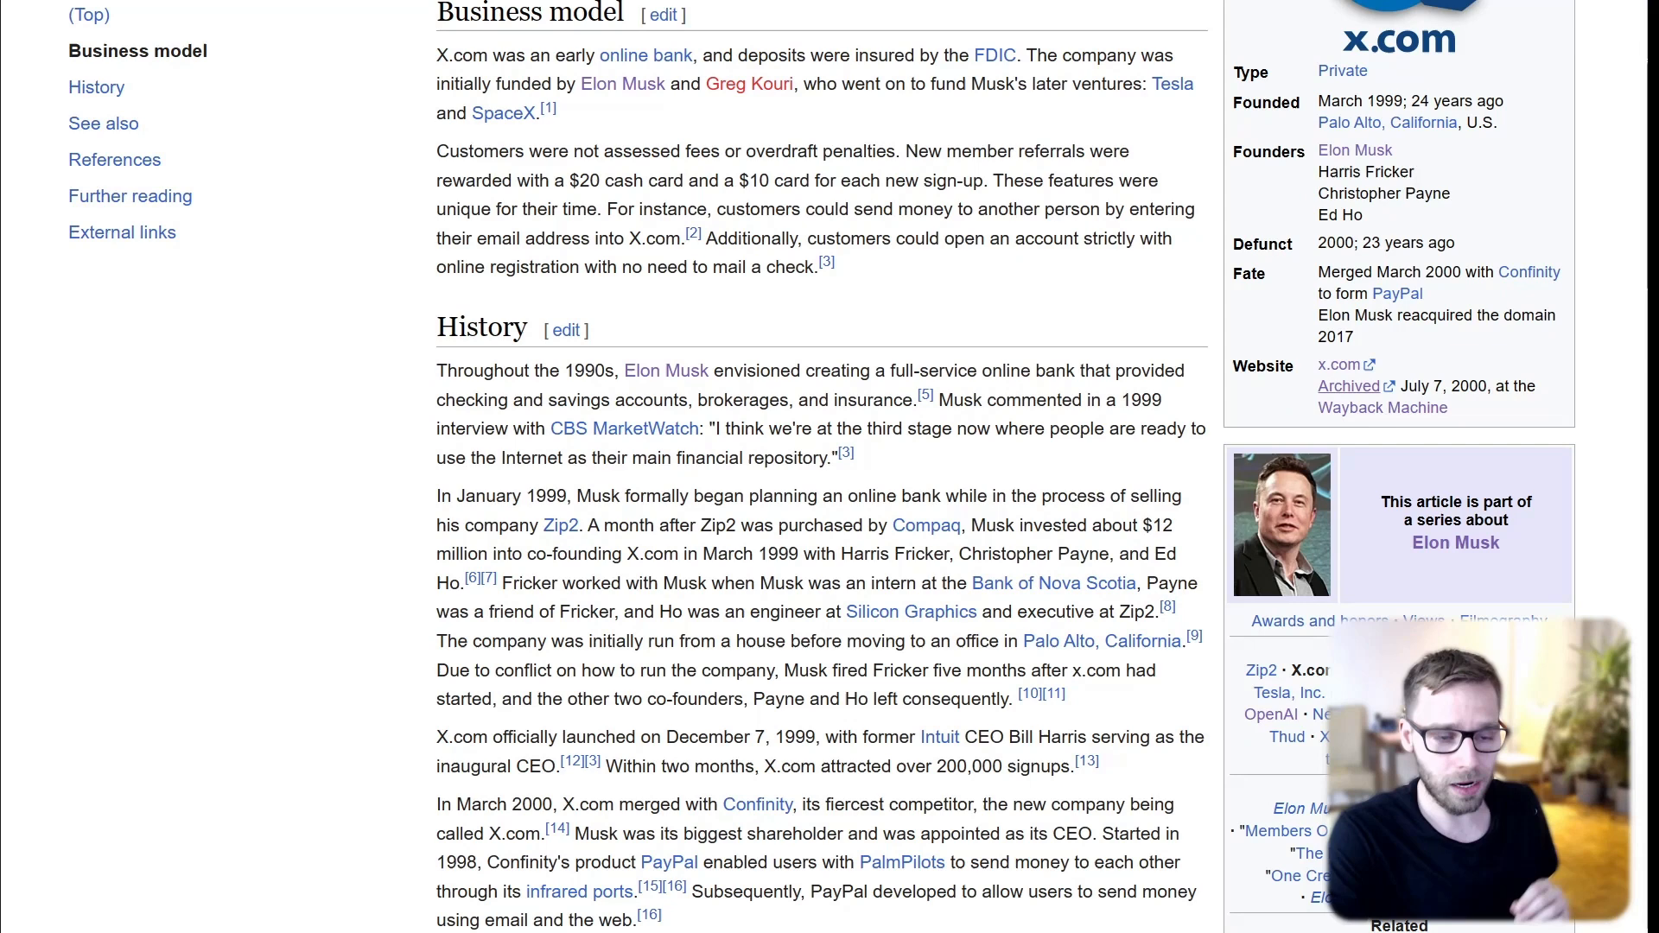
scroll("down", 3)
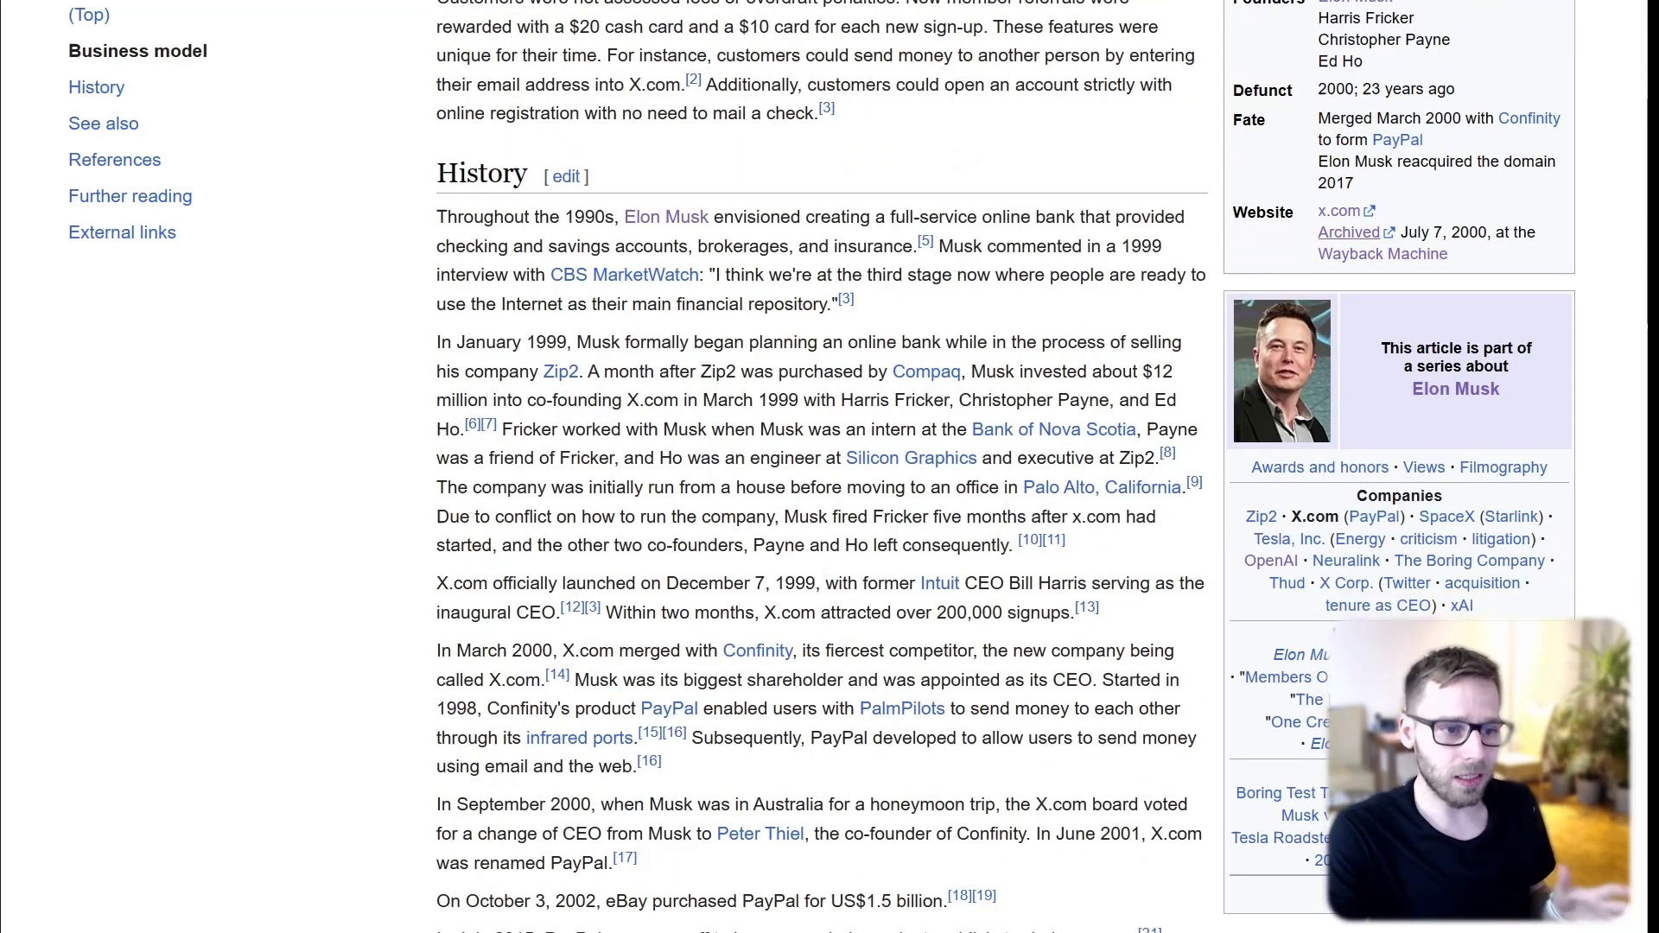
scroll("down", 3)
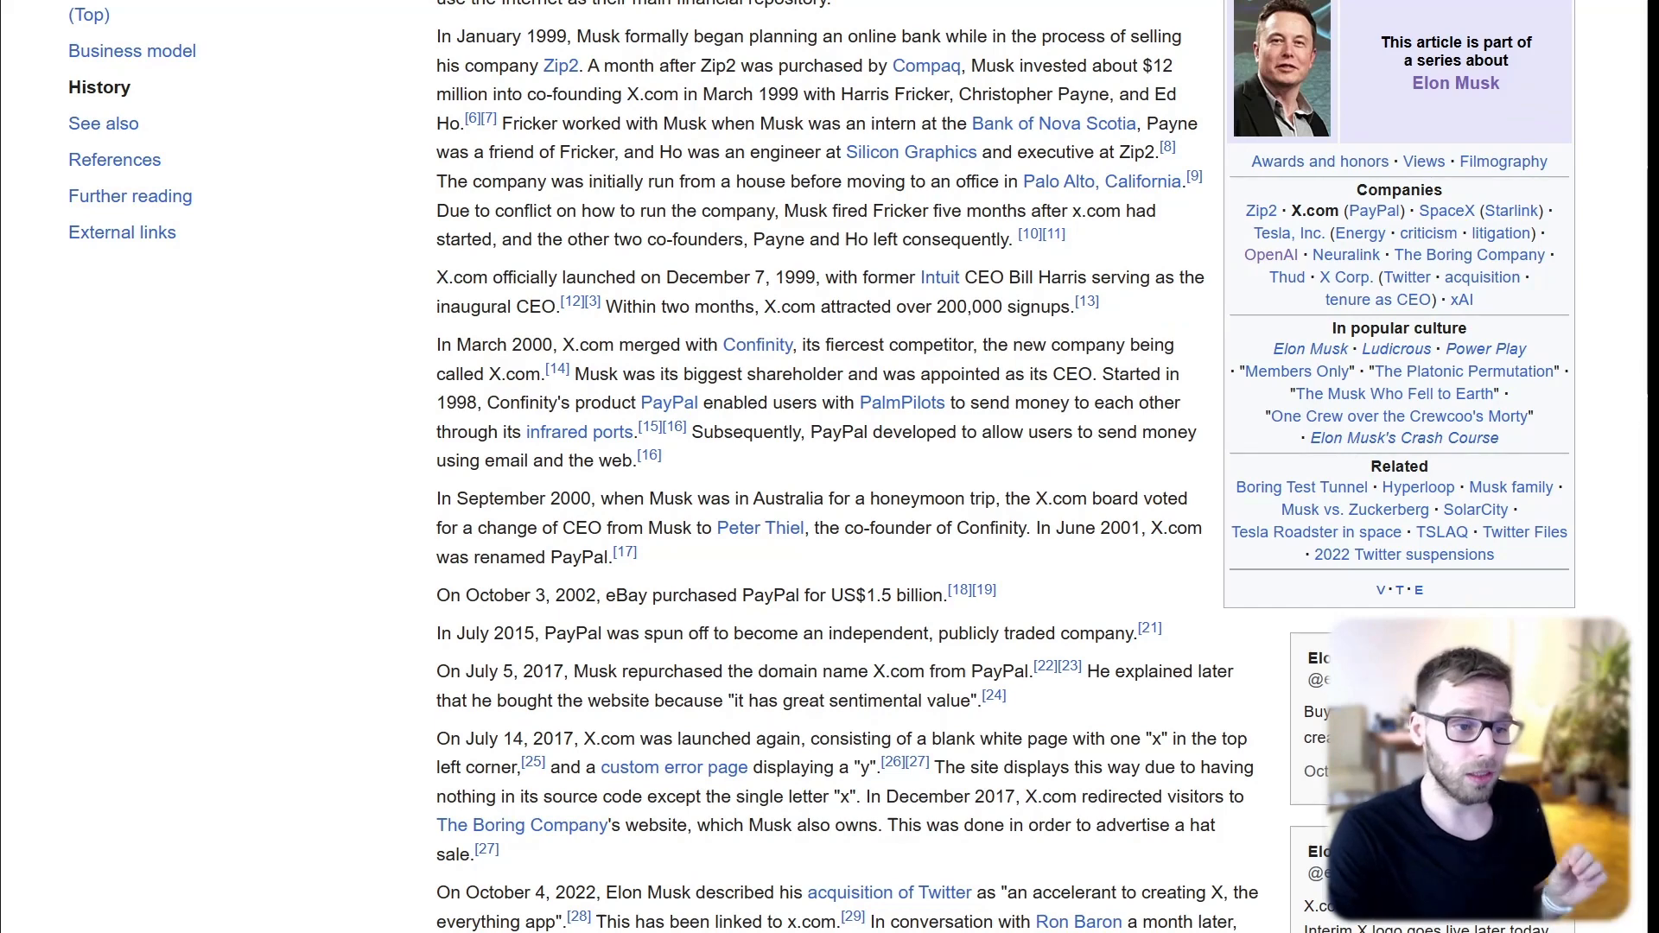
scroll("down", 3)
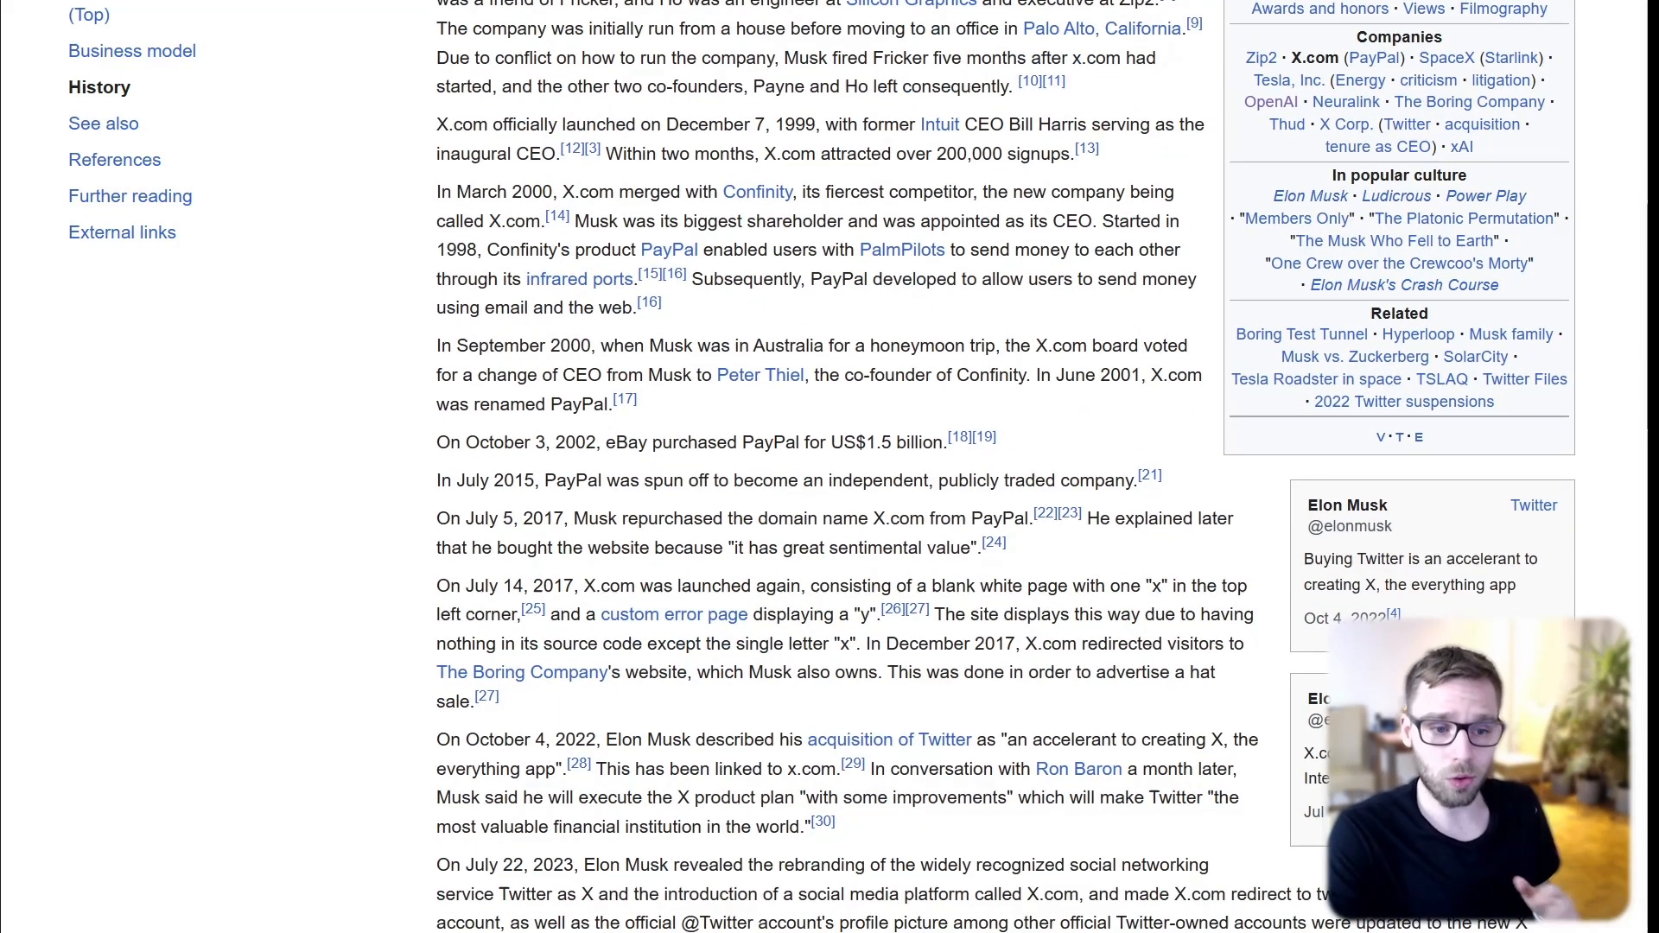
scroll("down", 3)
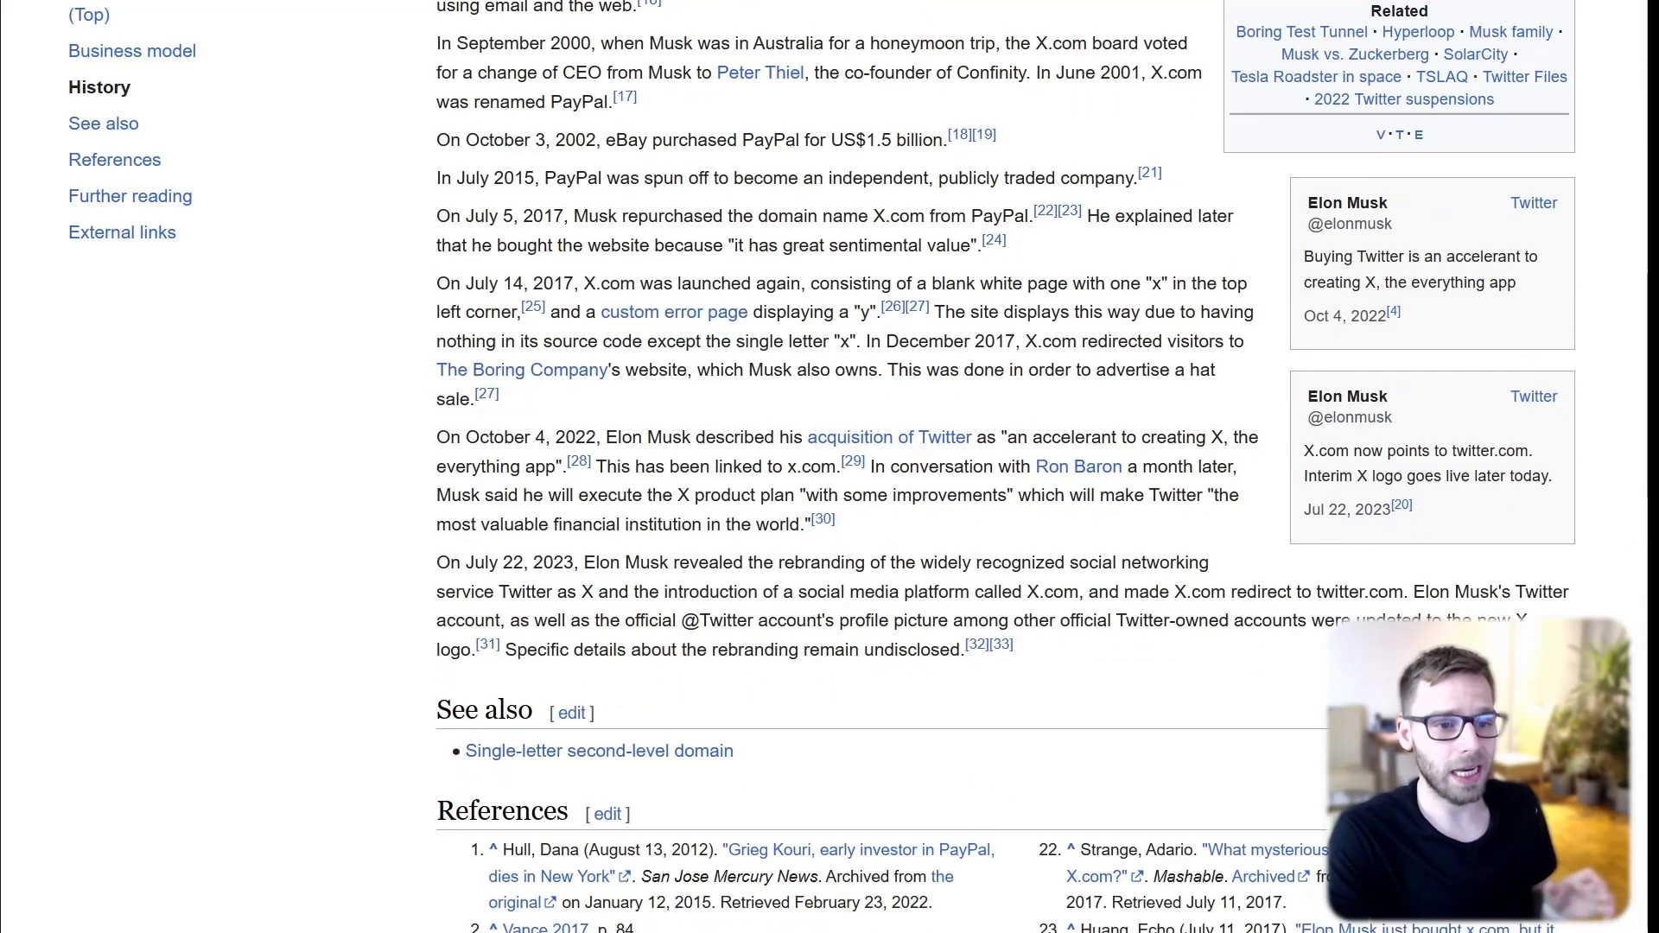
scroll("up", 3)
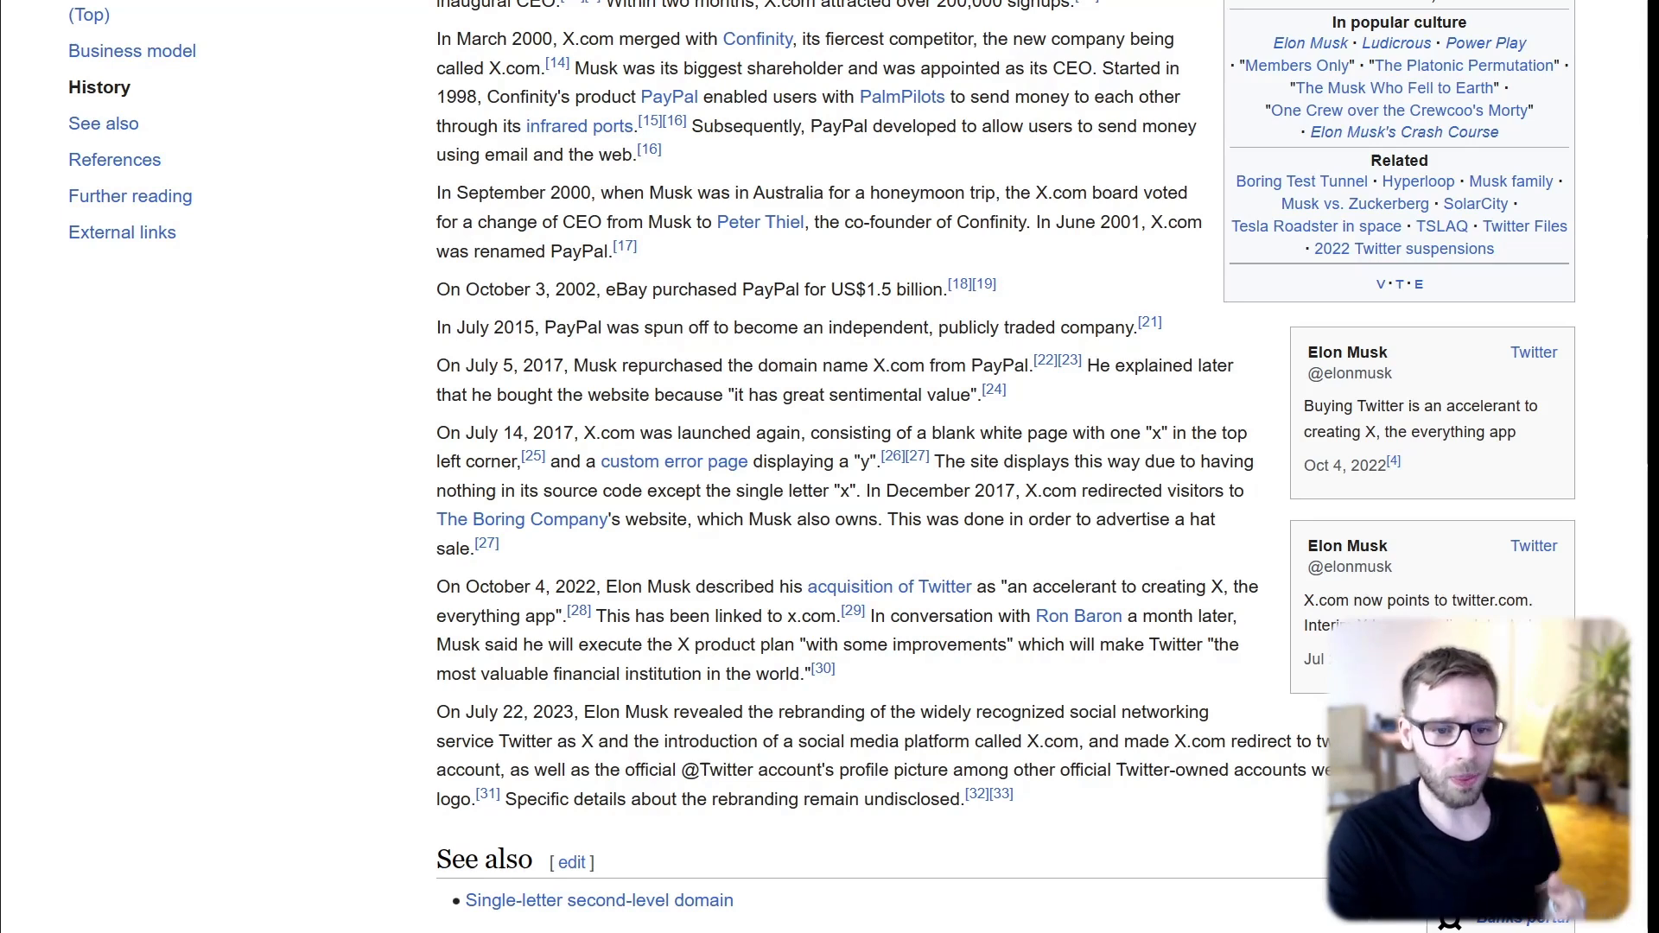
scroll("down", 3)
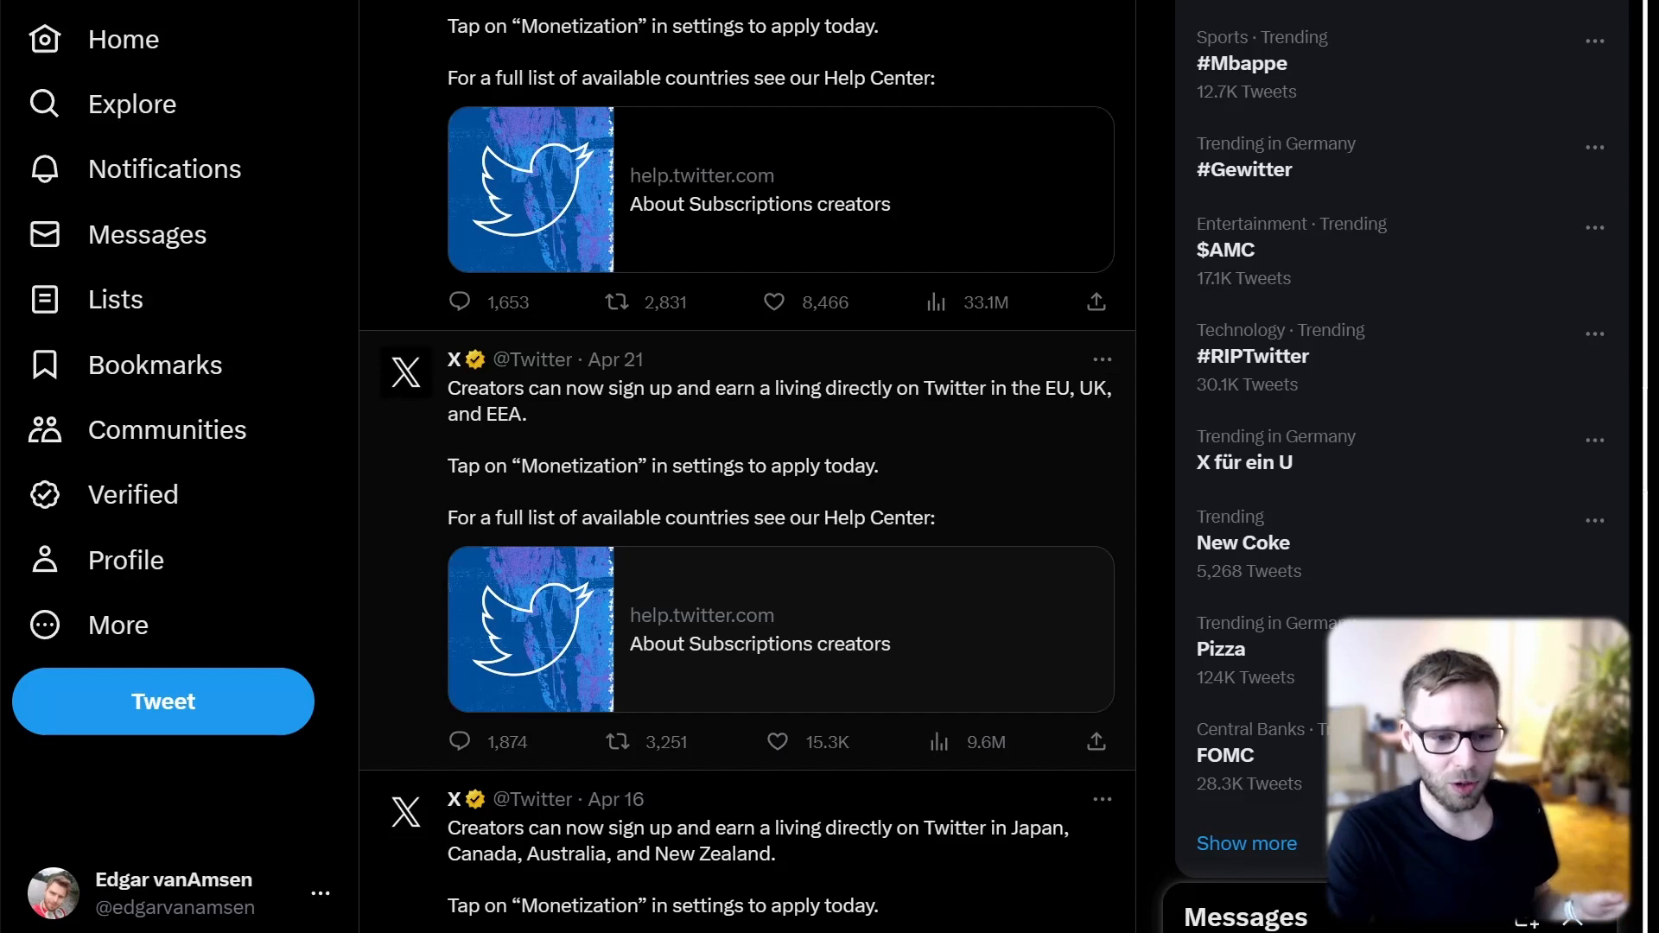
scroll("down", 3)
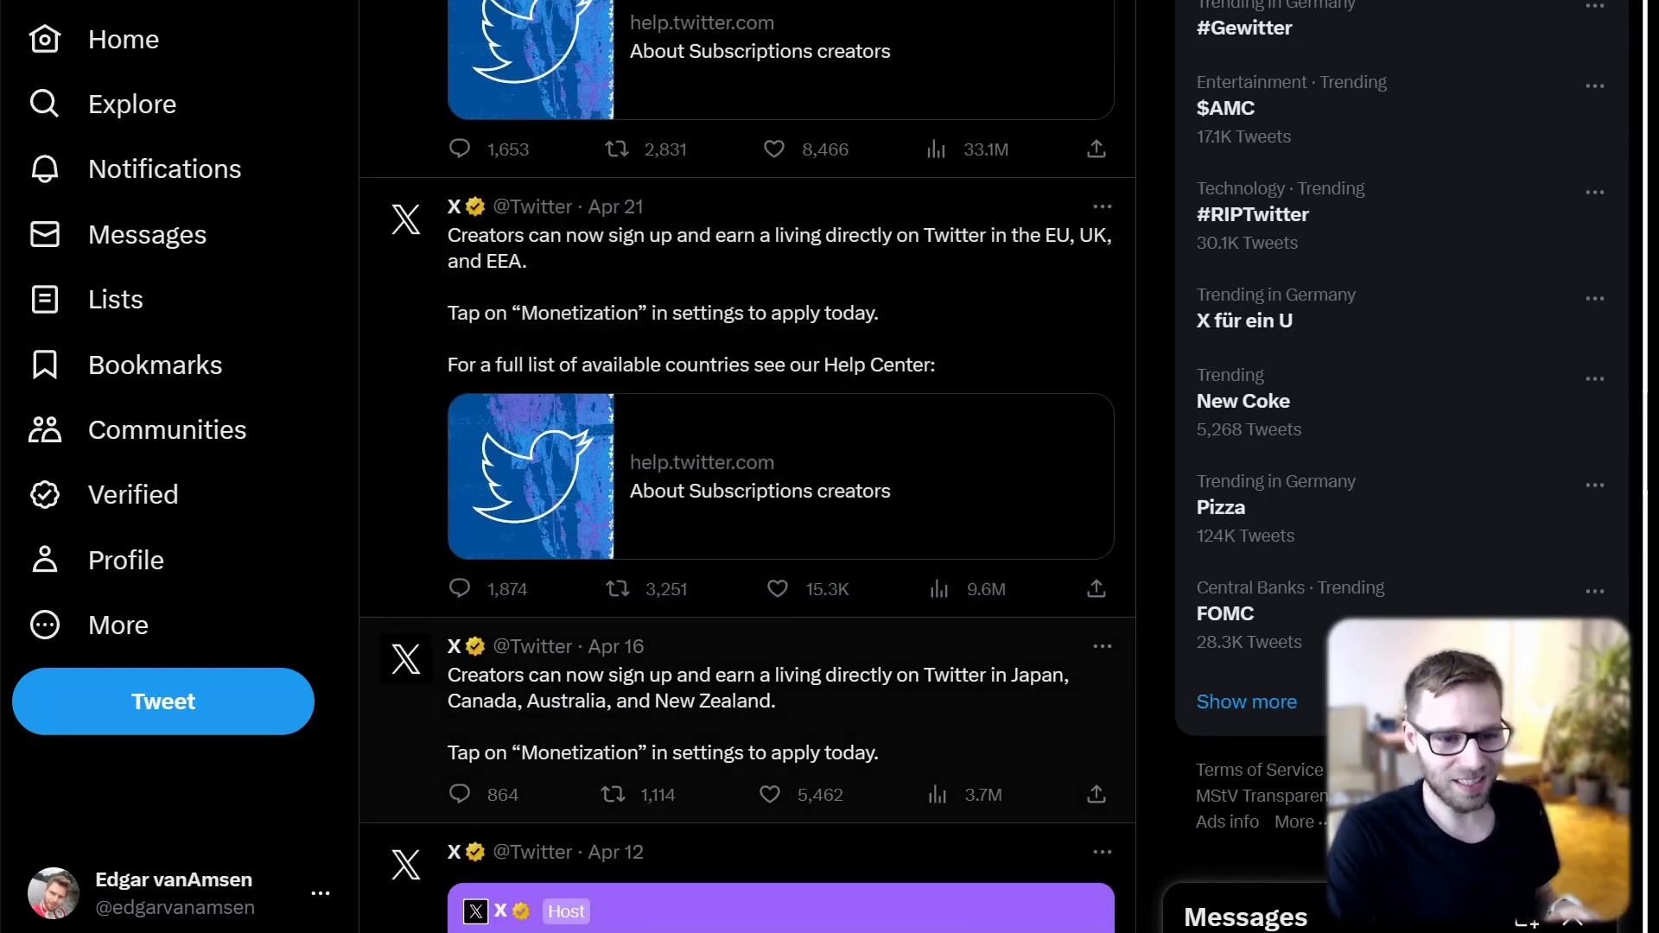
scroll("down", 3)
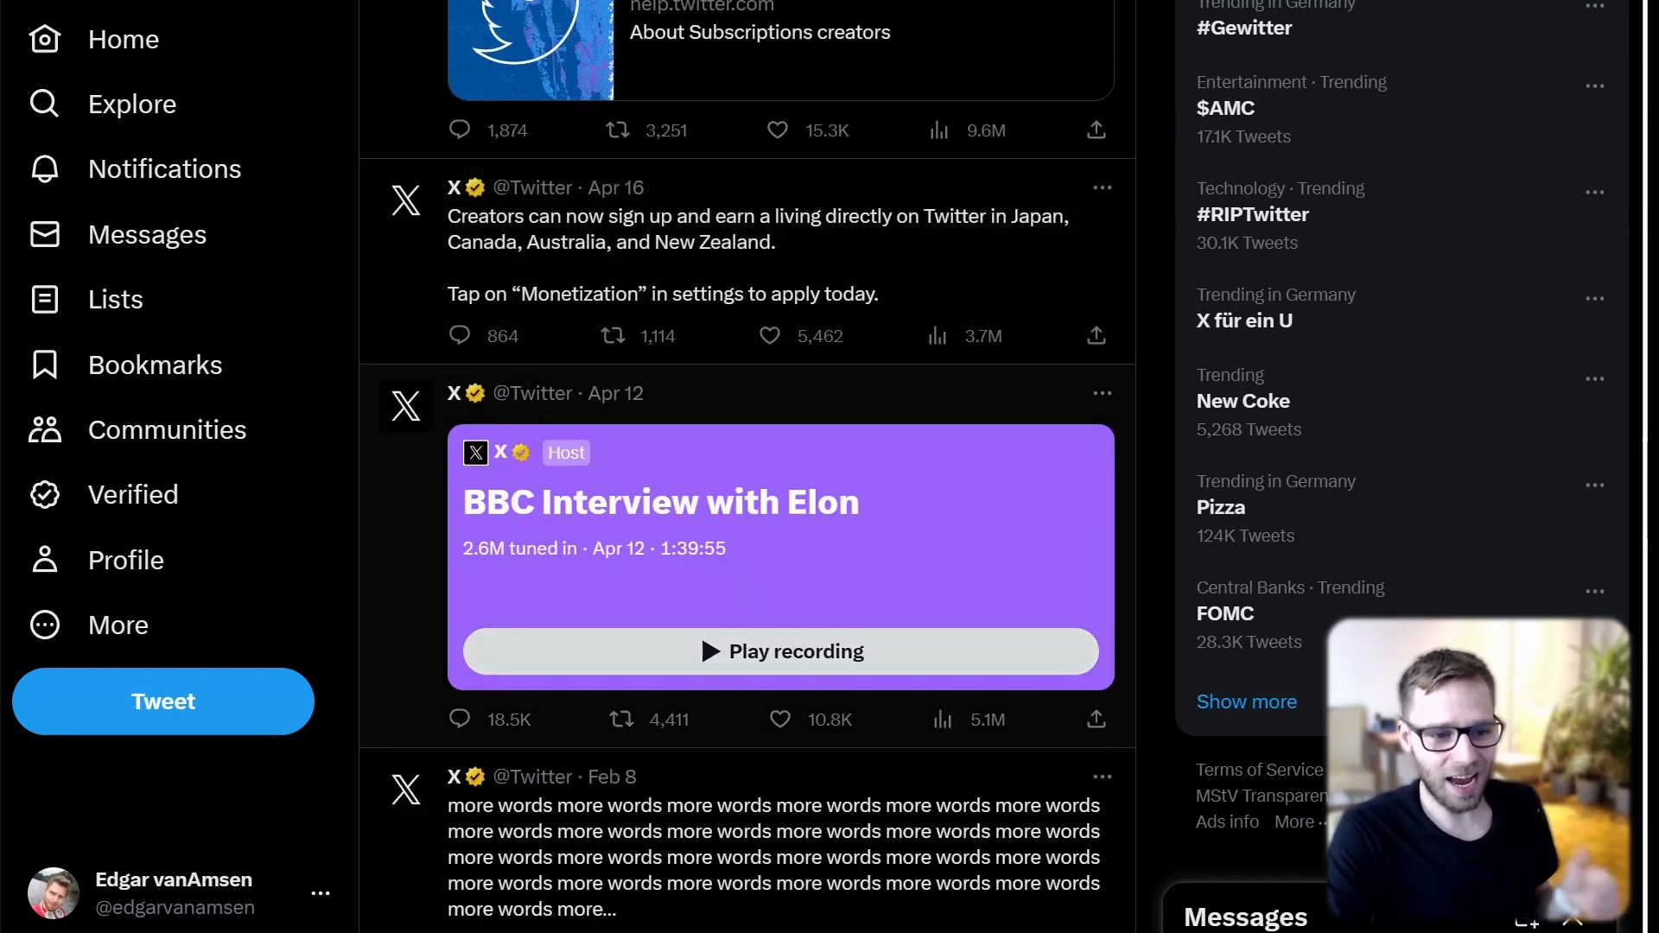
scroll("down", 3)
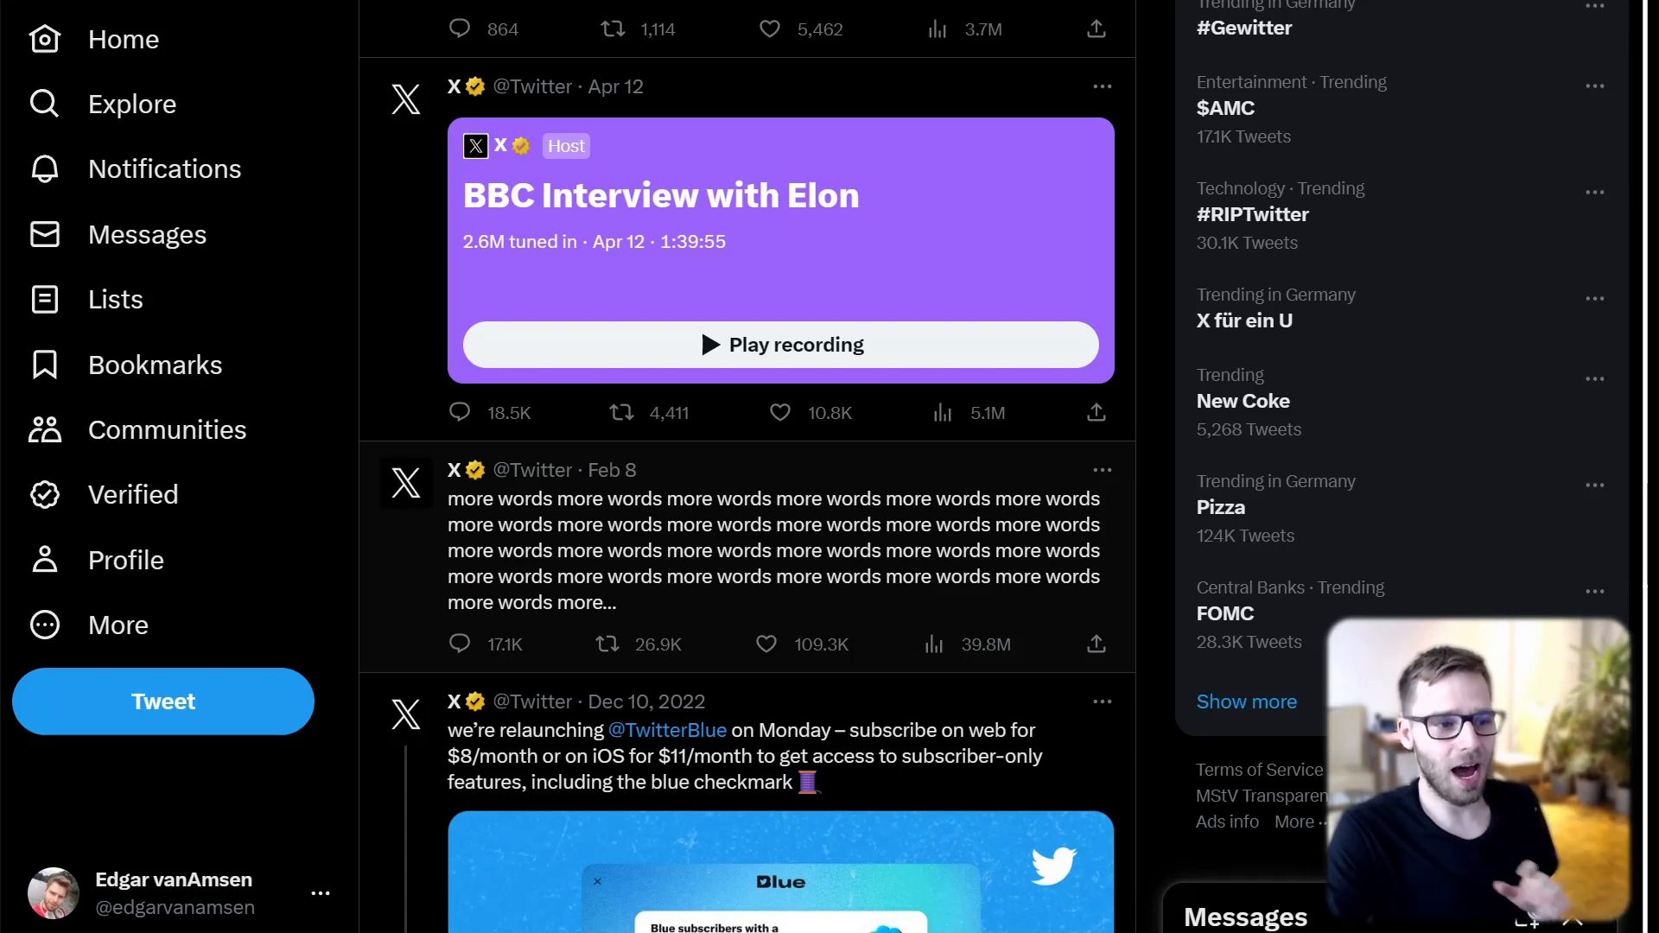
scroll("down", 3)
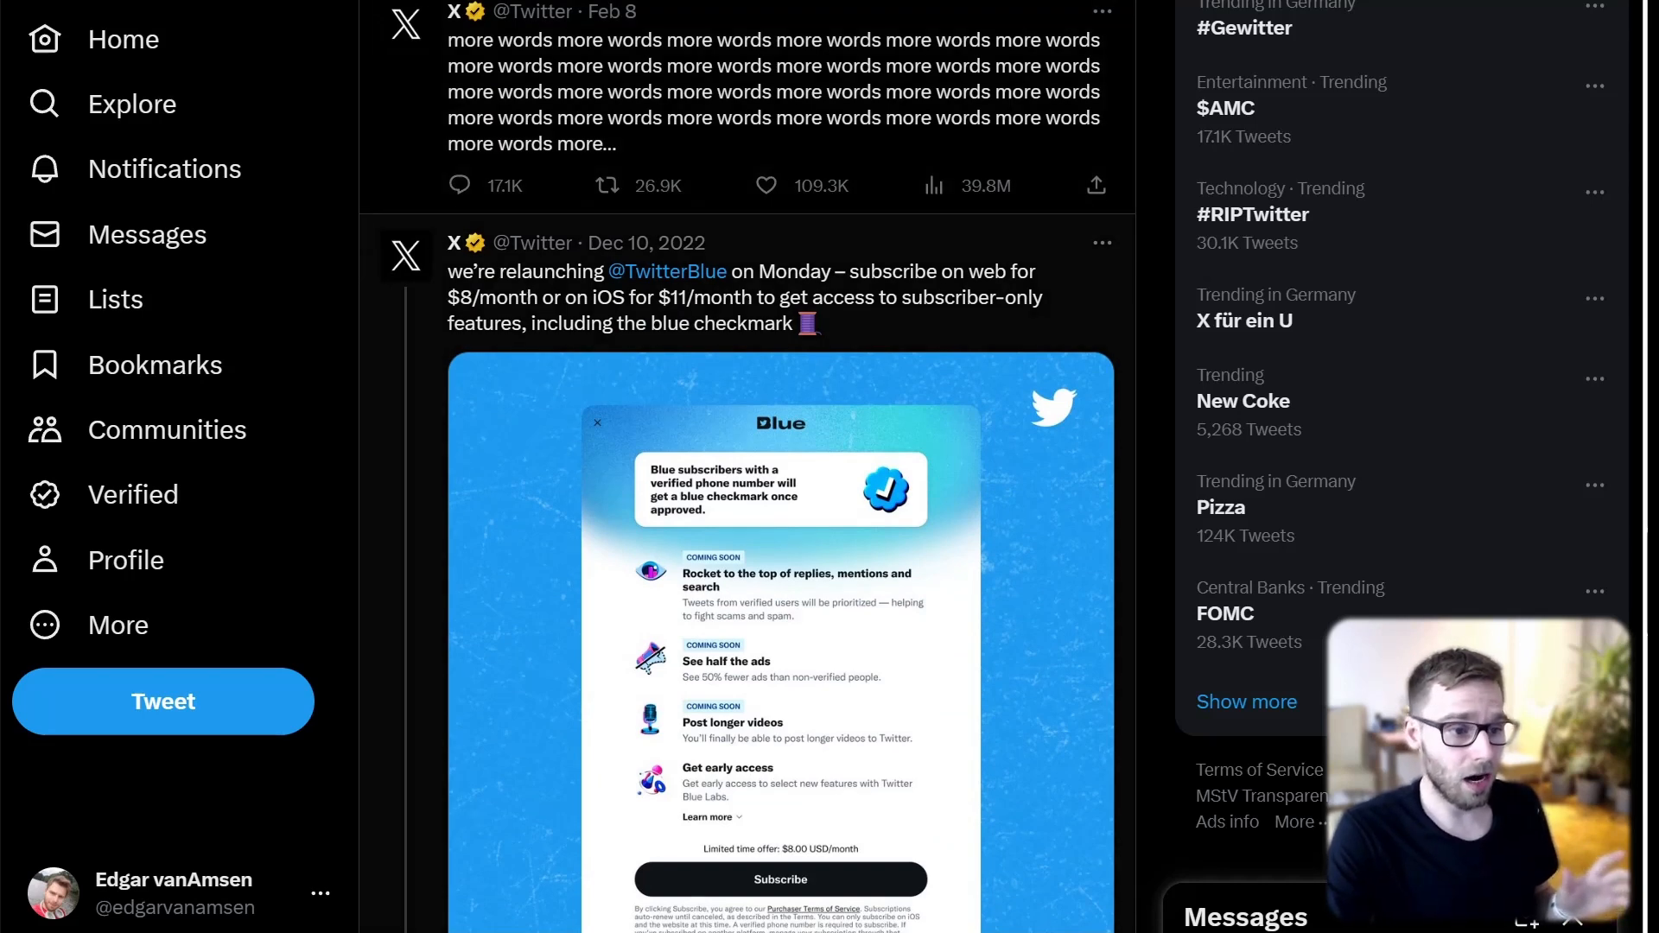
scroll("down", 3)
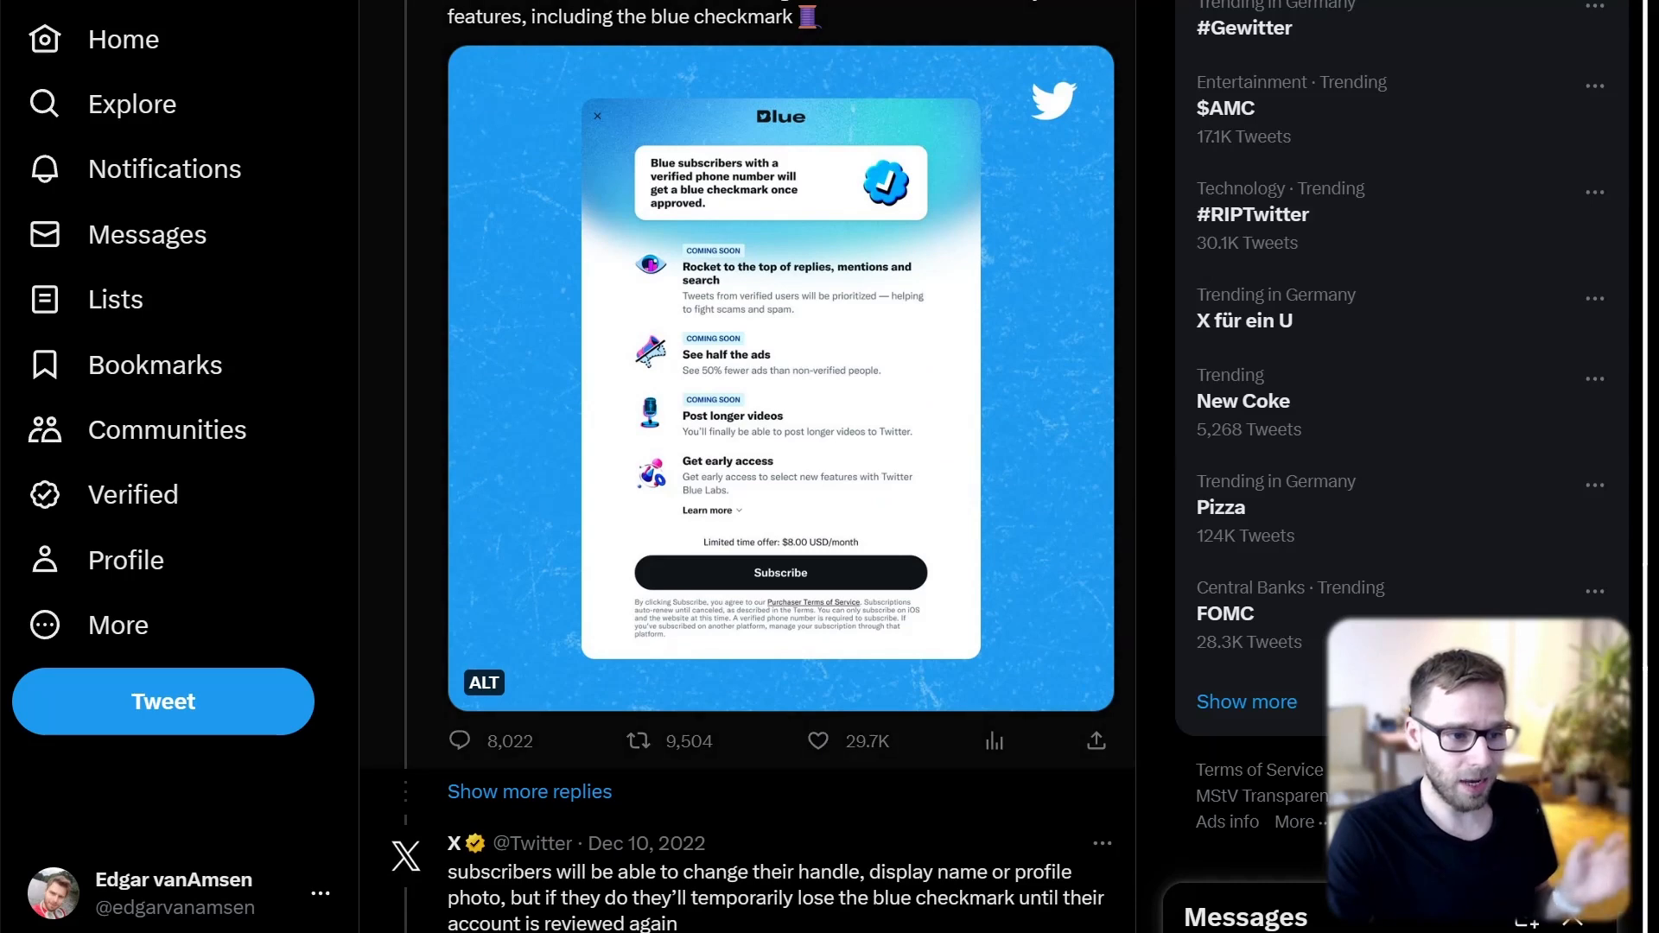
scroll("down", 3)
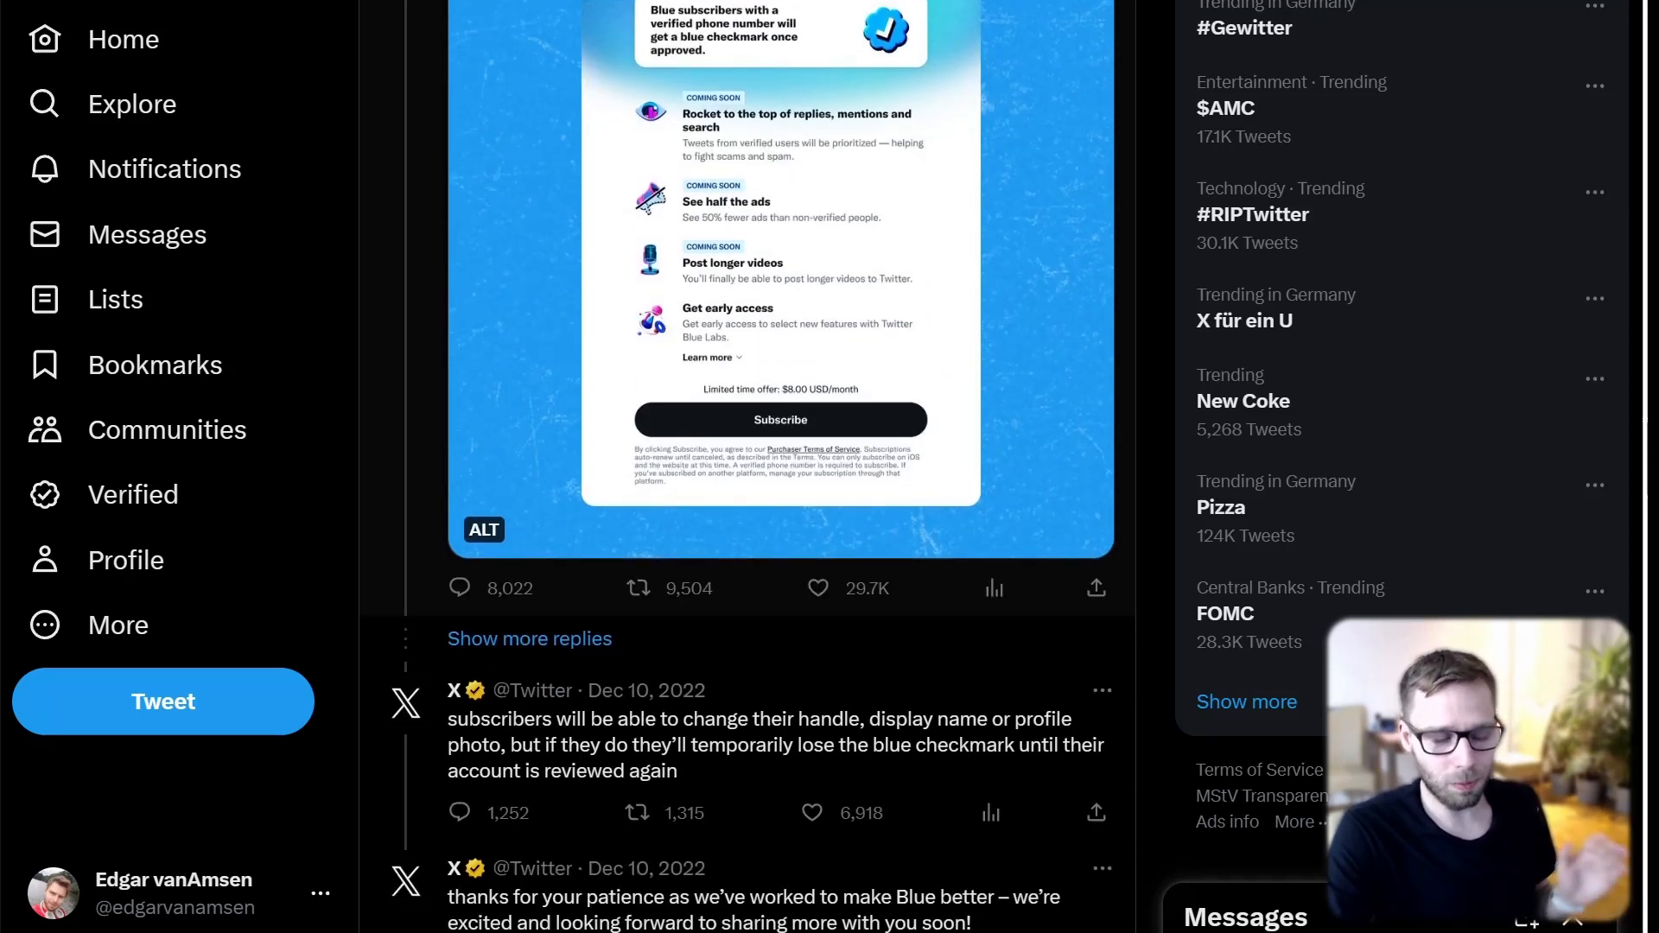
scroll("down", 3)
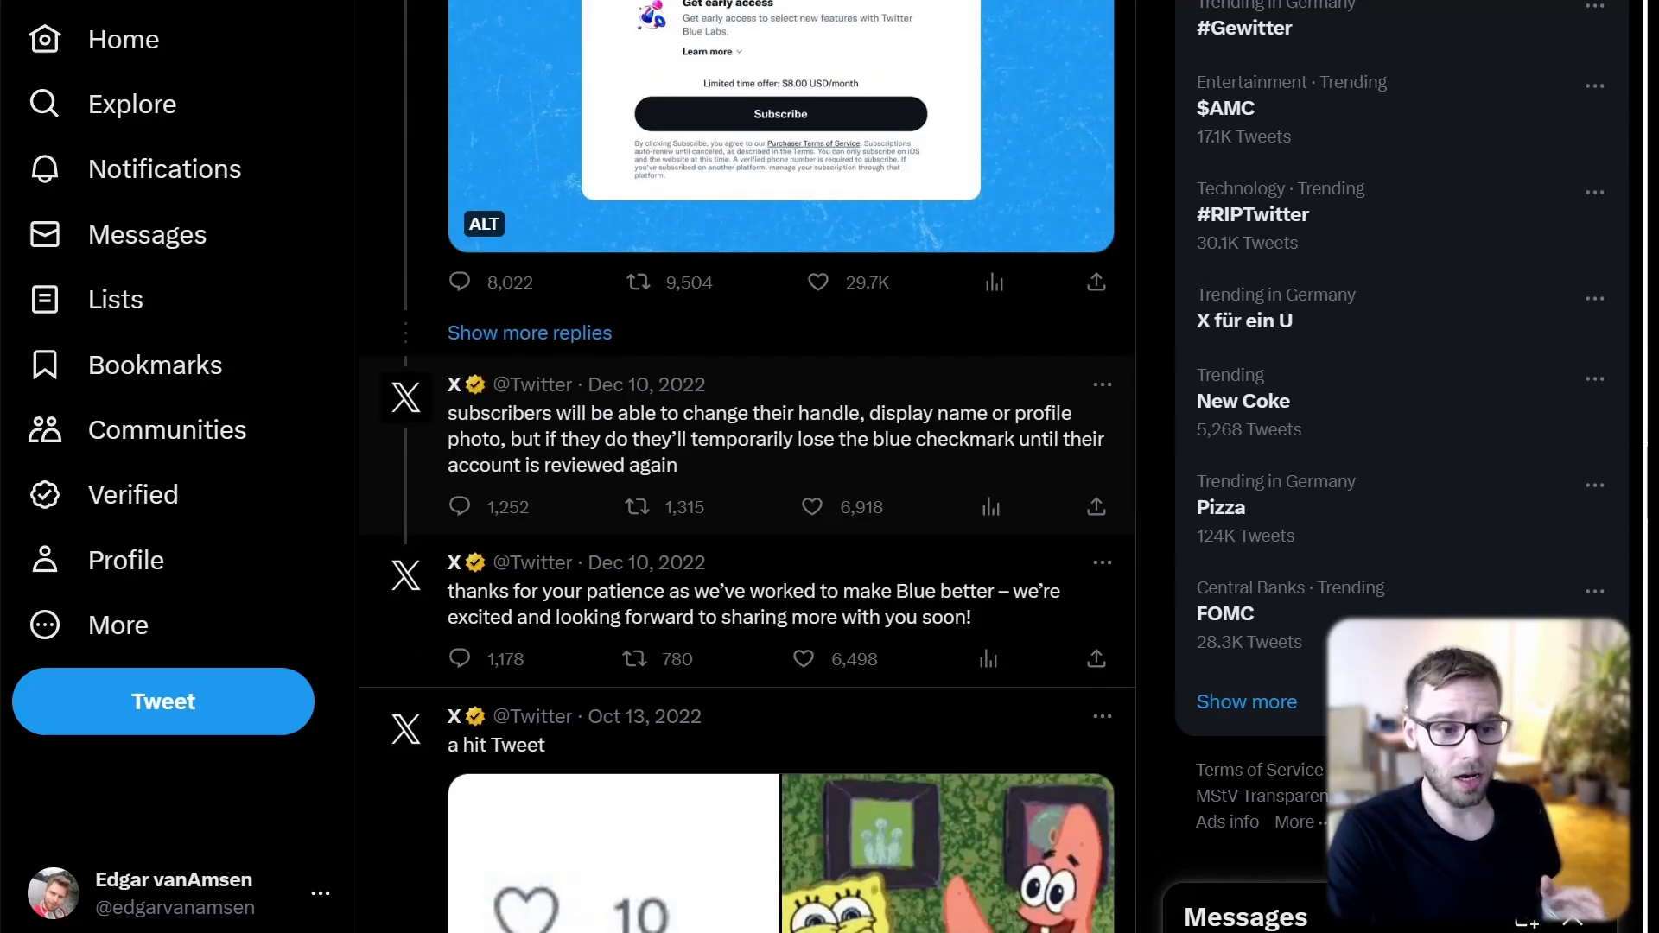
scroll("down", 3)
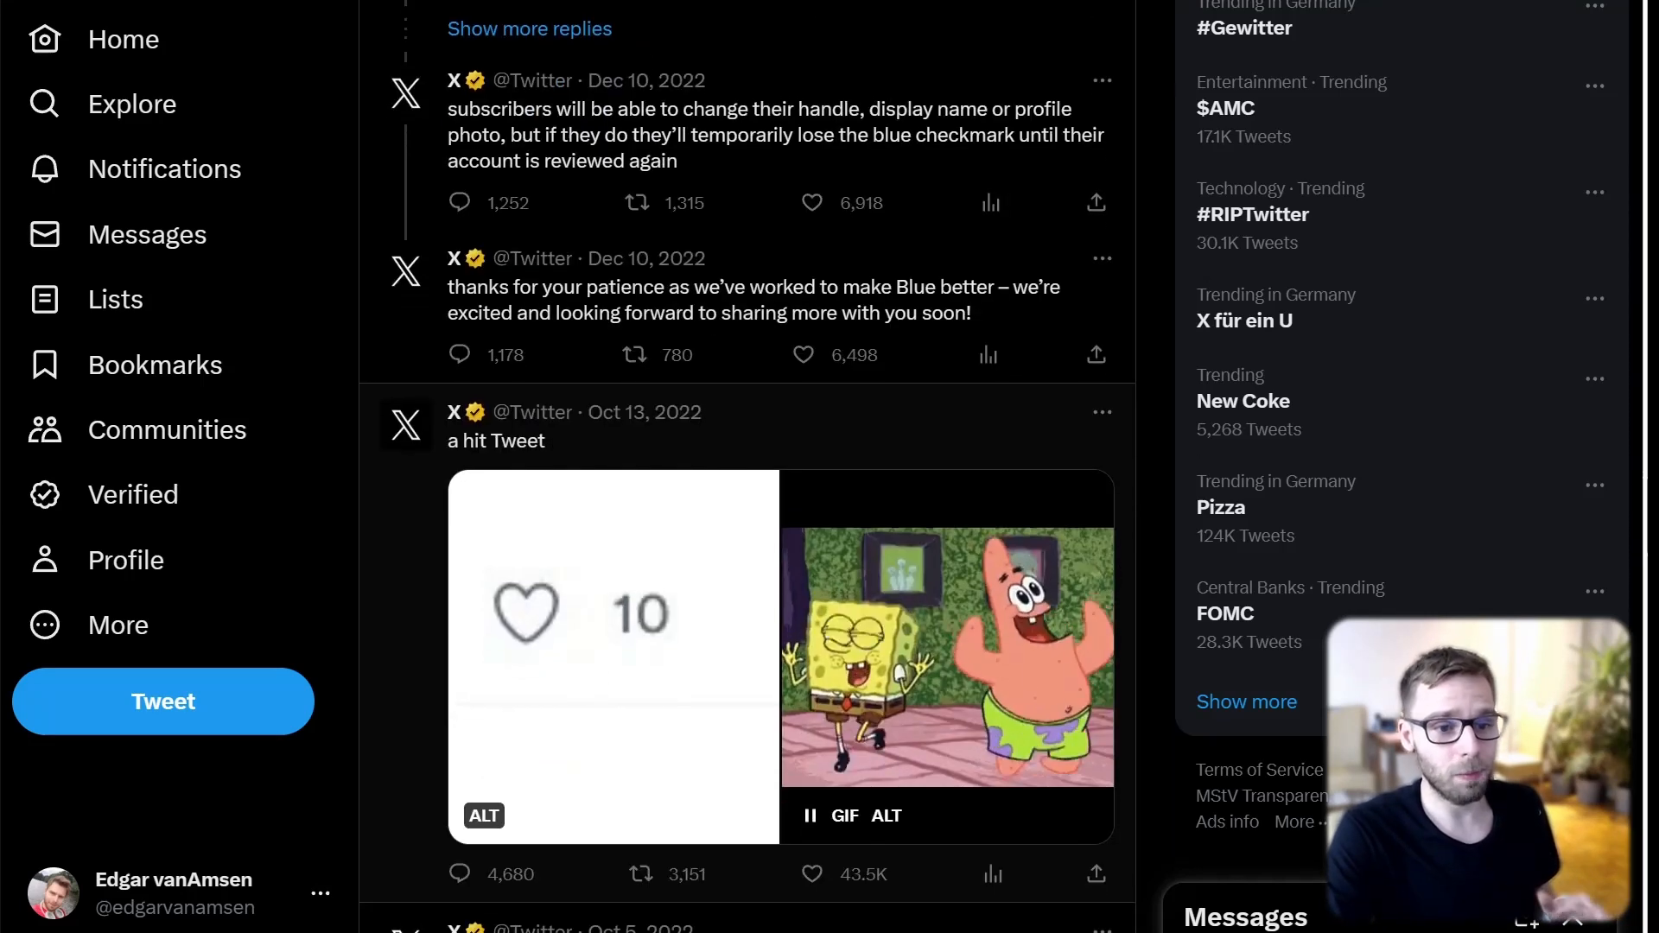
scroll("down", 3)
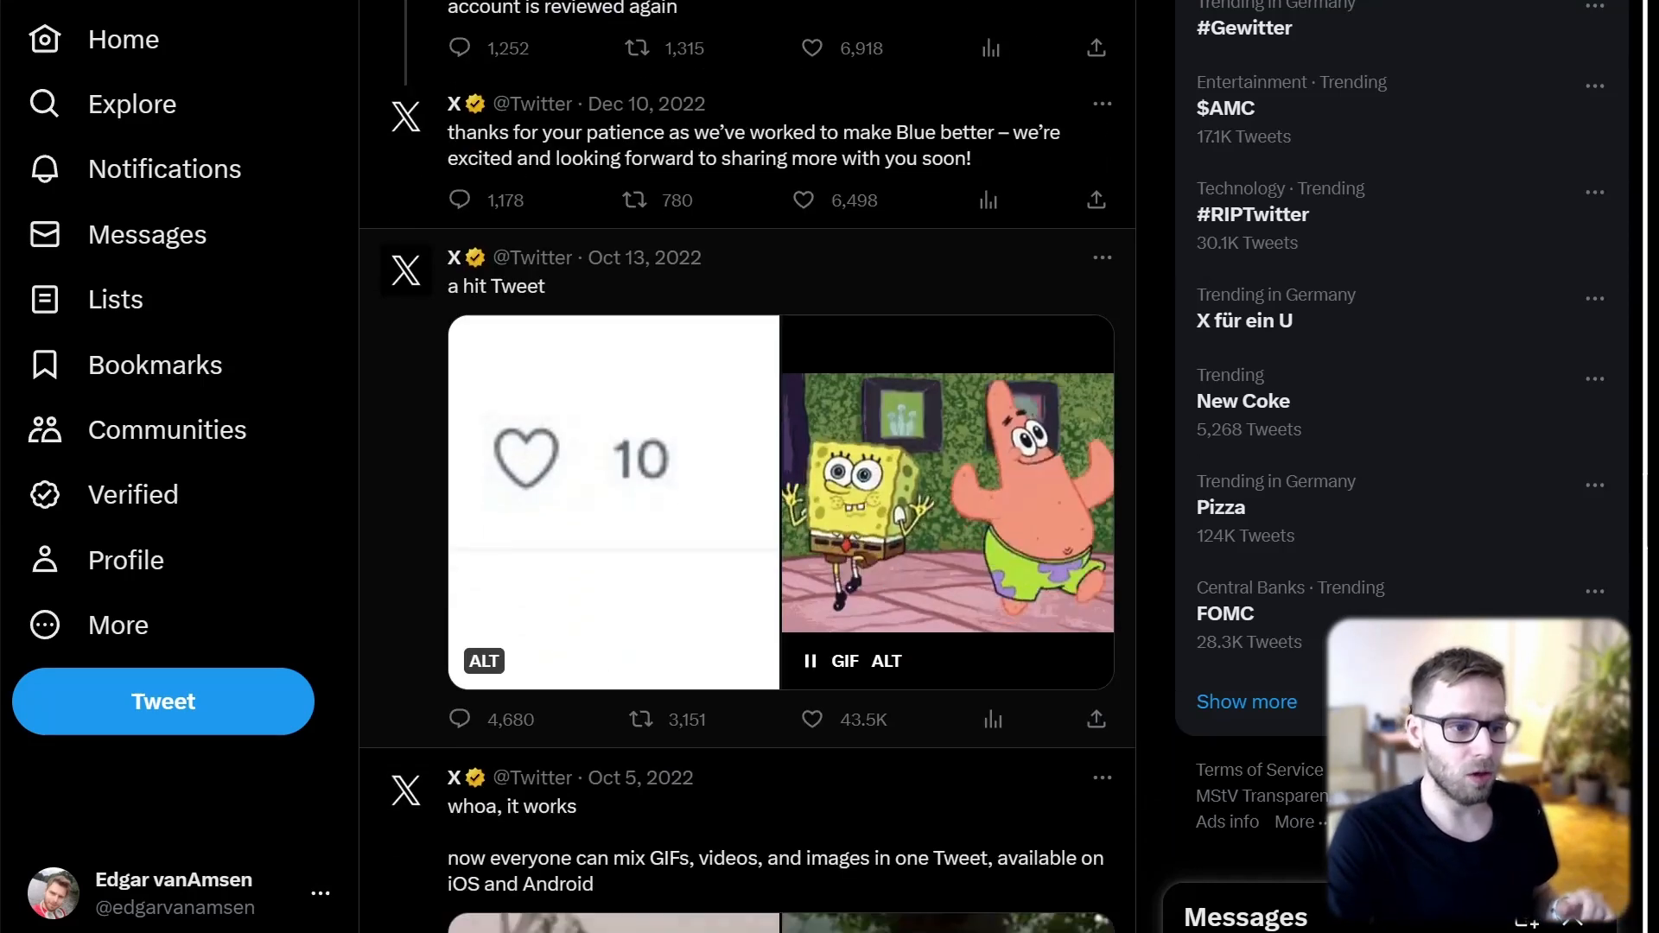
scroll("down", 3)
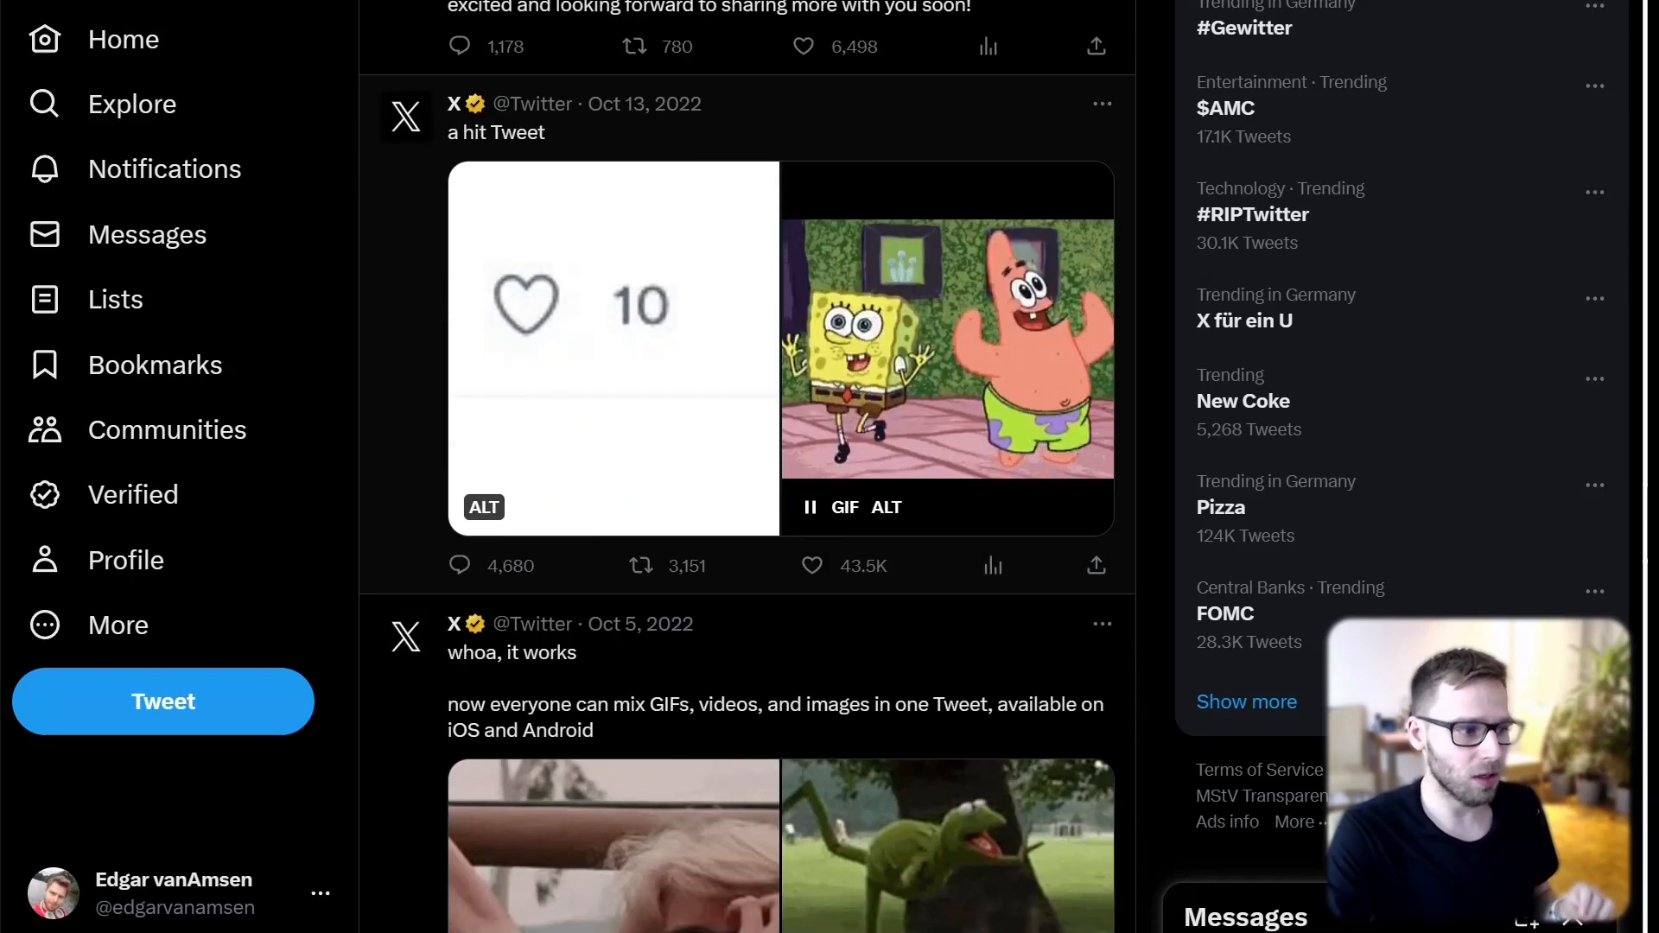
scroll("down", 3)
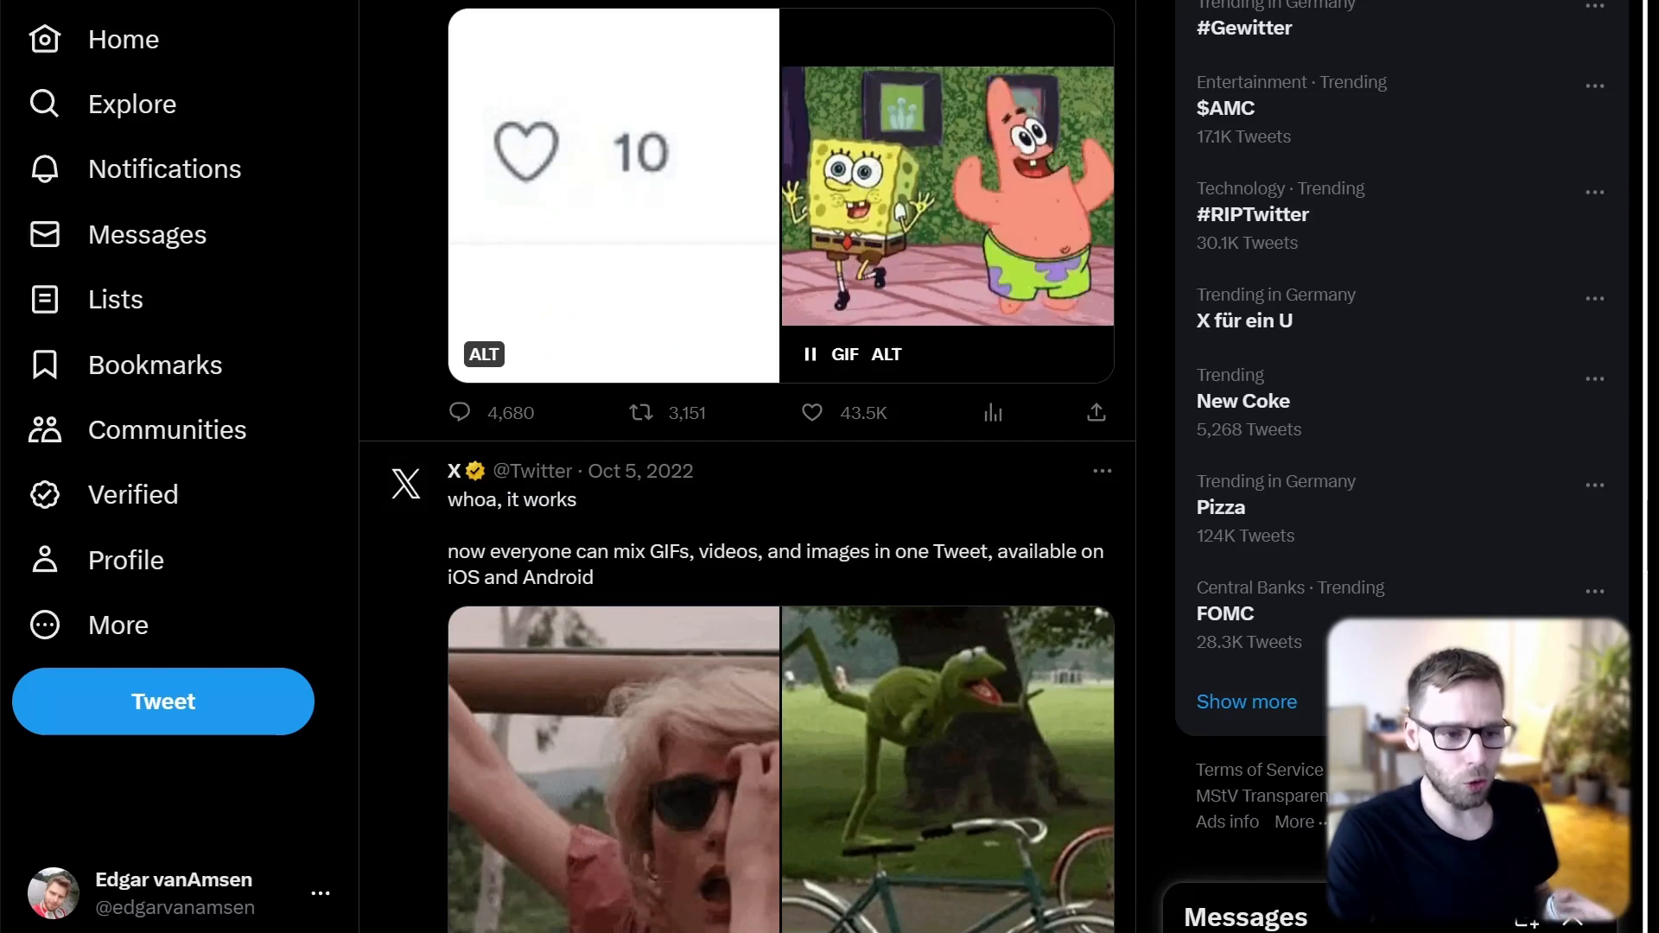
scroll("down", 3)
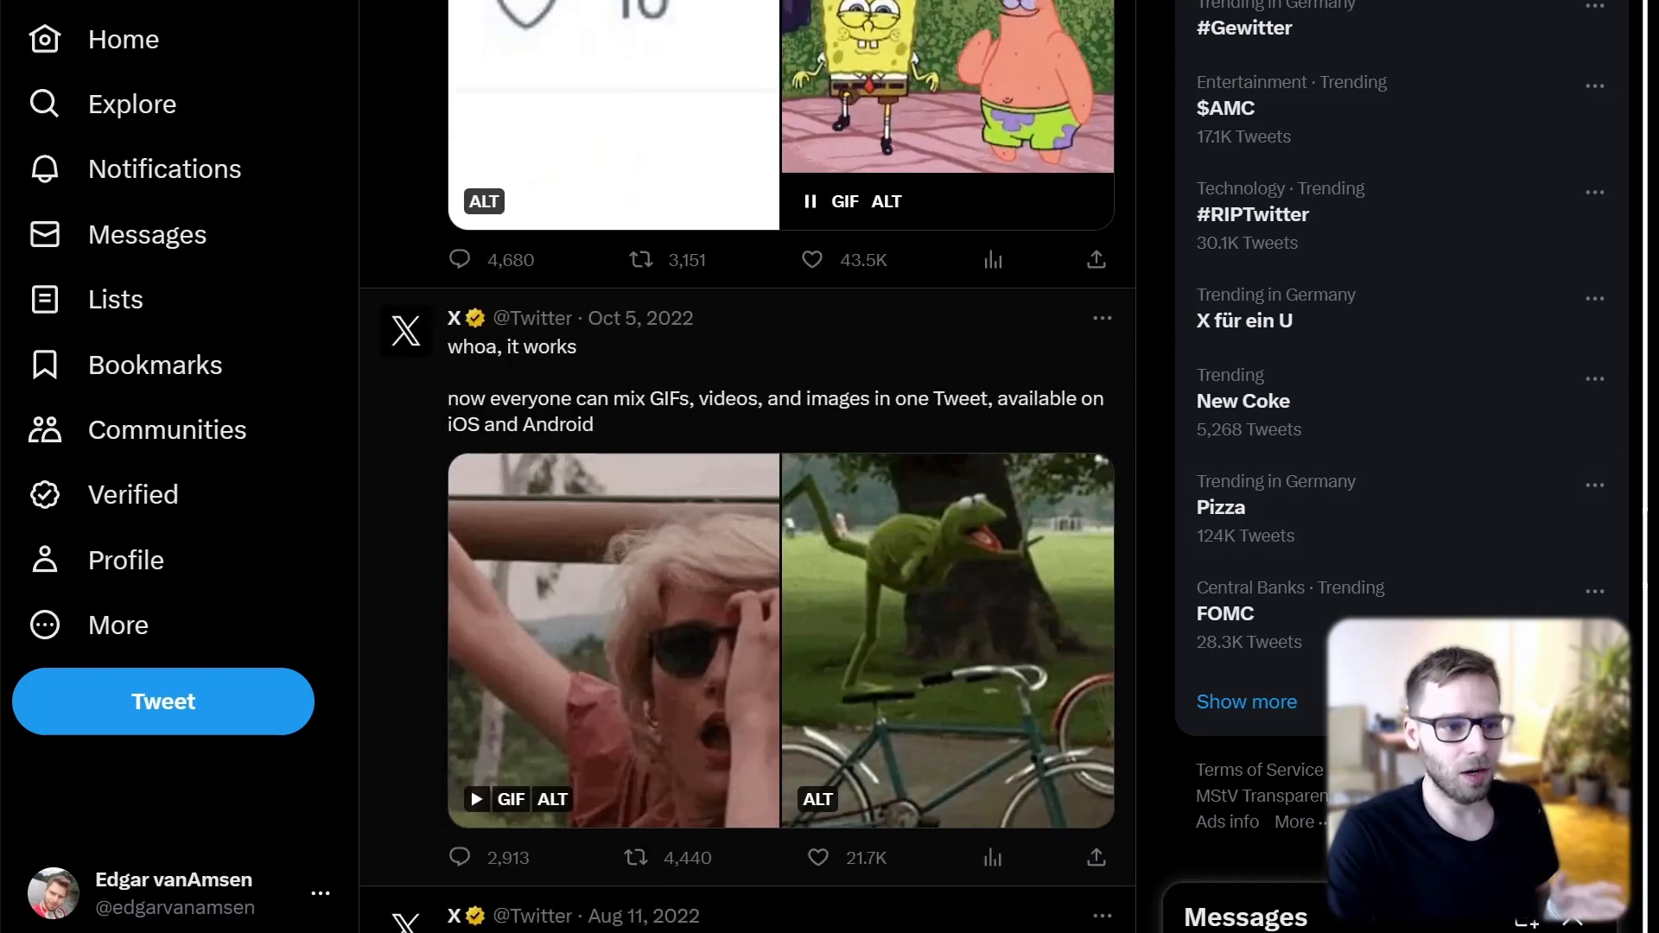
scroll("down", 3)
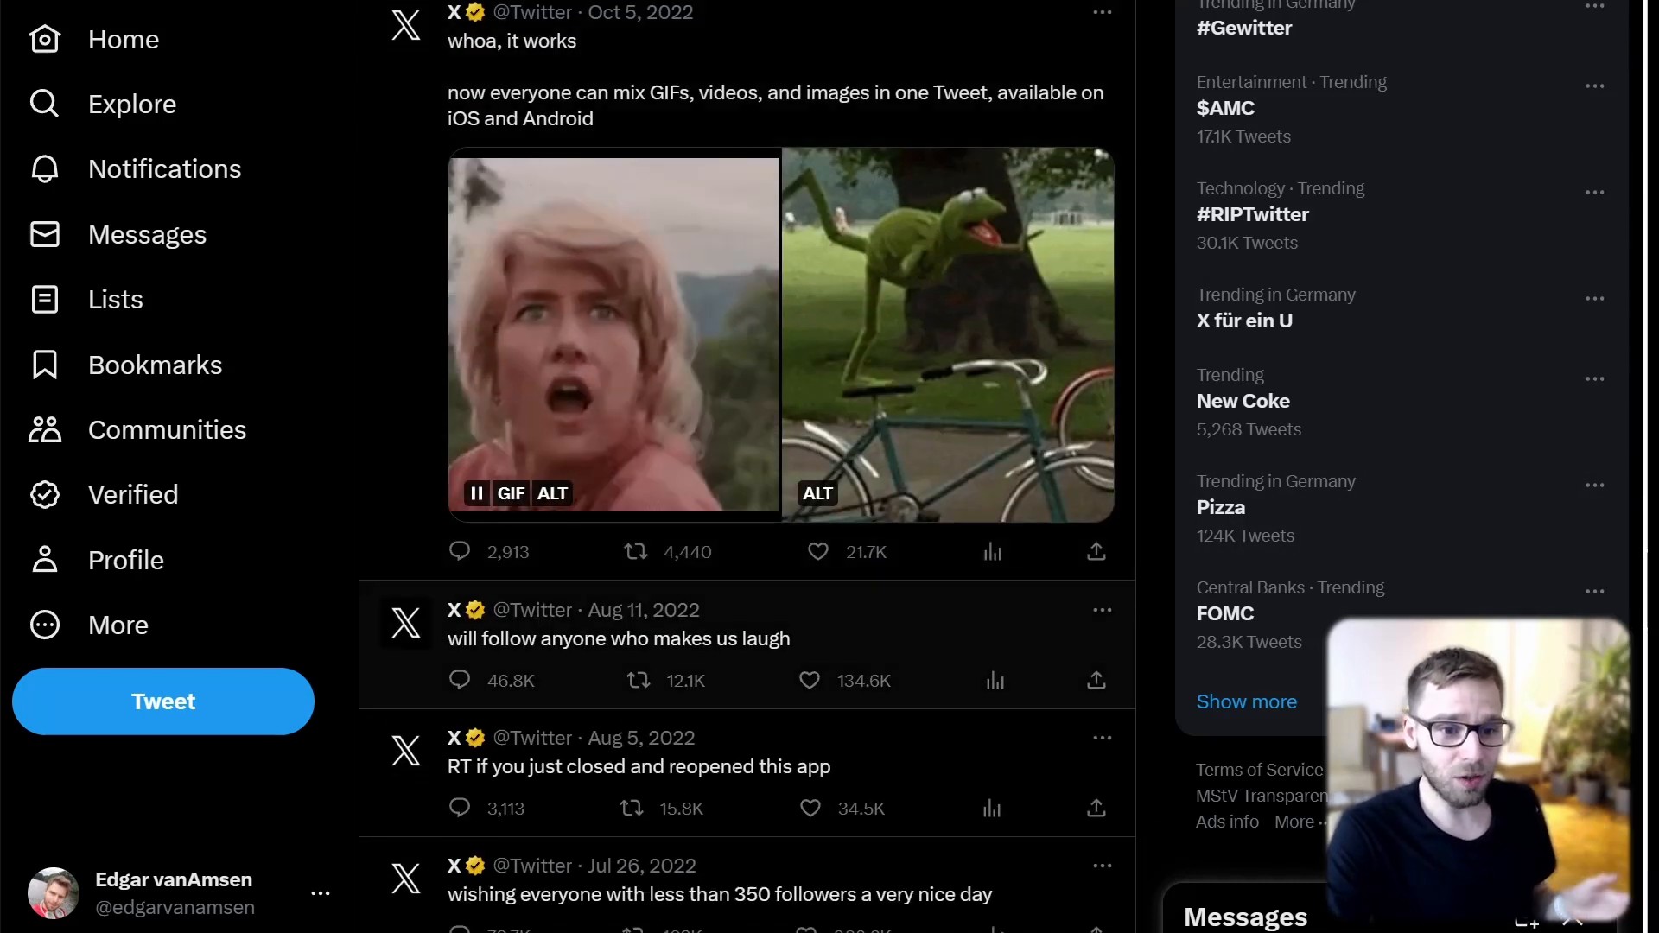
scroll("down", 3)
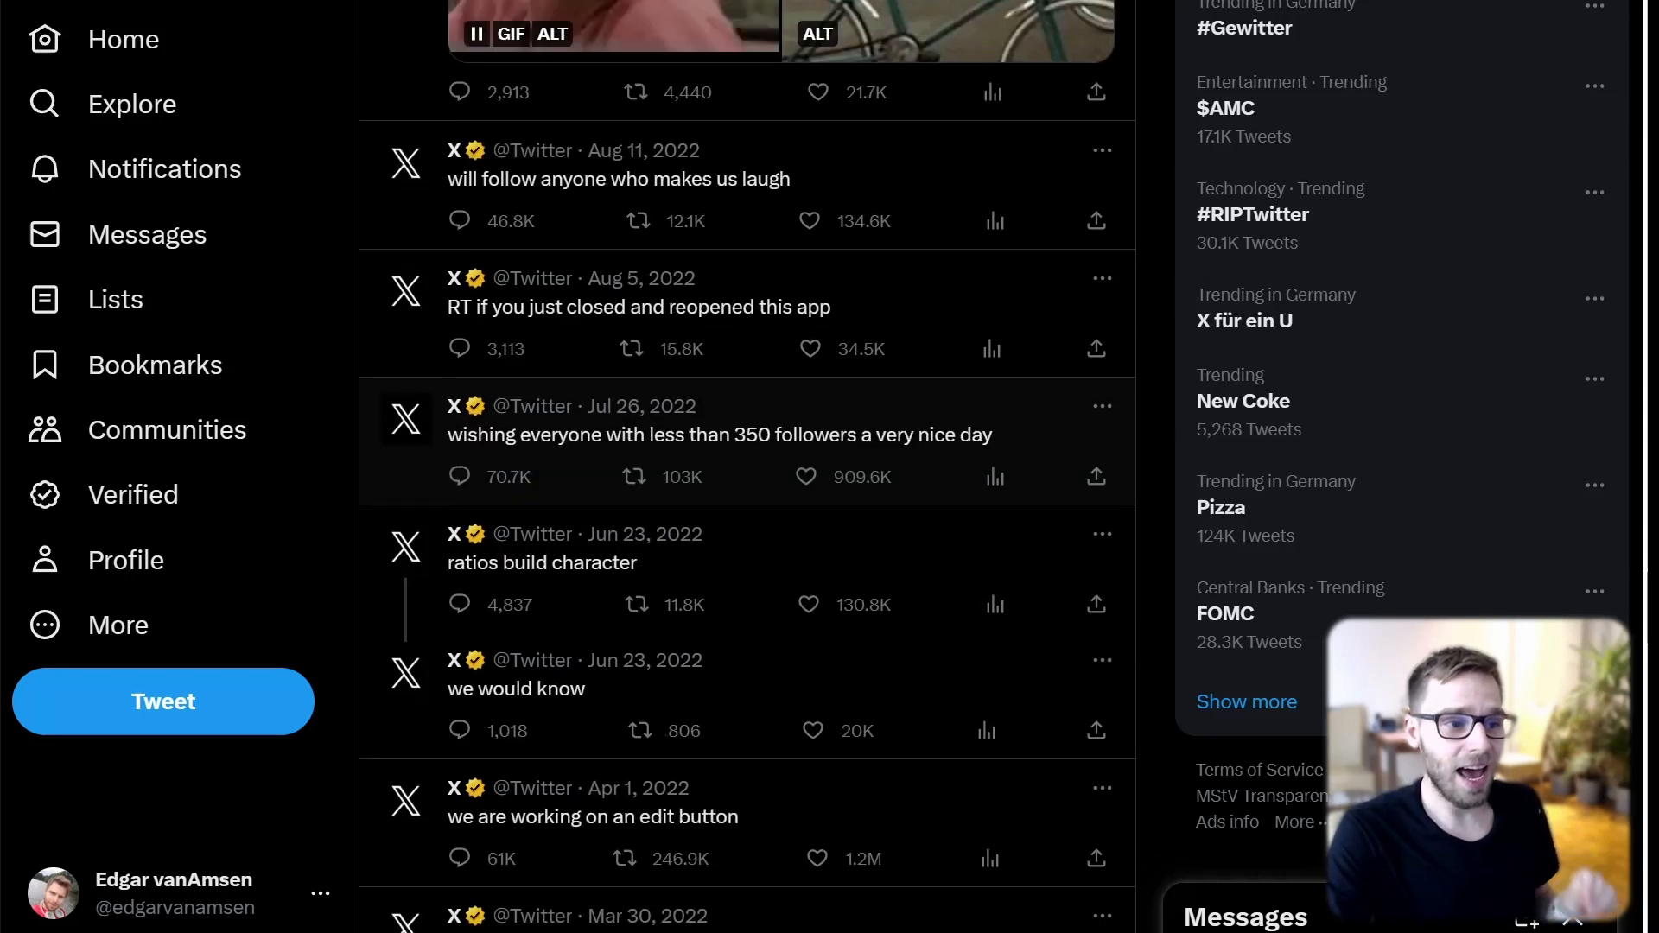
Step: Continue down the timeline to the Feb 17, 2022 tweets about pinning up to six DMs
left_click(475, 33)
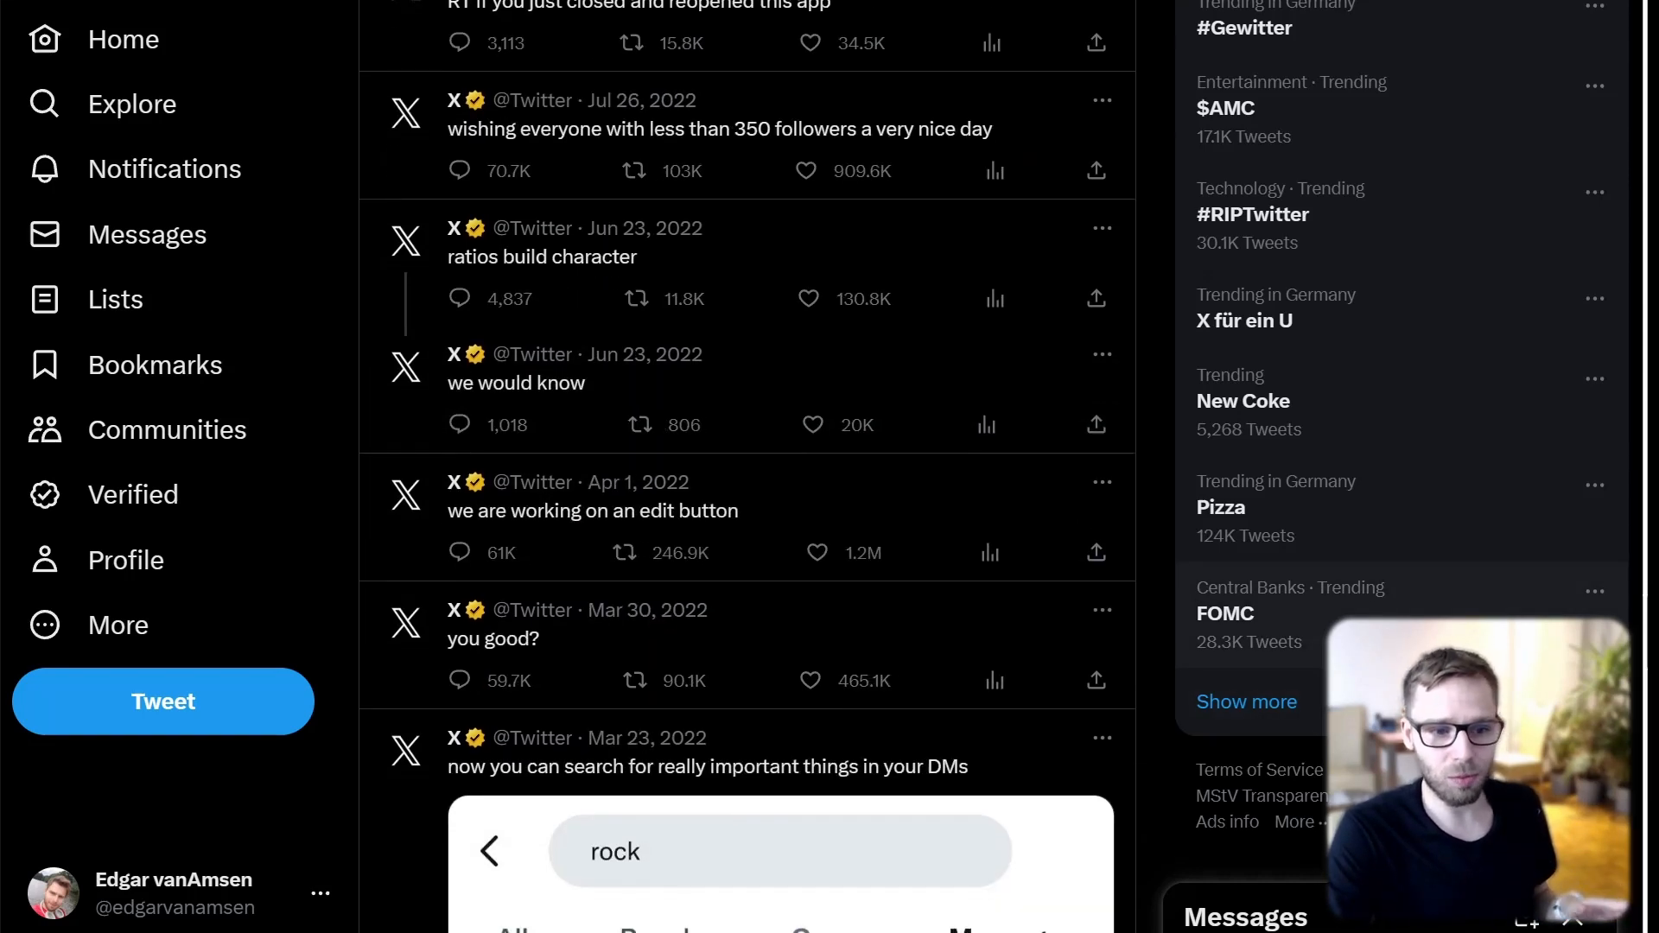
scroll("down", 3)
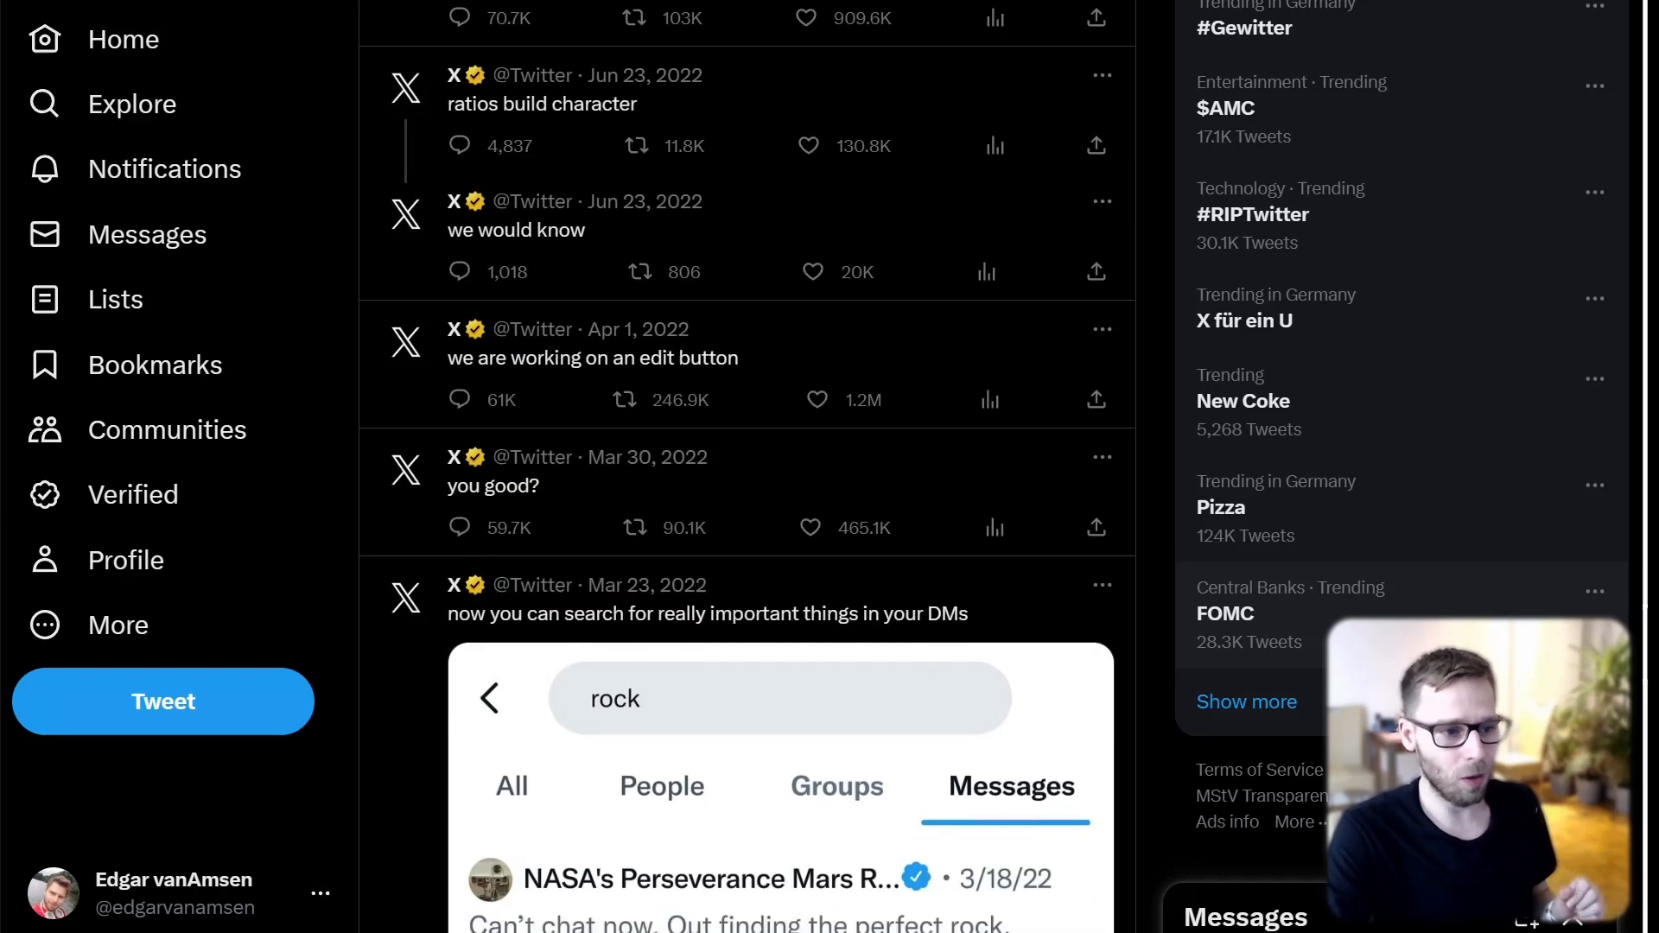
scroll("down", 3)
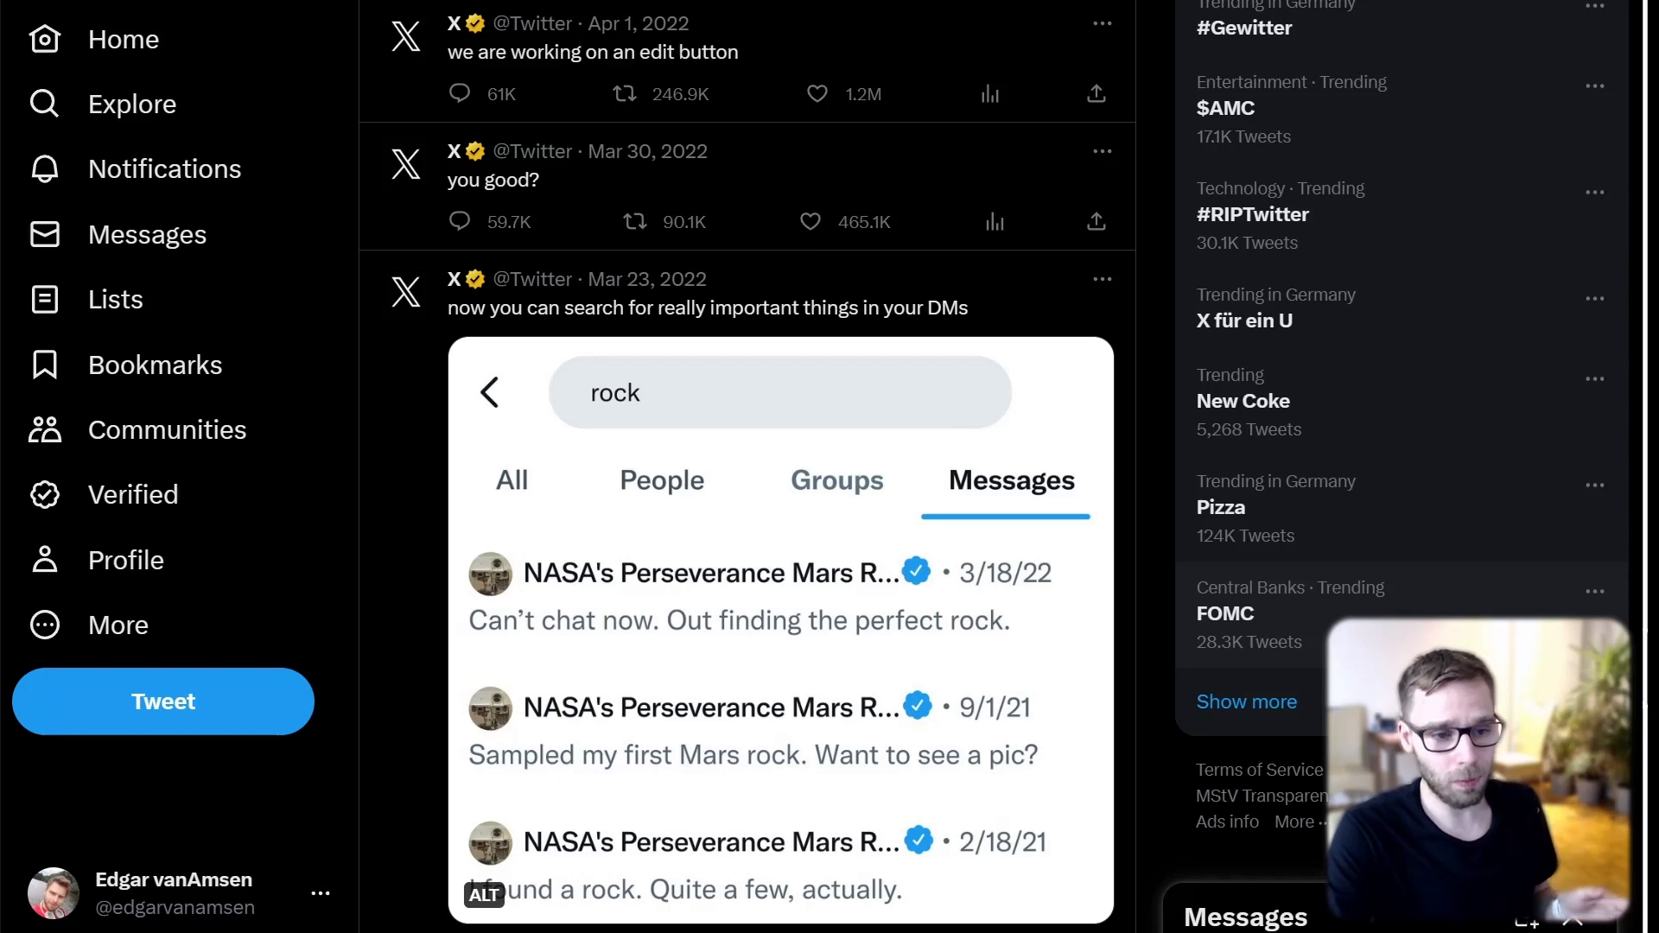
scroll("down", 3)
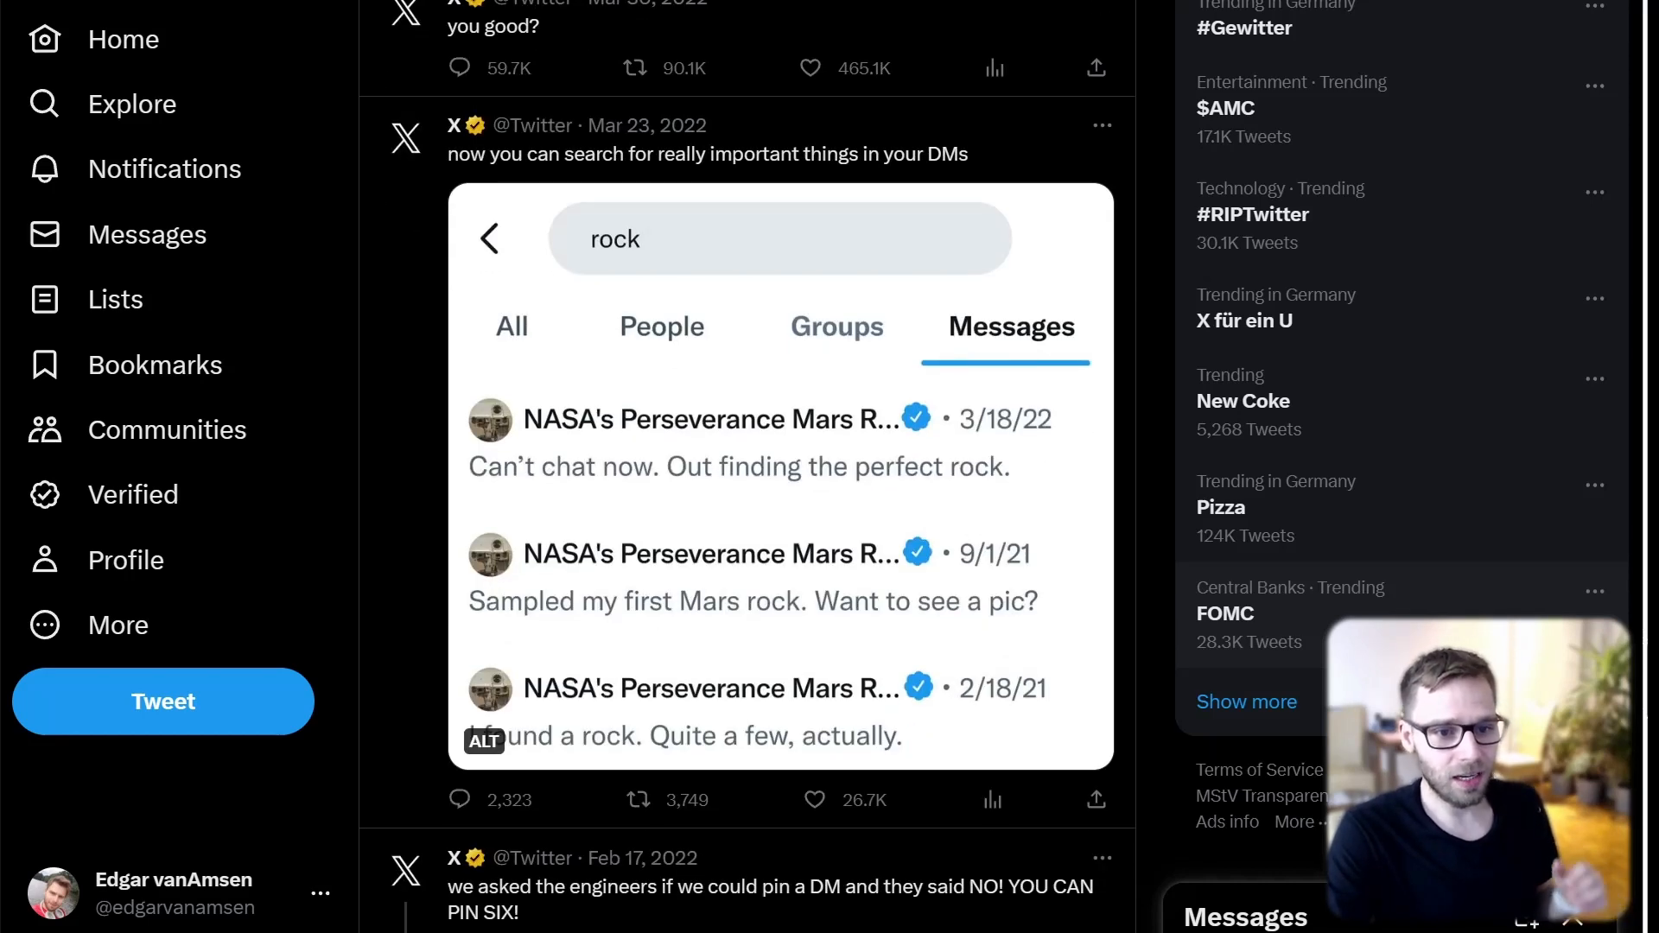
scroll("down", 3)
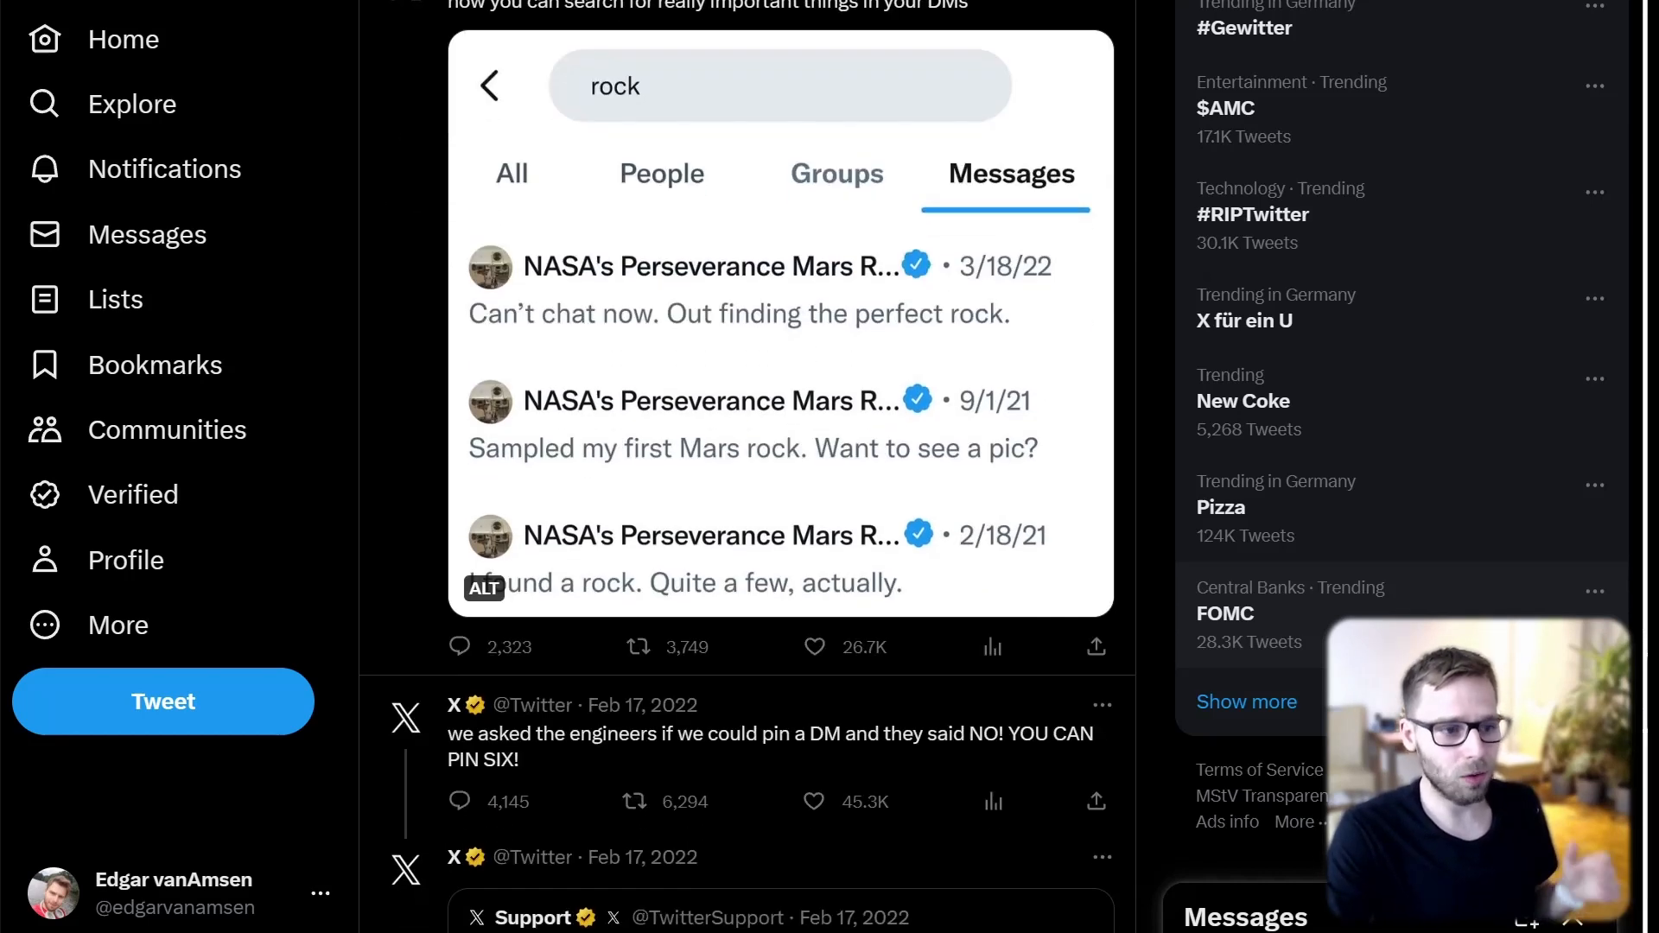
scroll("down", 3)
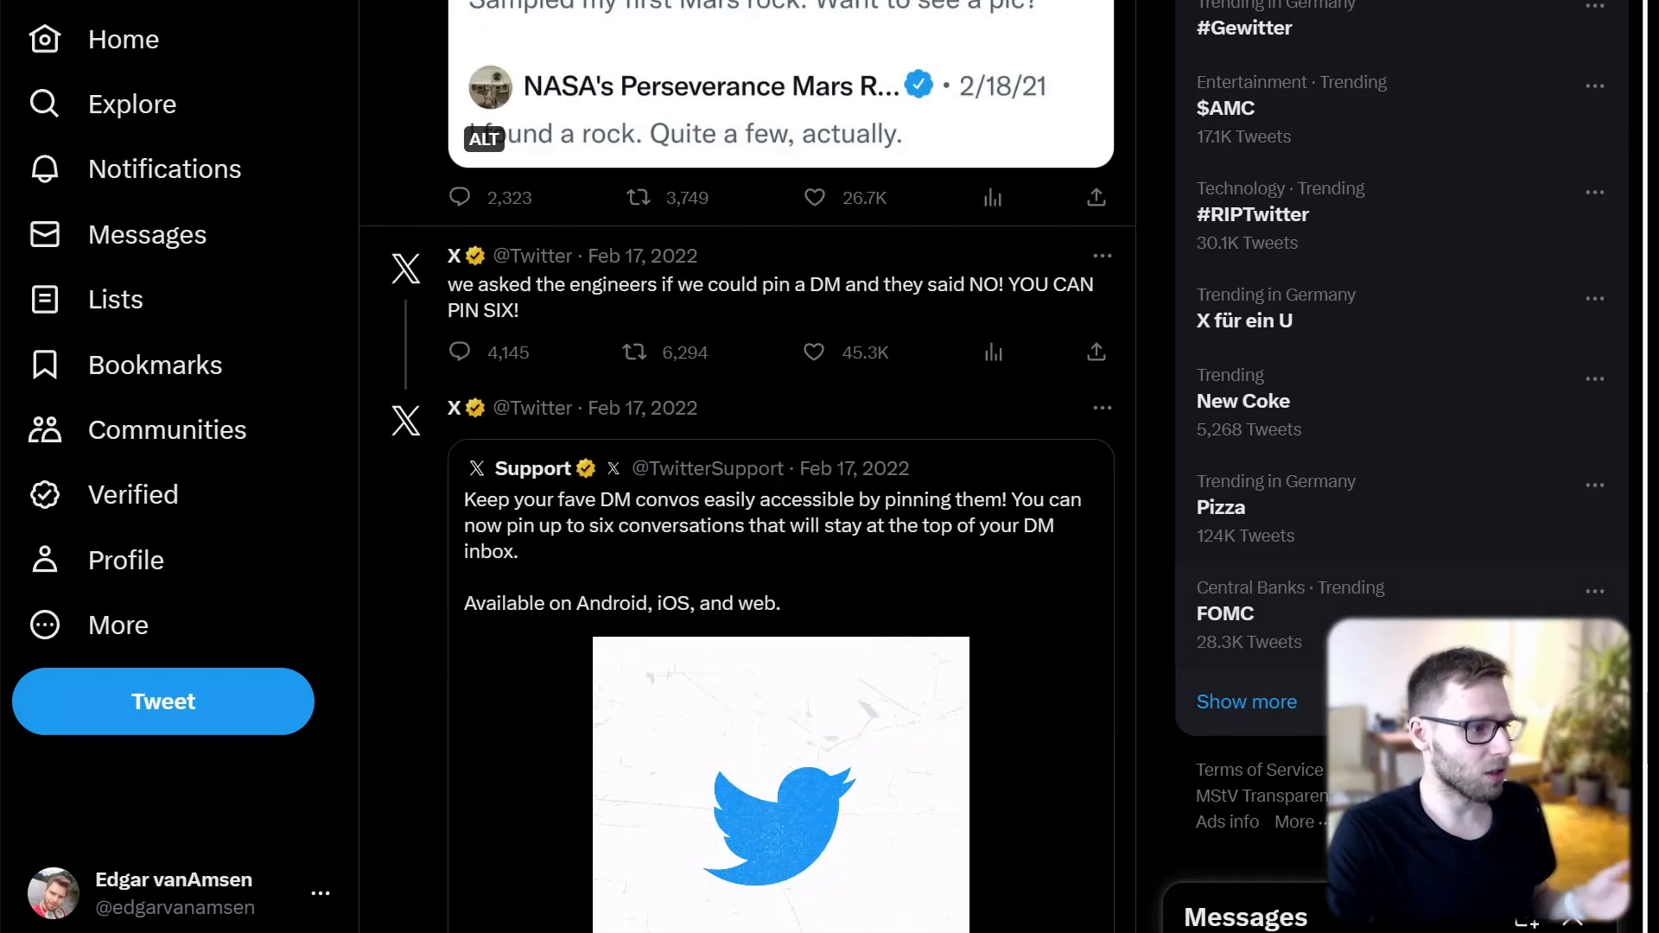
Step: Scroll past the Jan 18, 2022 billboard photos and Jan 1 tweet to Dec–Nov 2021 posts
scroll("down", 3)
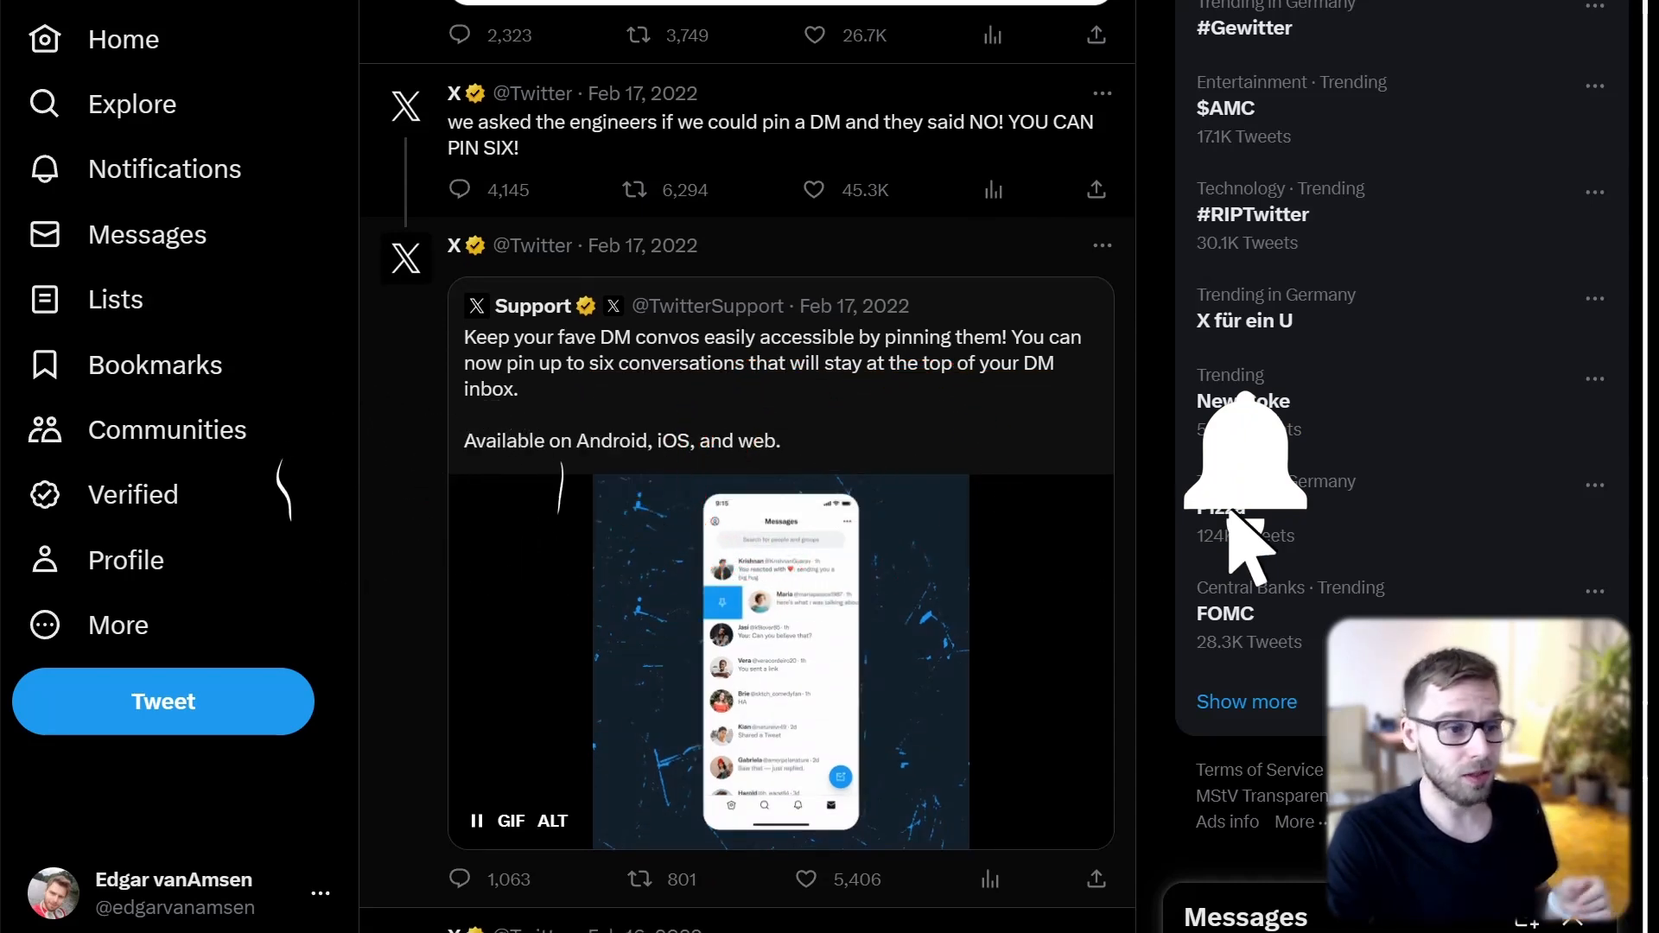
scroll("down", 3)
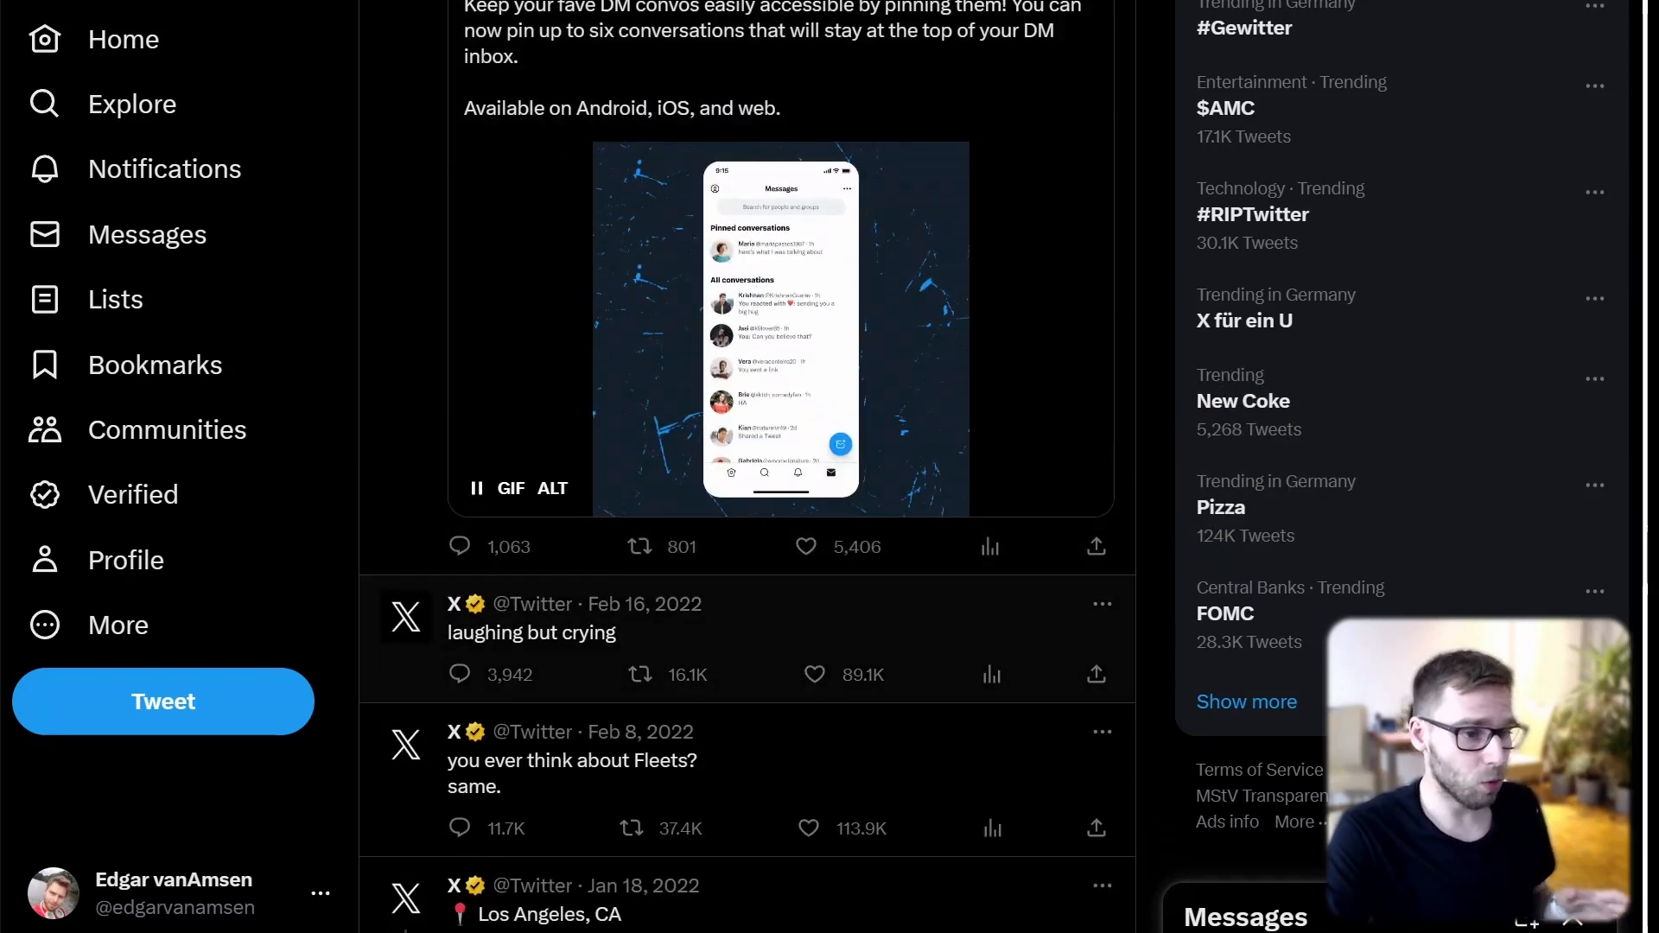
scroll("down", 3)
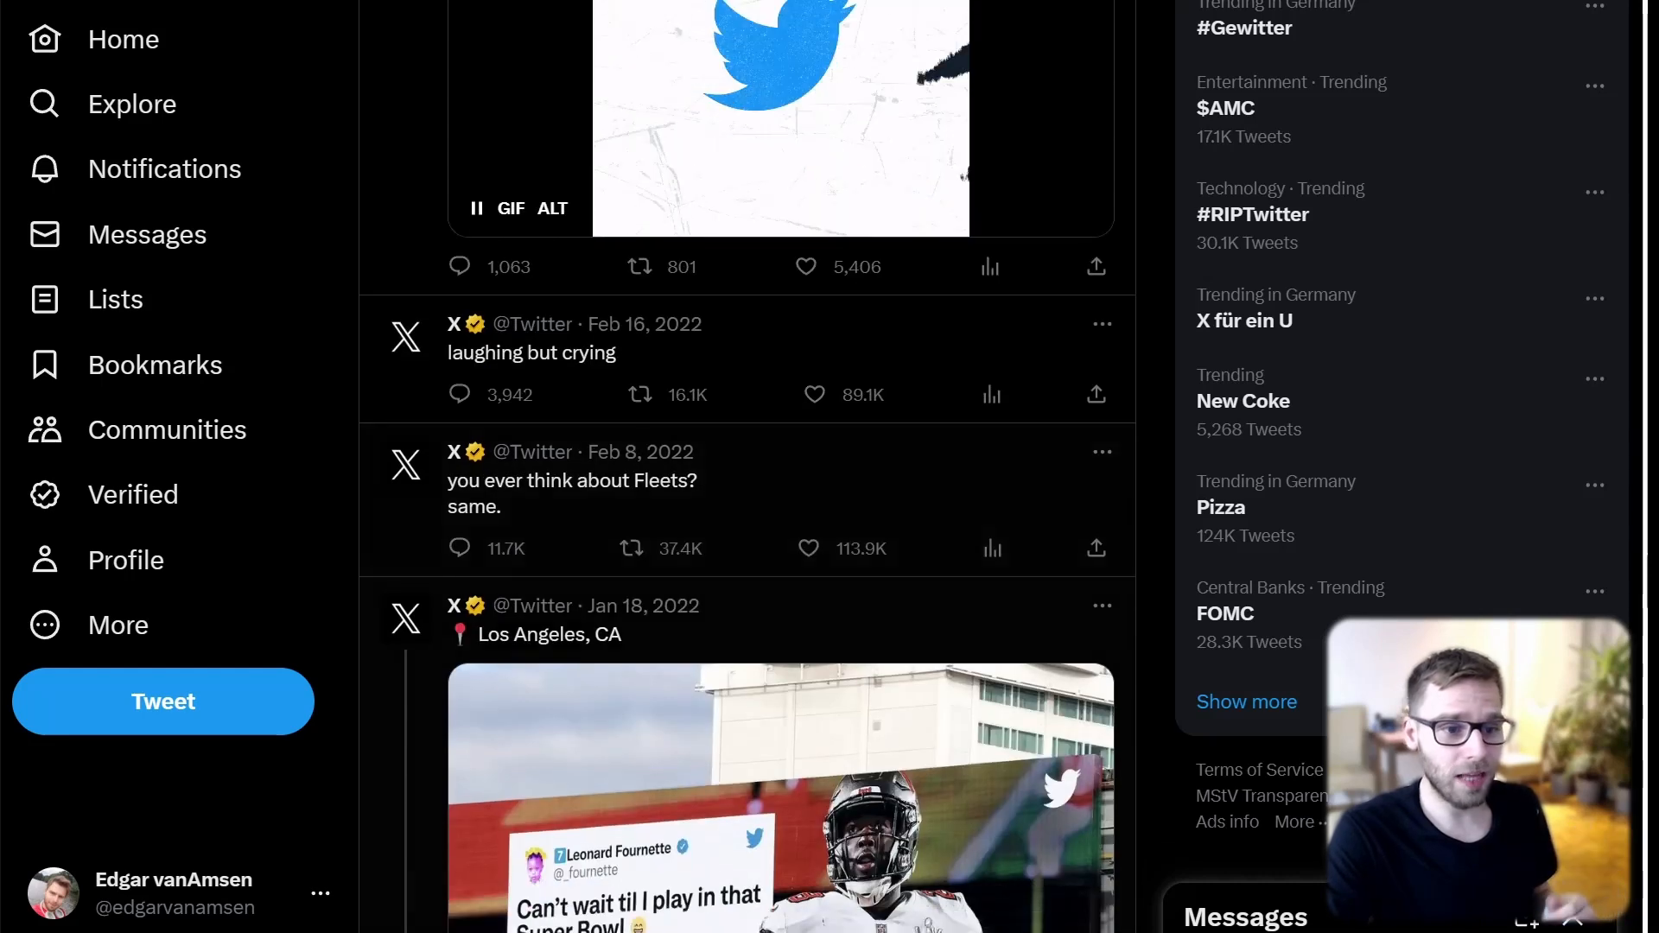
scroll("down", 3)
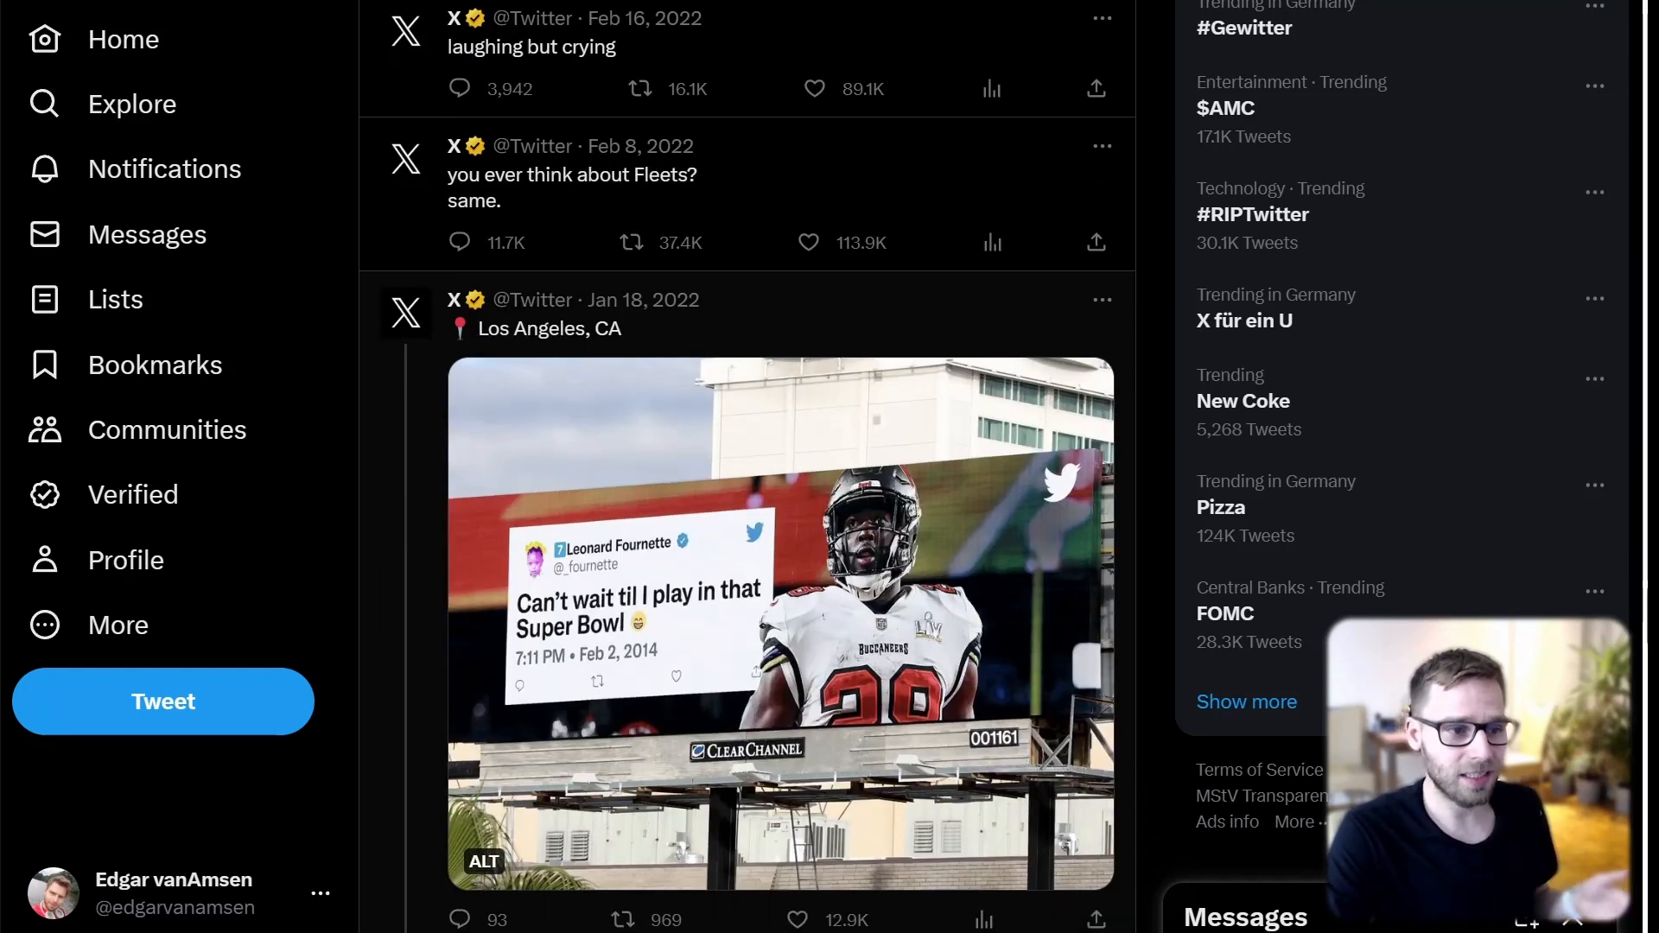
scroll("down", 3)
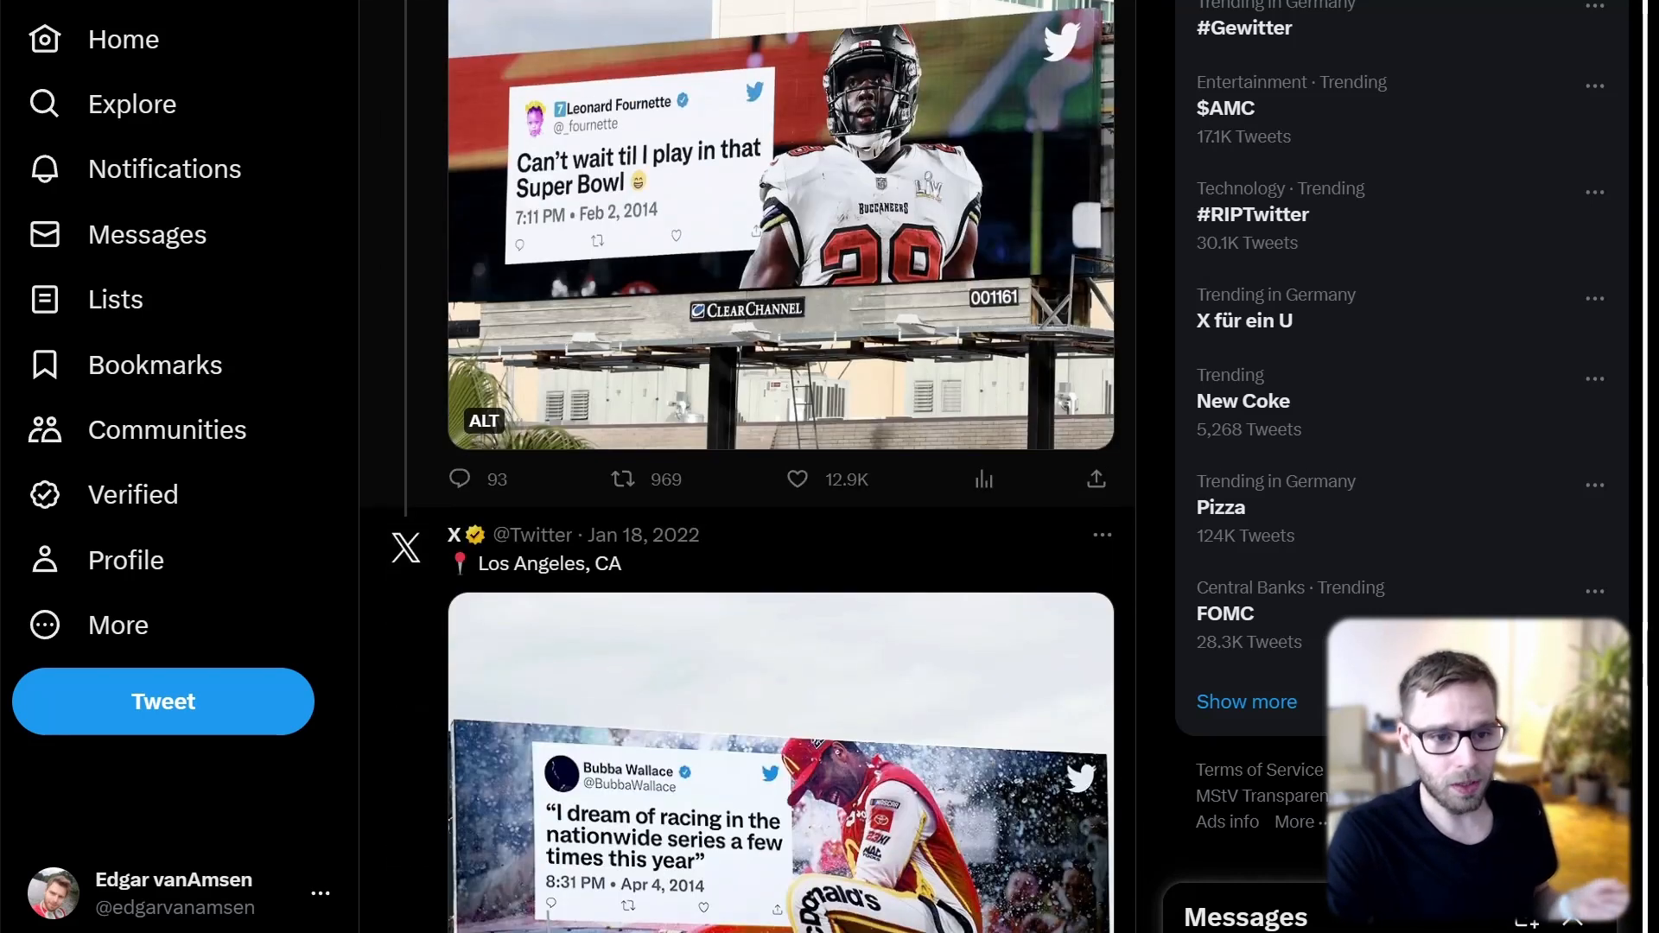
scroll("down", 3)
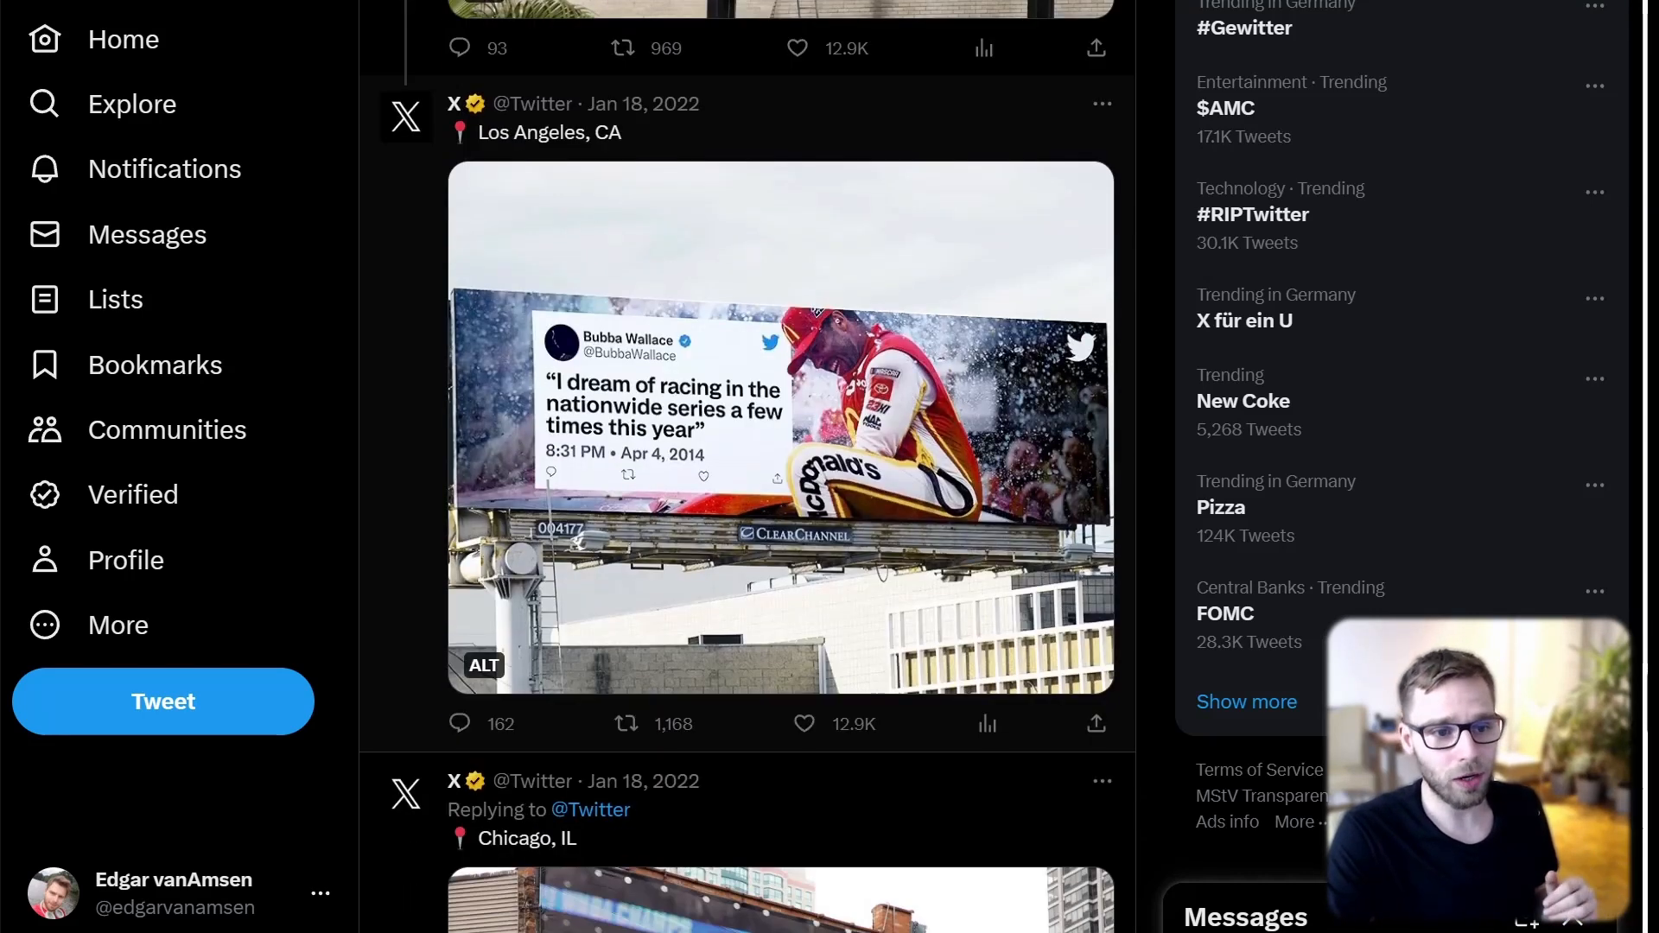
scroll("down", 3)
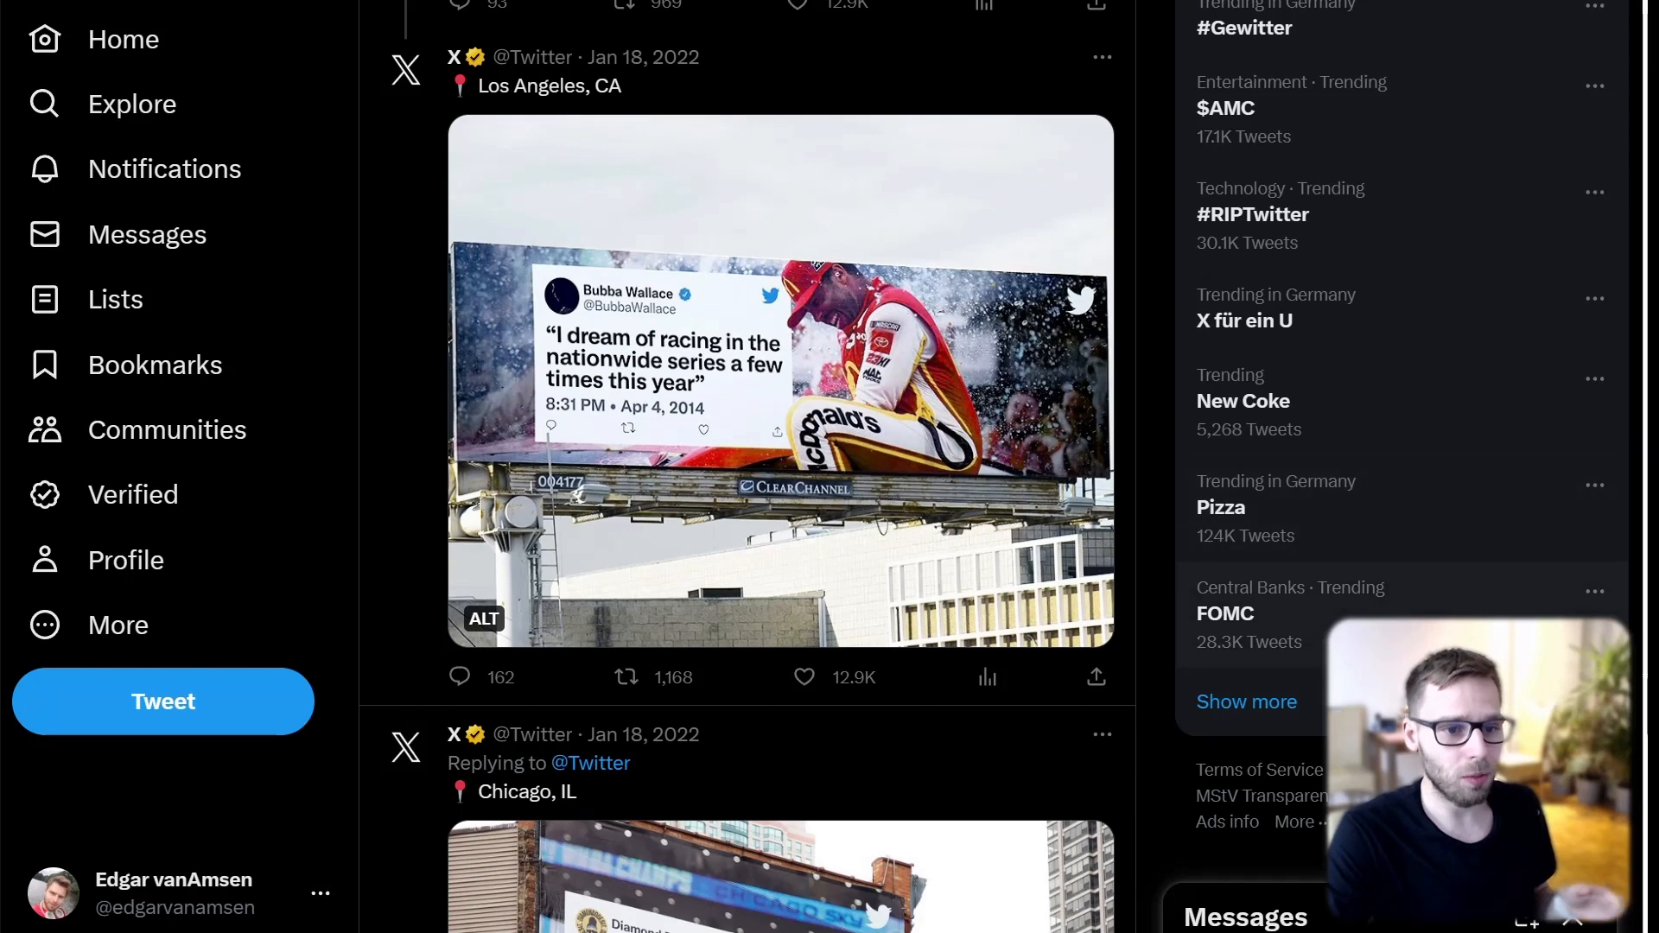
scroll("down", 3)
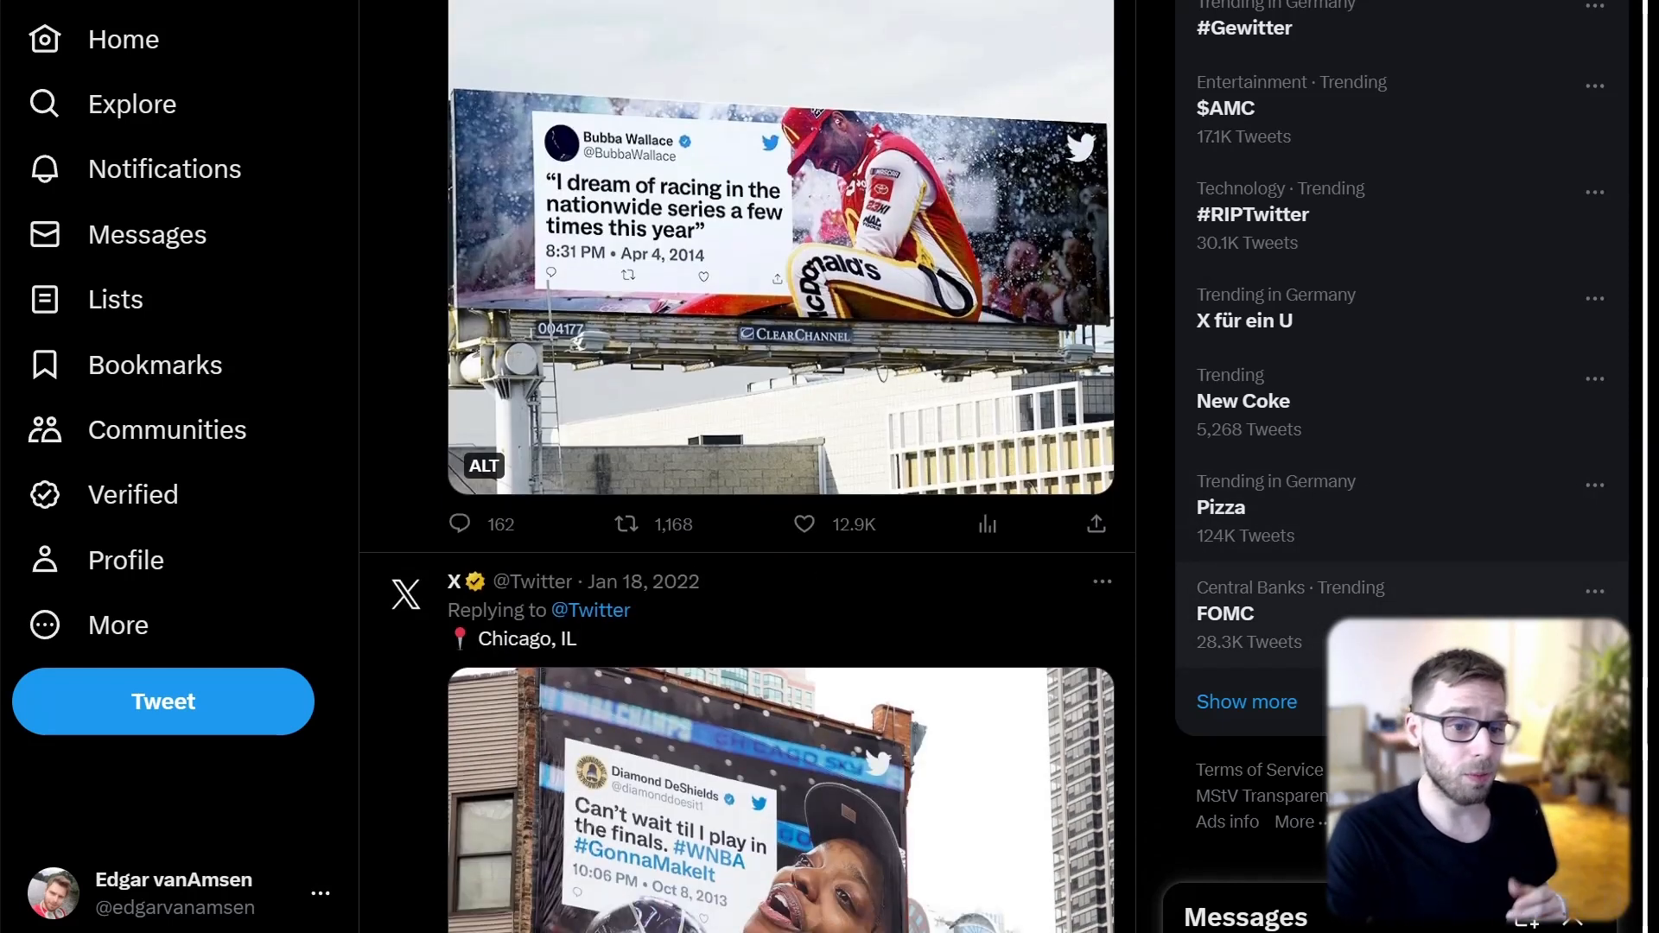
scroll("down", 3)
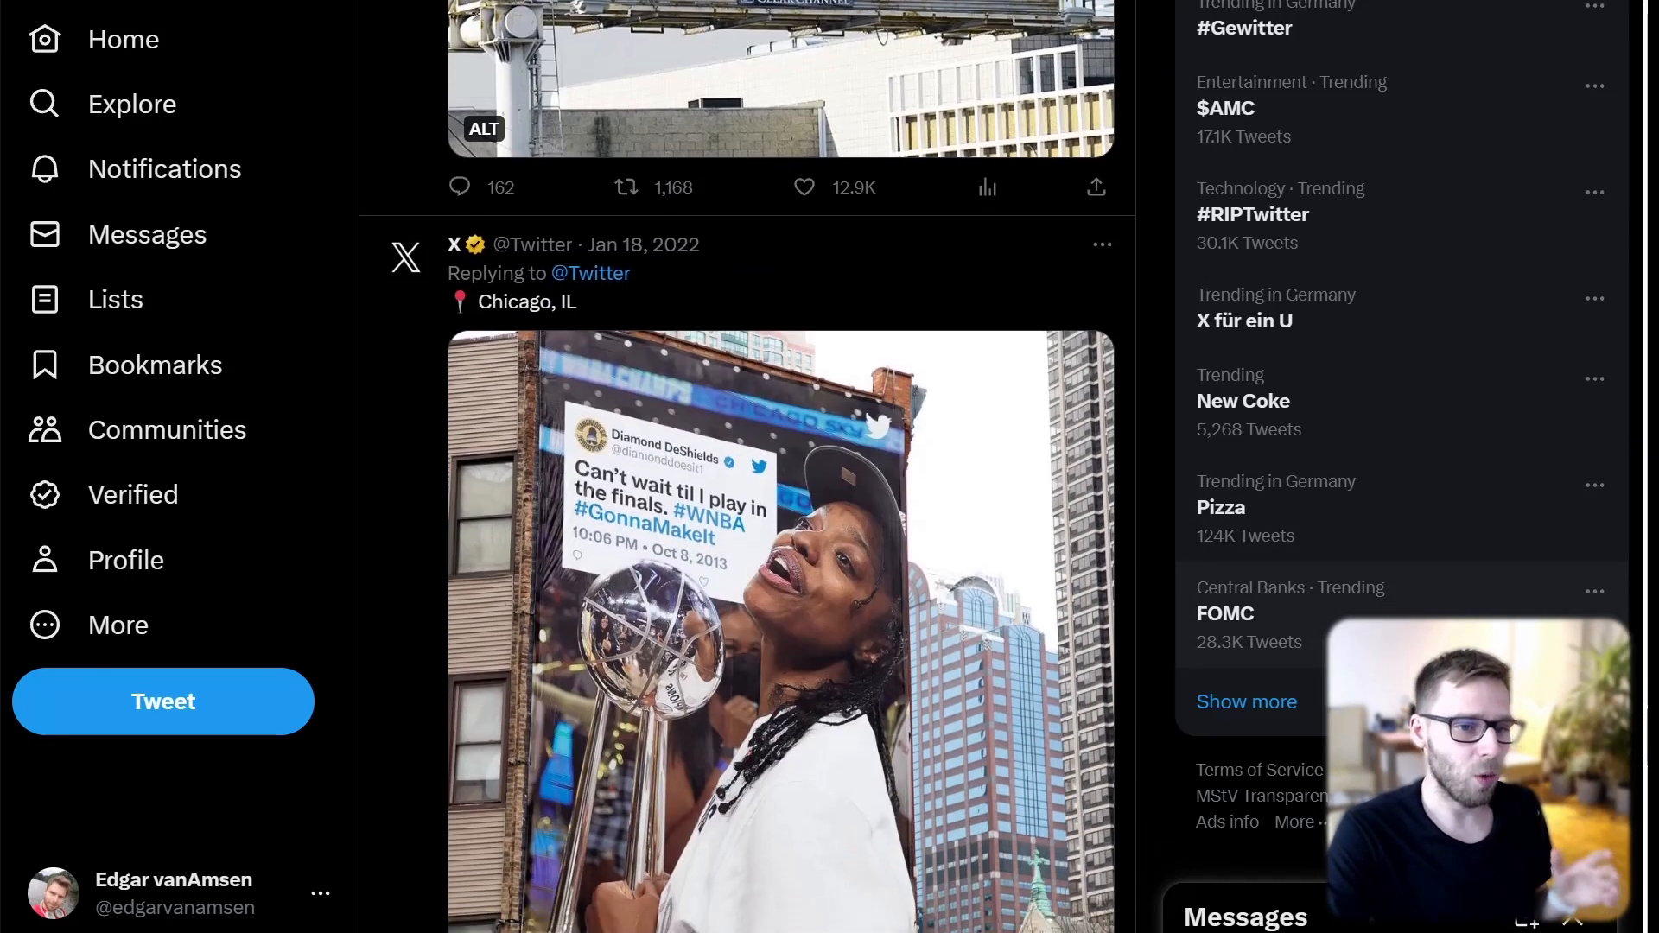
scroll("down", 3)
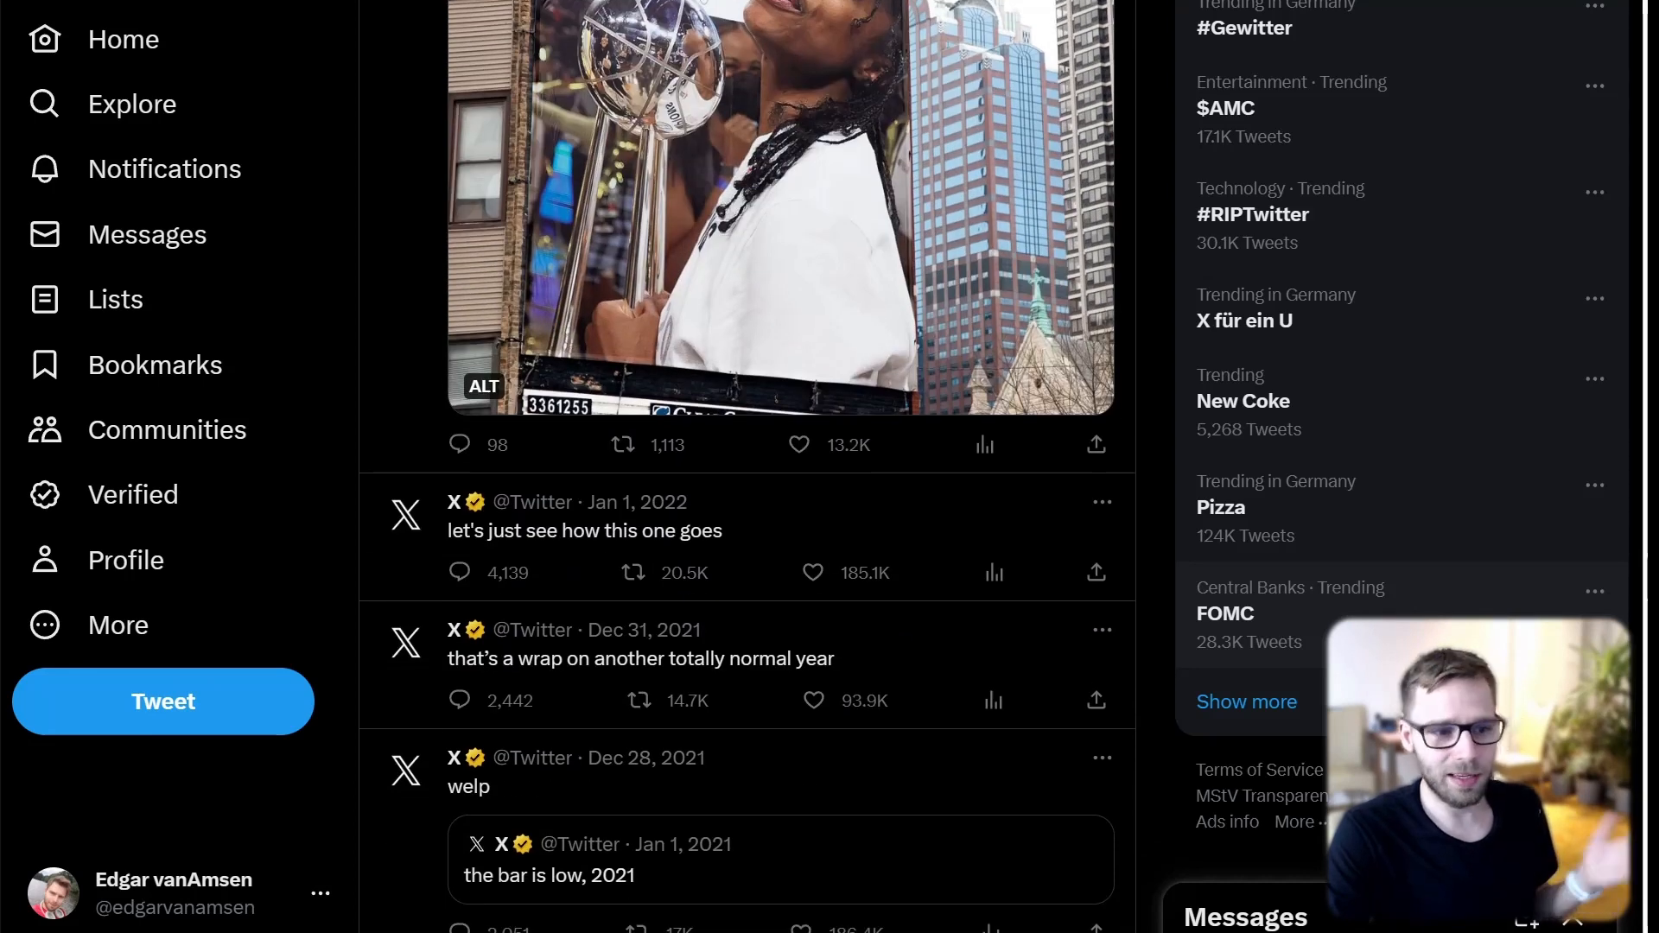
scroll("down", 3)
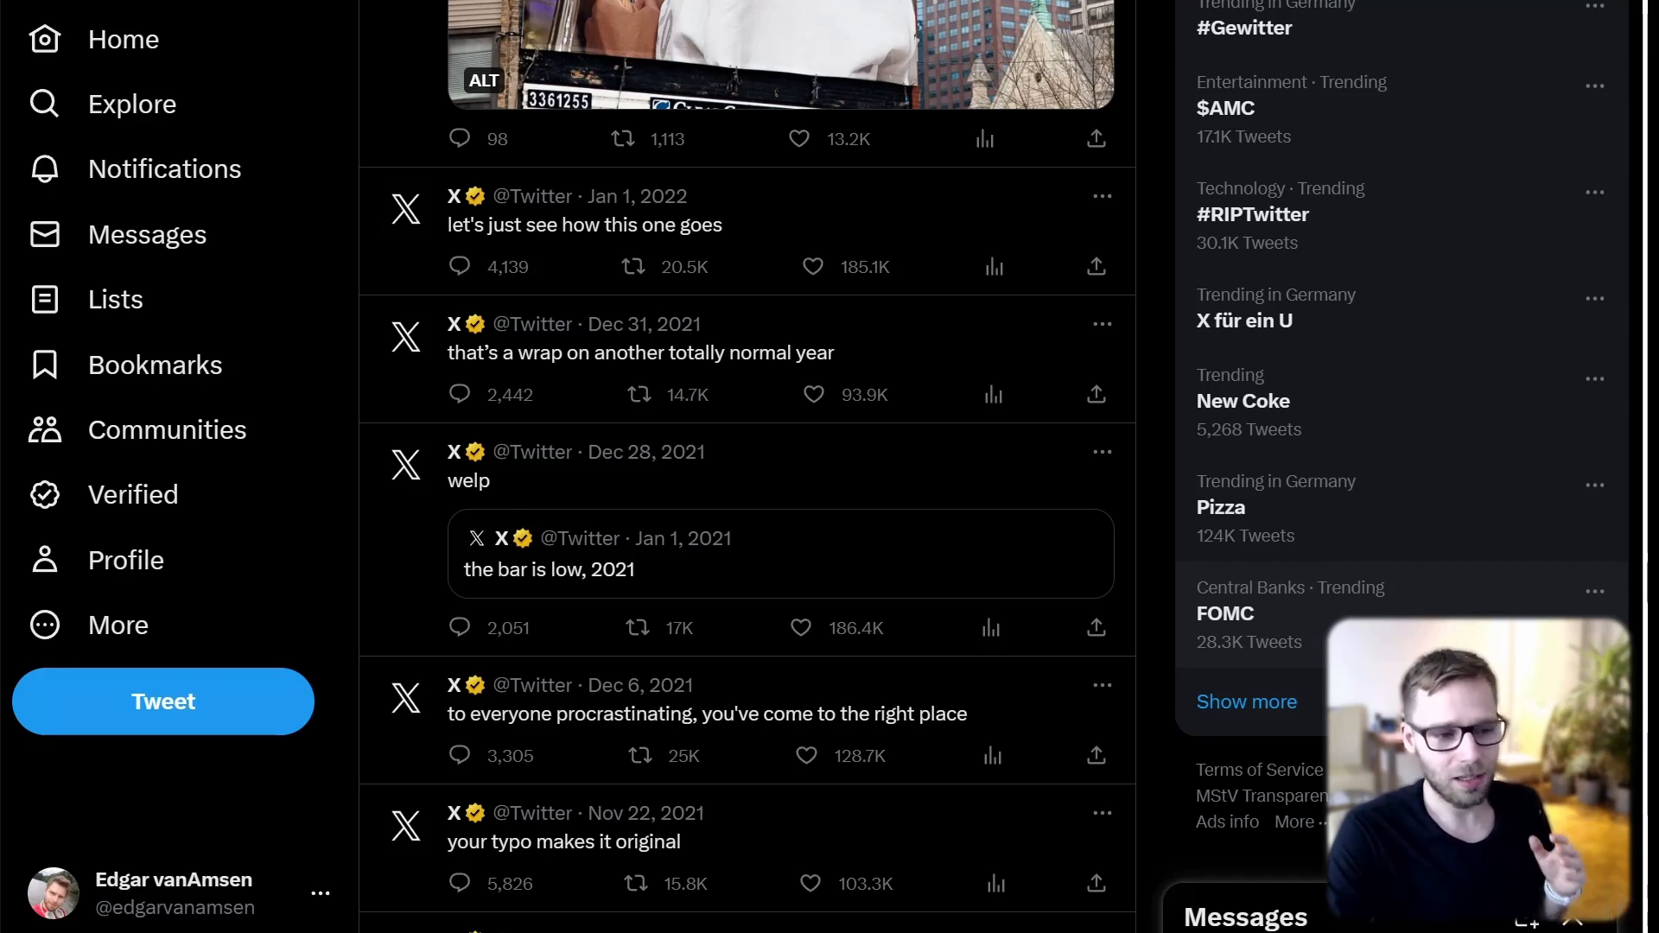
Step: Scroll through Dec–Oct 2021 tweets to the Sep 9, 2021 "virgos don't need an edit button" tweet
scroll("down", 3)
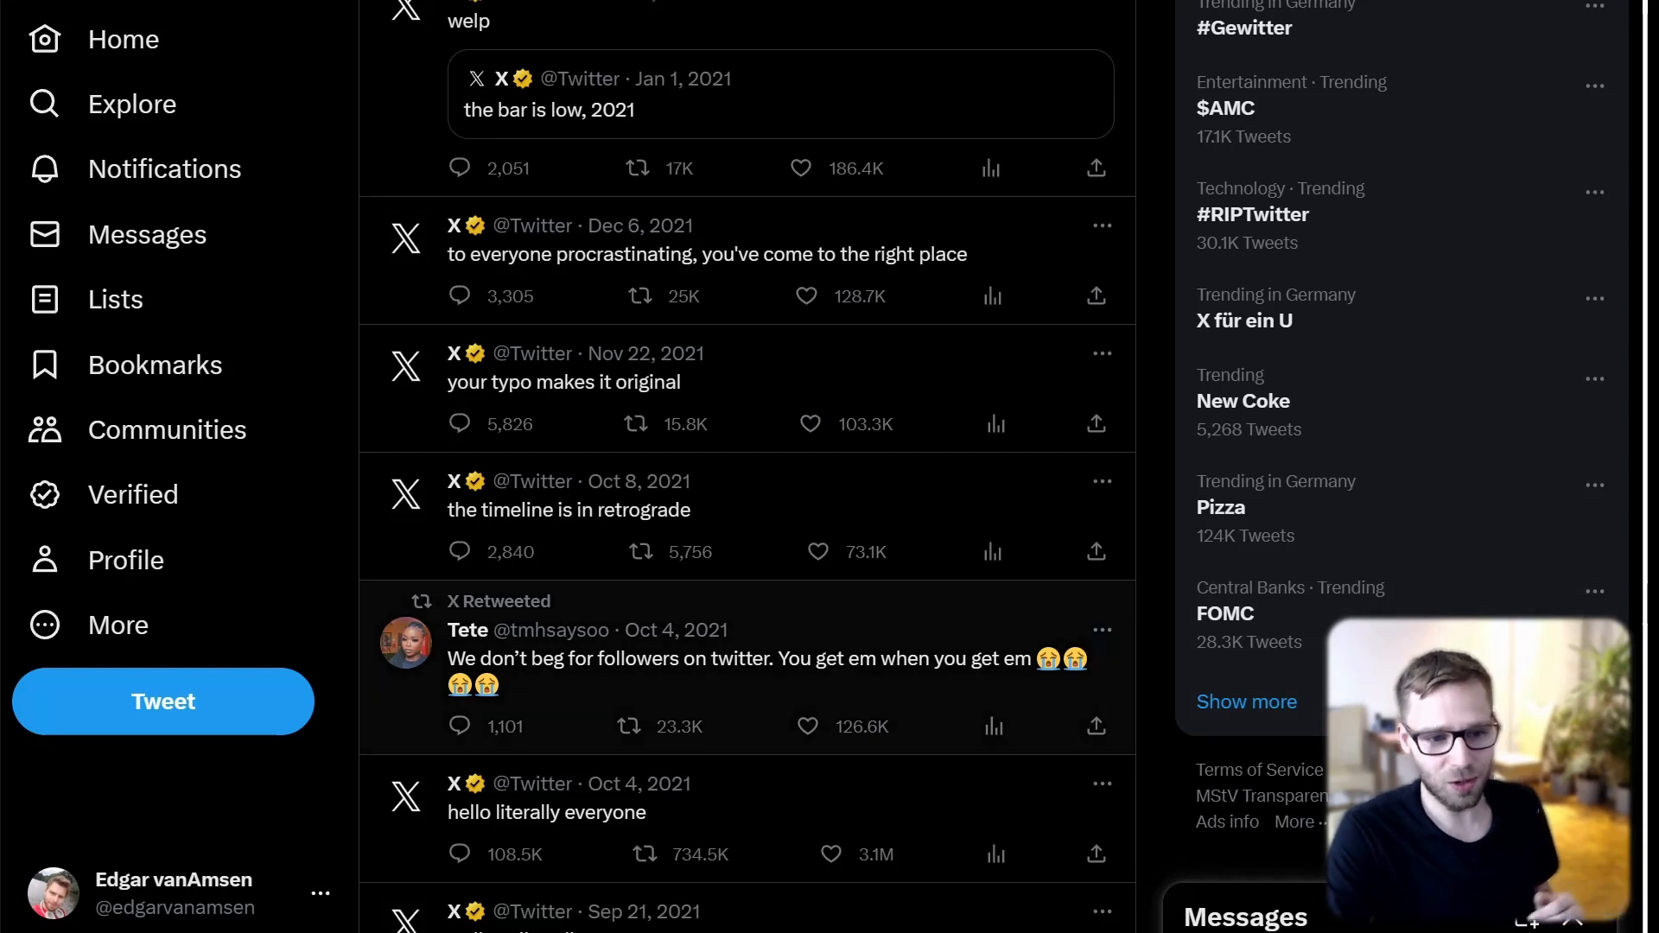
scroll("down", 3)
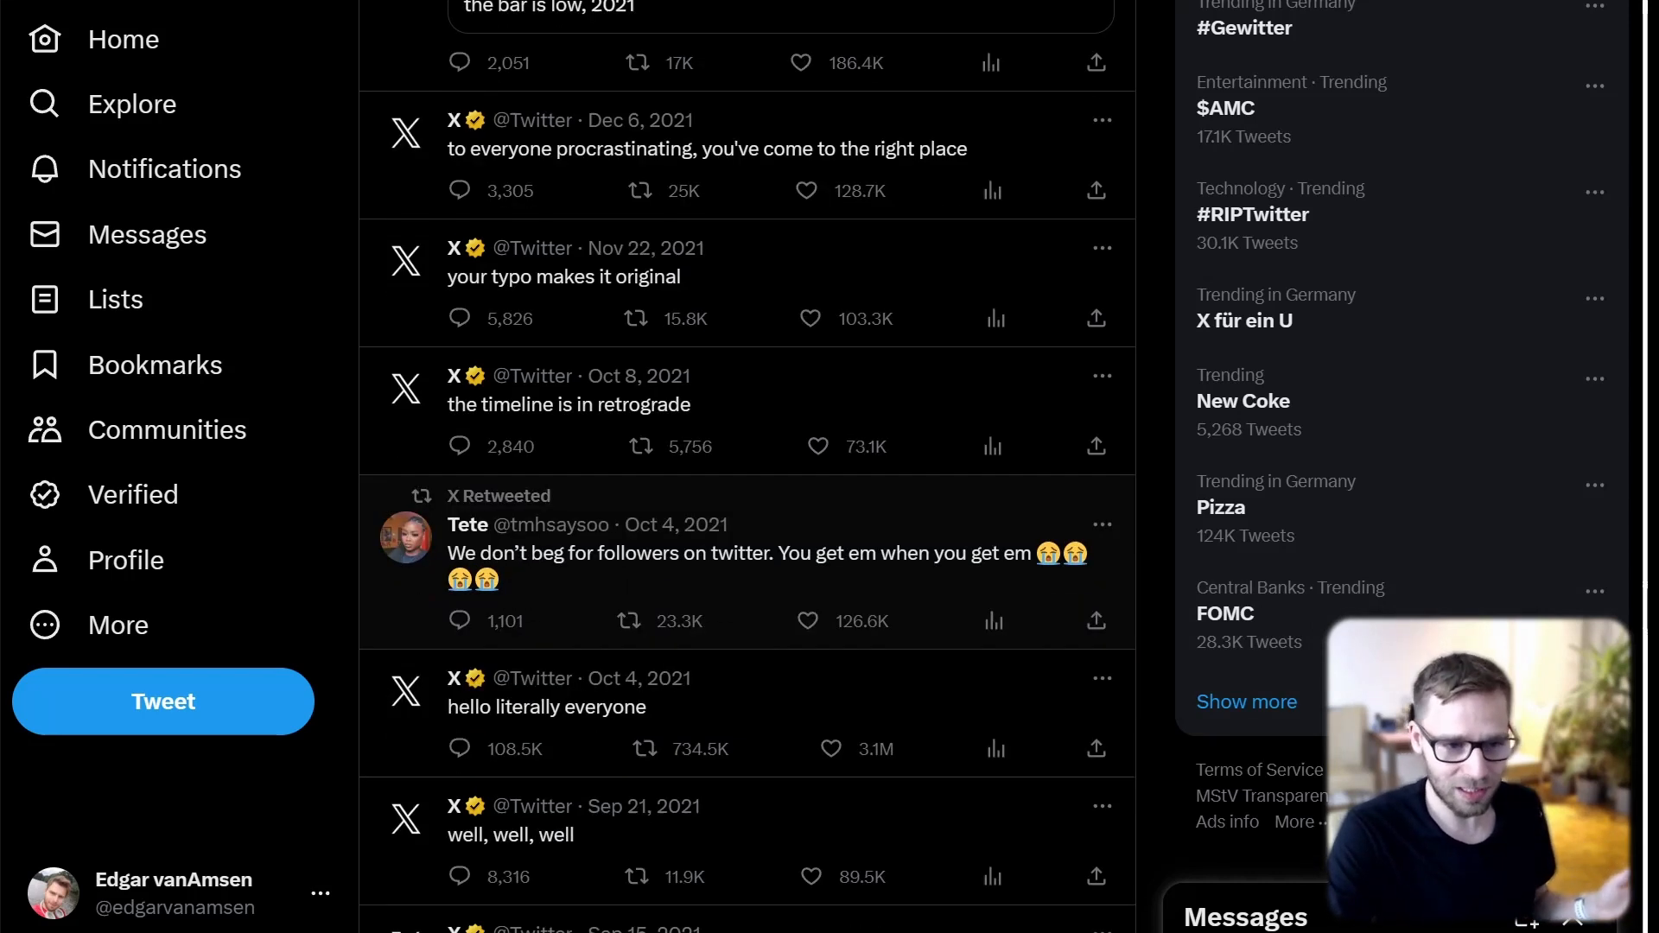
scroll("down", 3)
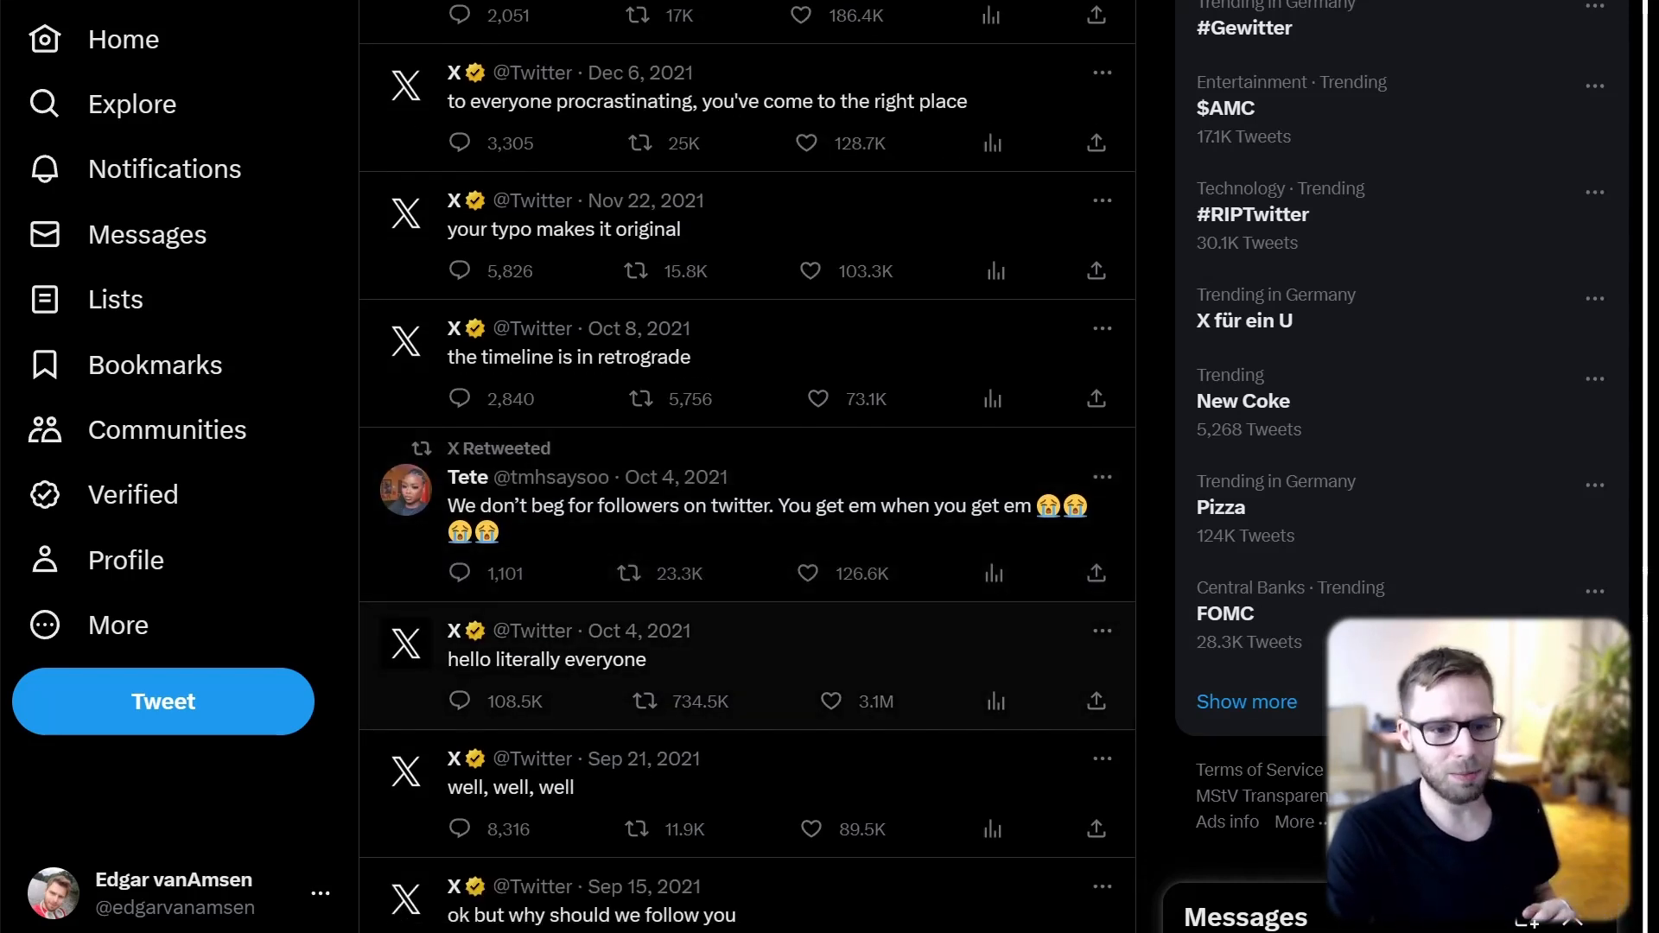
scroll("down", 3)
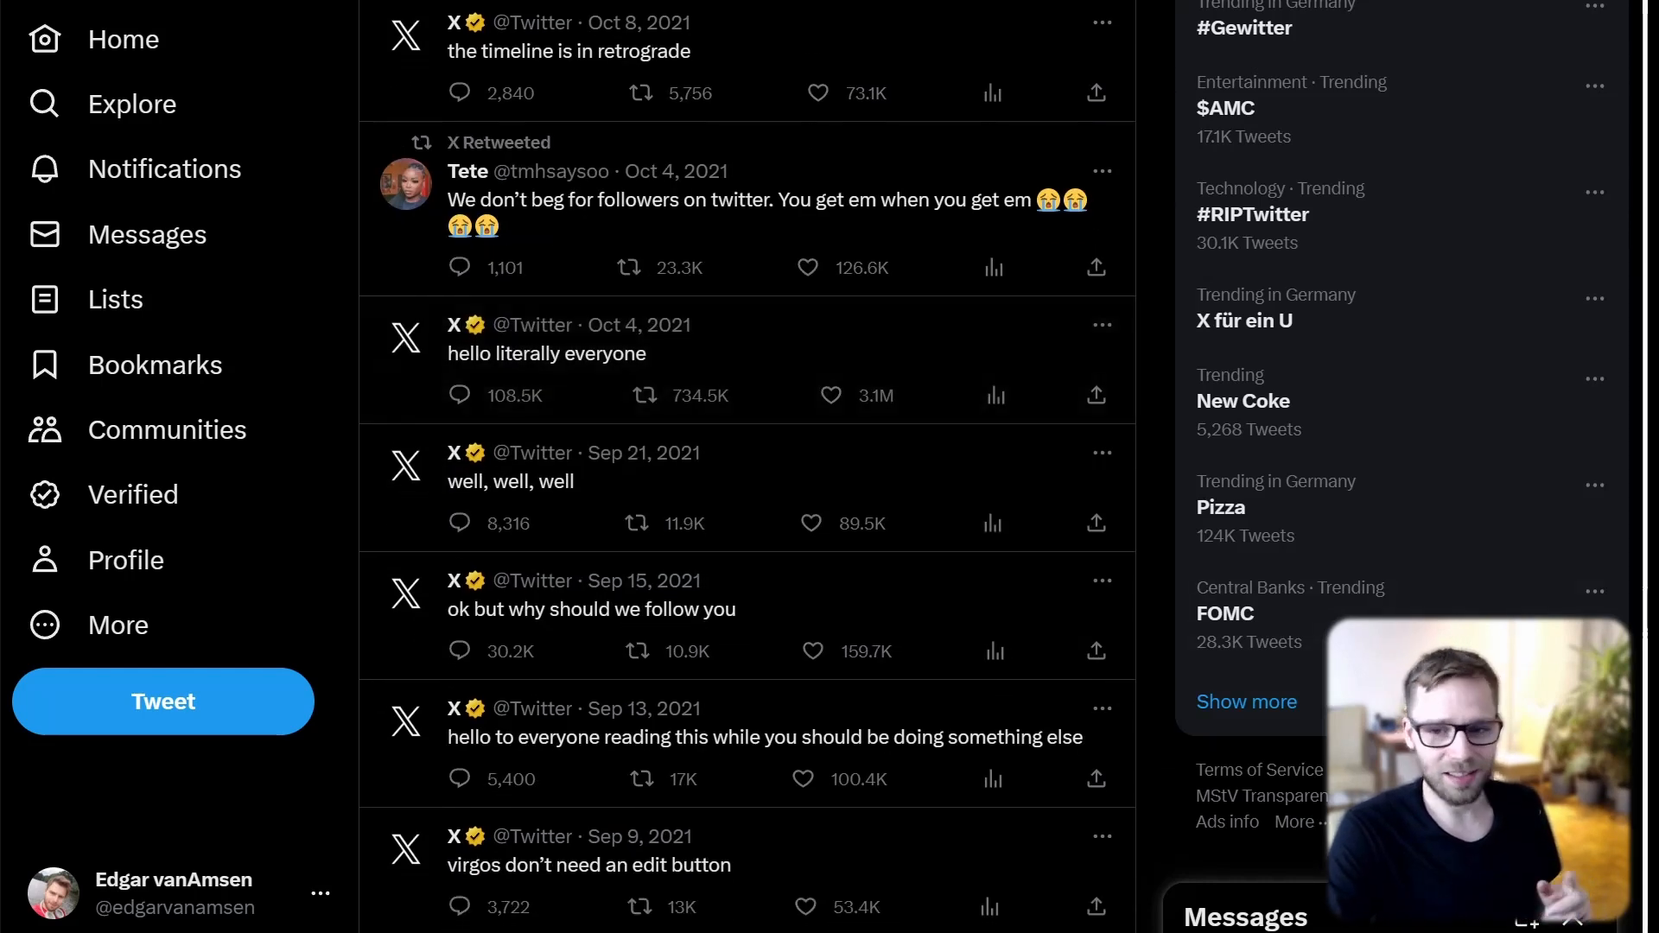